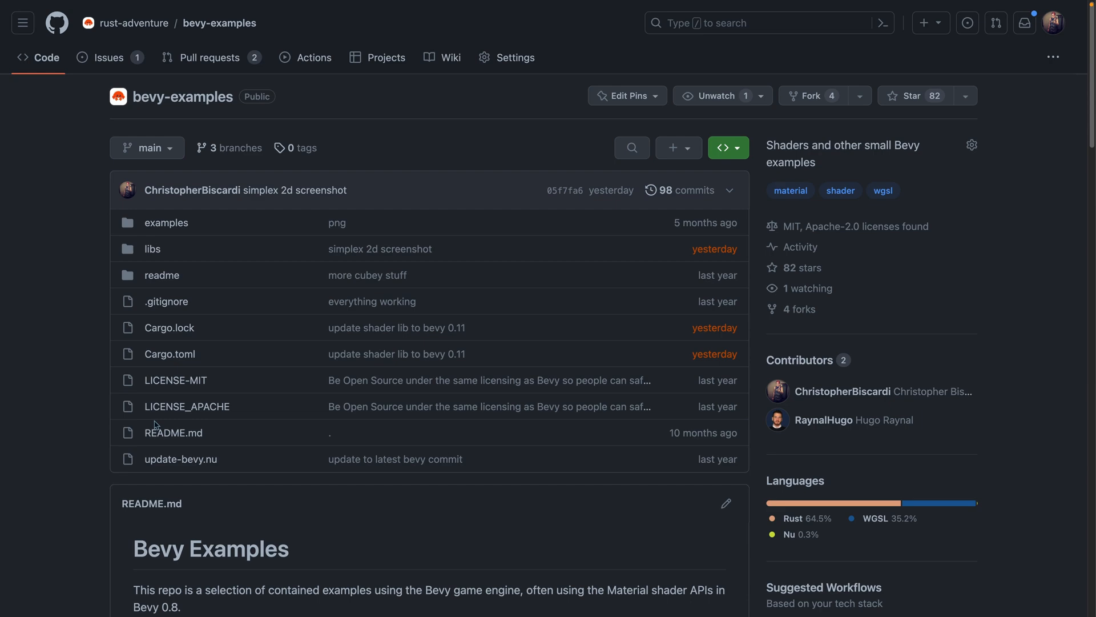
- Browse the bevy-examples examples folder and its gallery of rendered screenshots
click(165, 222)
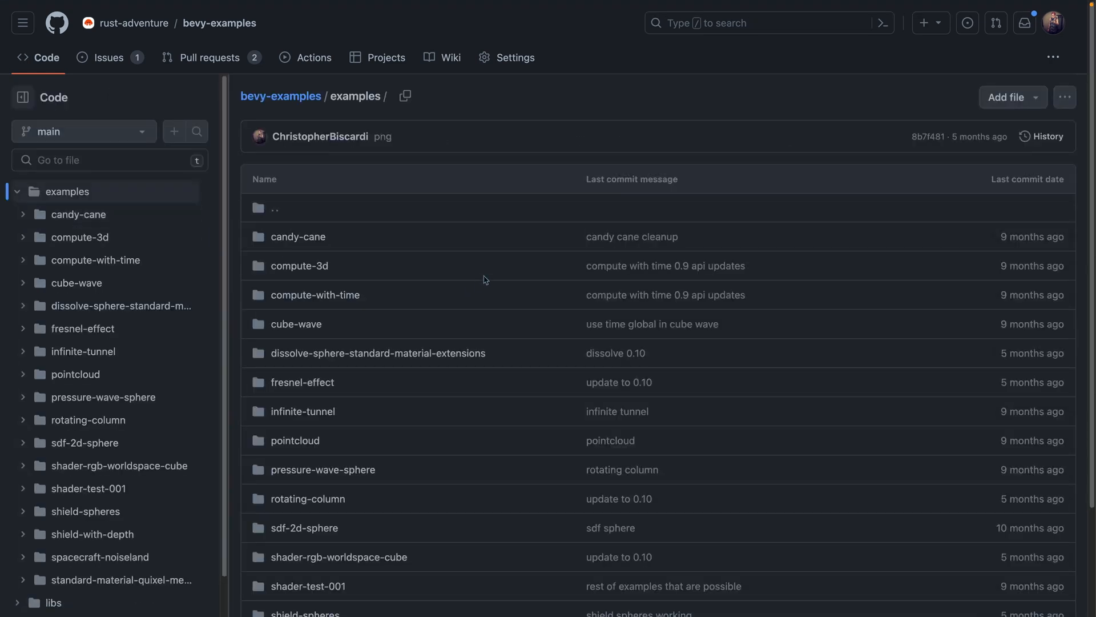
scroll(down, 3)
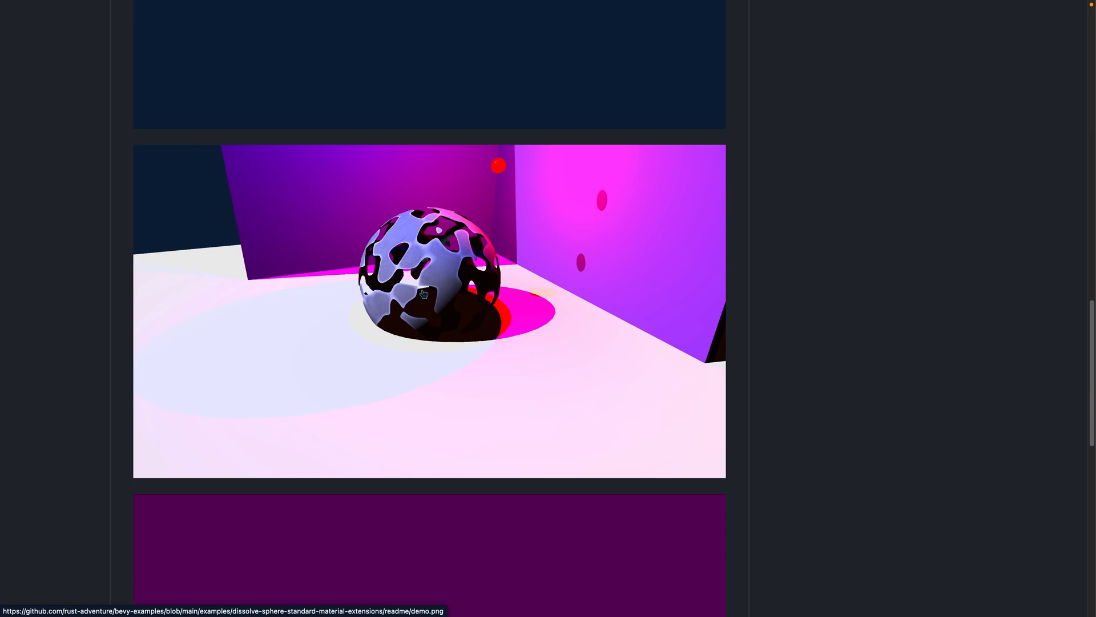
scroll(down, 3)
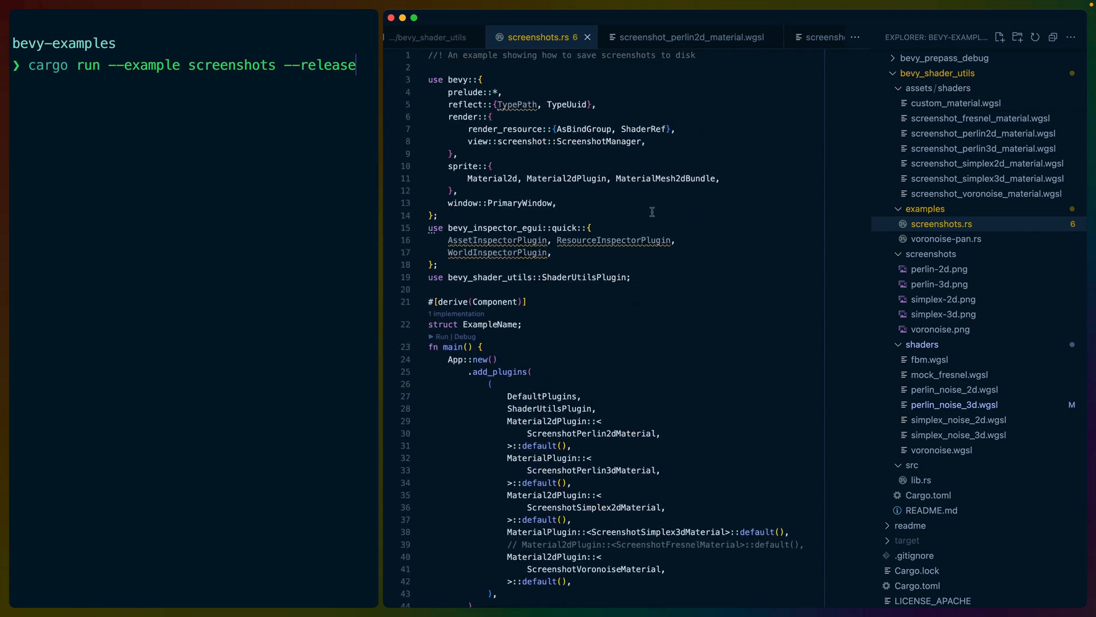
mouse_move(734, 246)
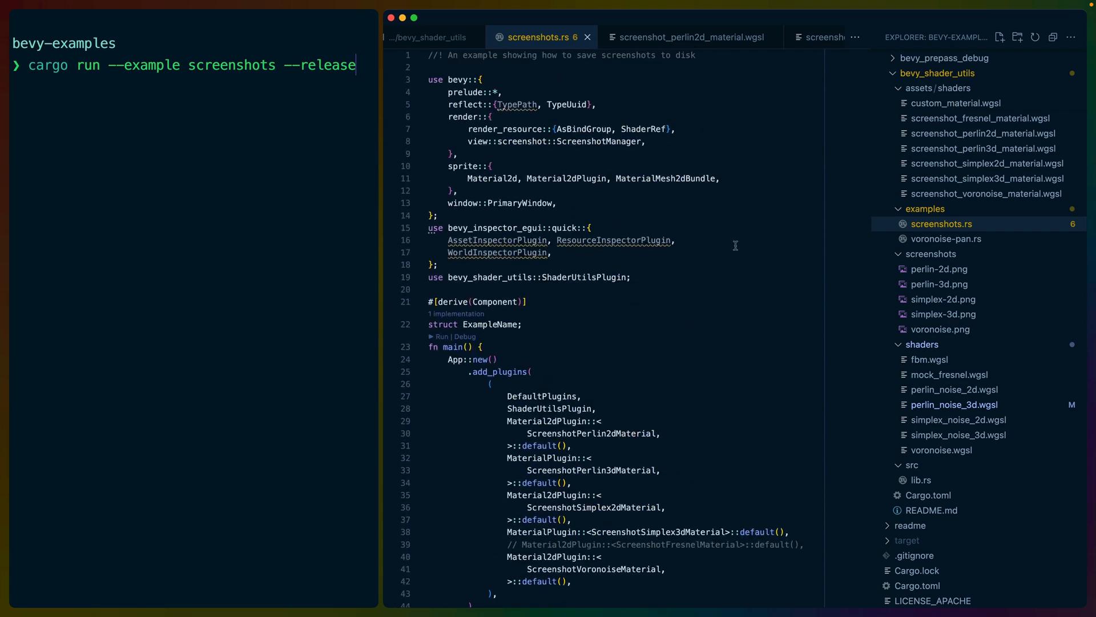
mouse_move(948, 374)
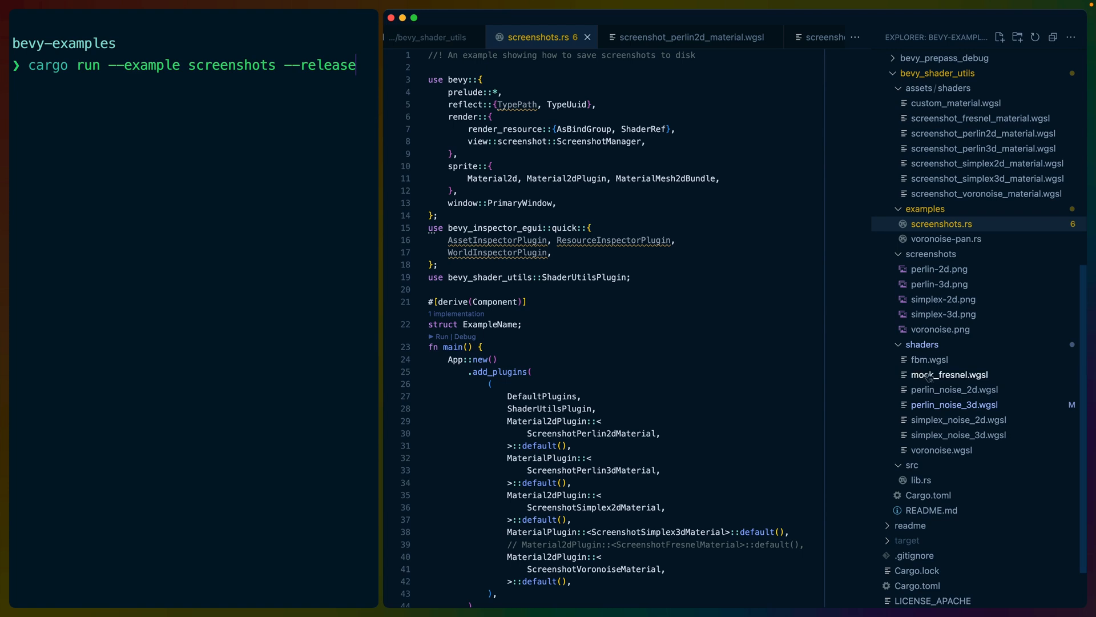
mouse_move(949, 375)
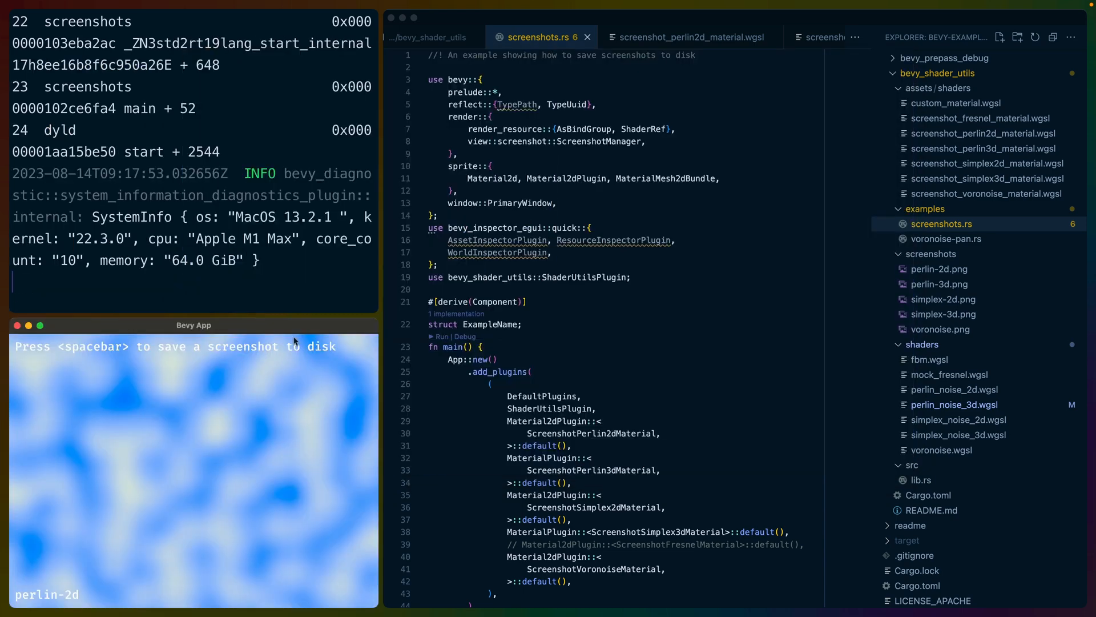
mouse_move(302, 332)
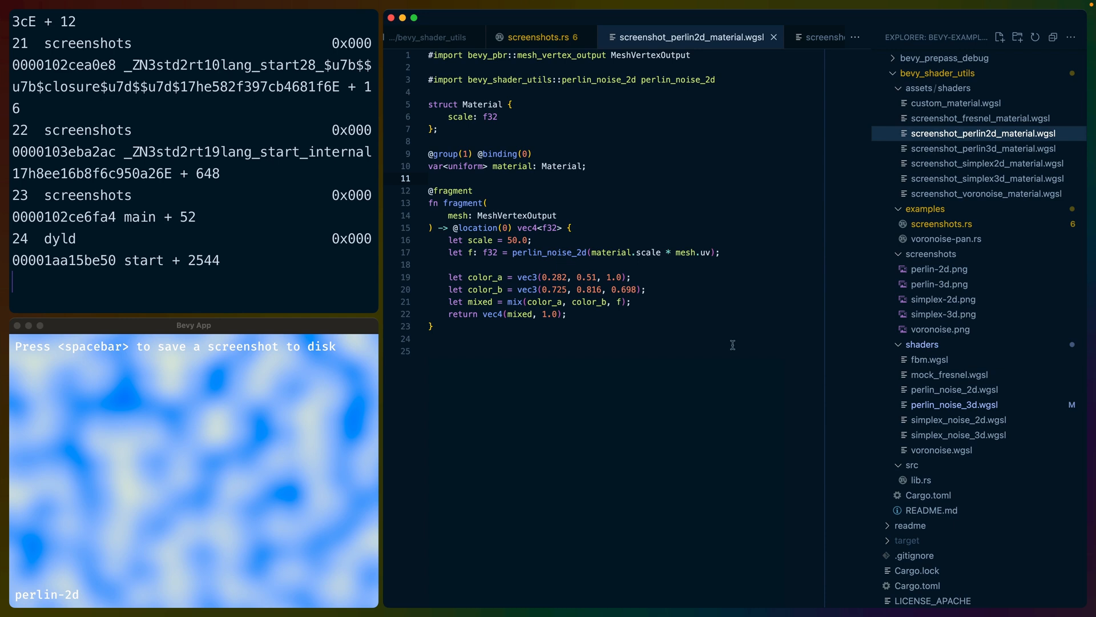
mouse_move(653, 183)
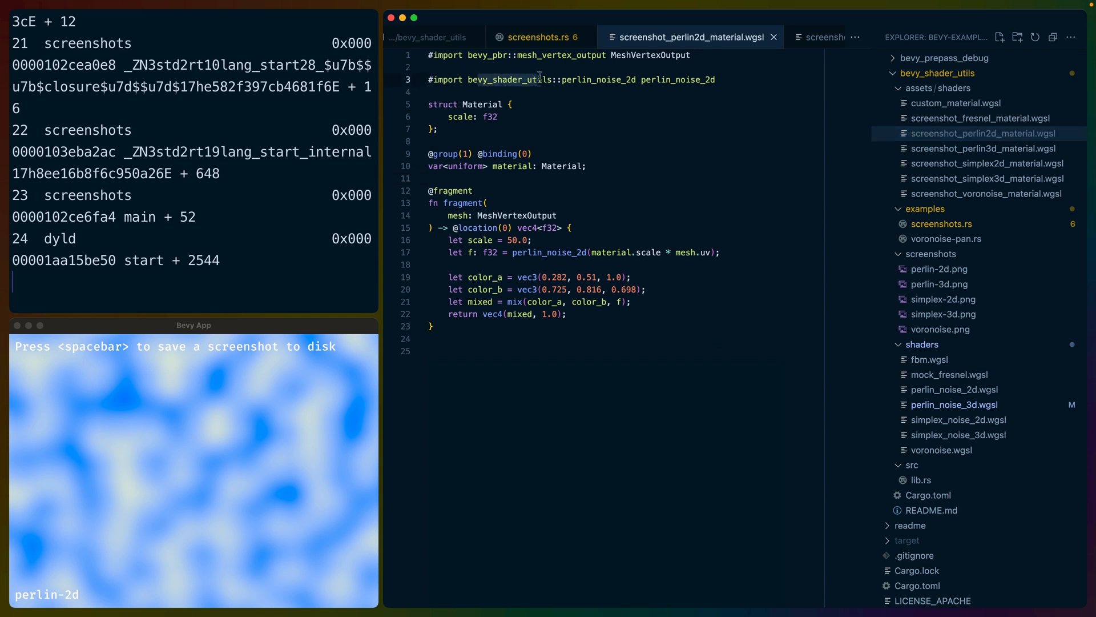
- Select the bevy_shader_utils module name in the perlin 2d shader's import
double_click(675, 79)
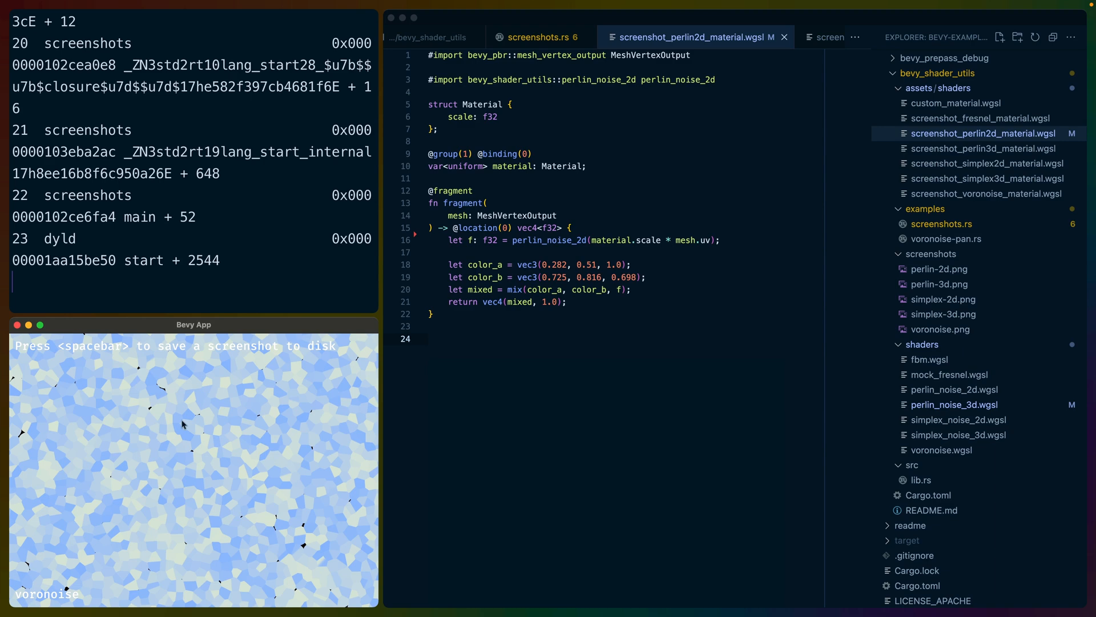
- Review screenshot_voronoise_material.wgsl and its saved voronoise.png screenshot
click(789, 36)
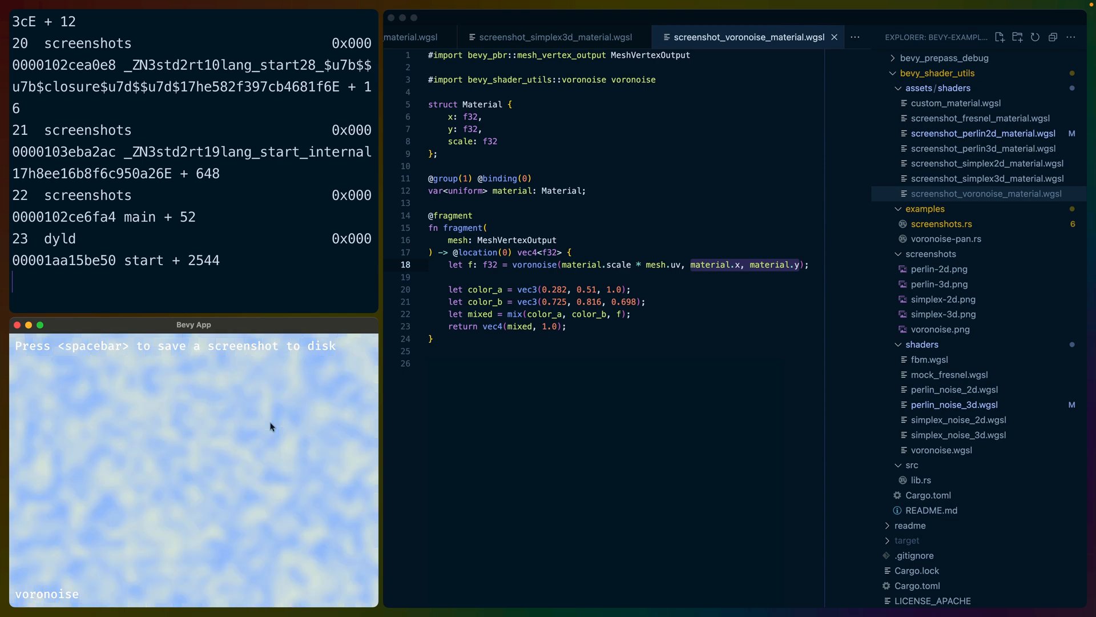
click(939, 329)
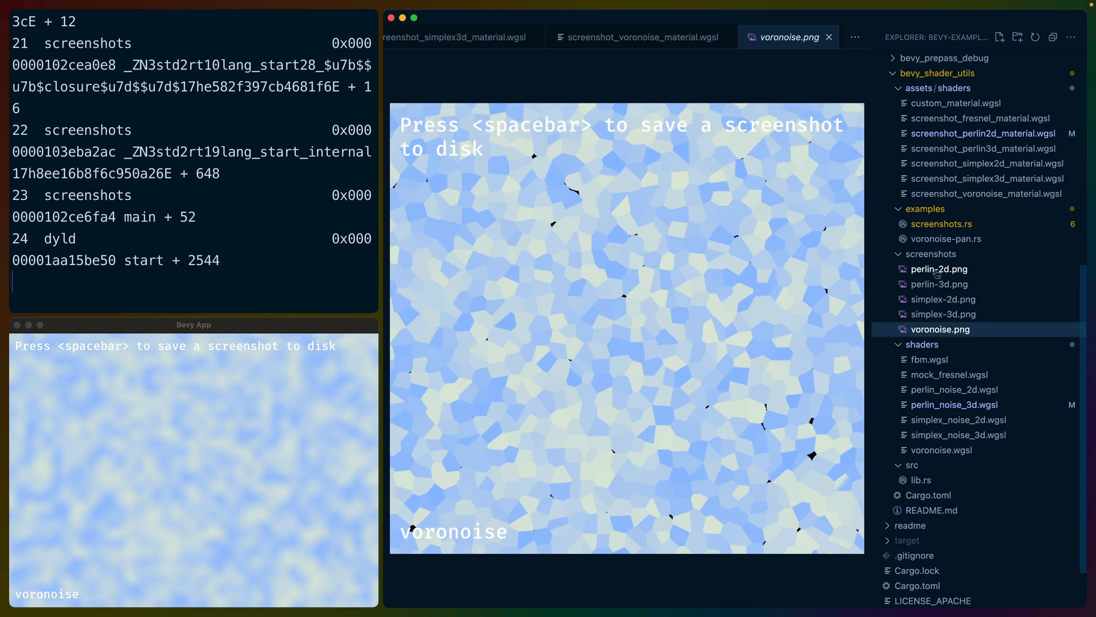
mouse_move(938, 269)
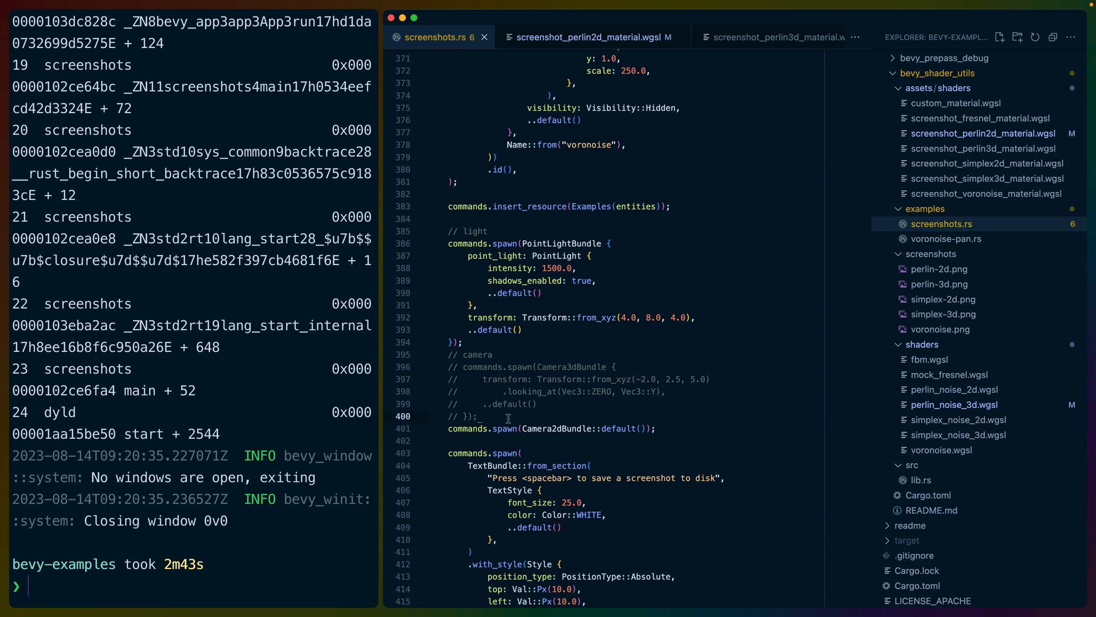
- Select the commented-out Camera3dBundle block in screenshots.rs
drag(439, 366, 509, 416)
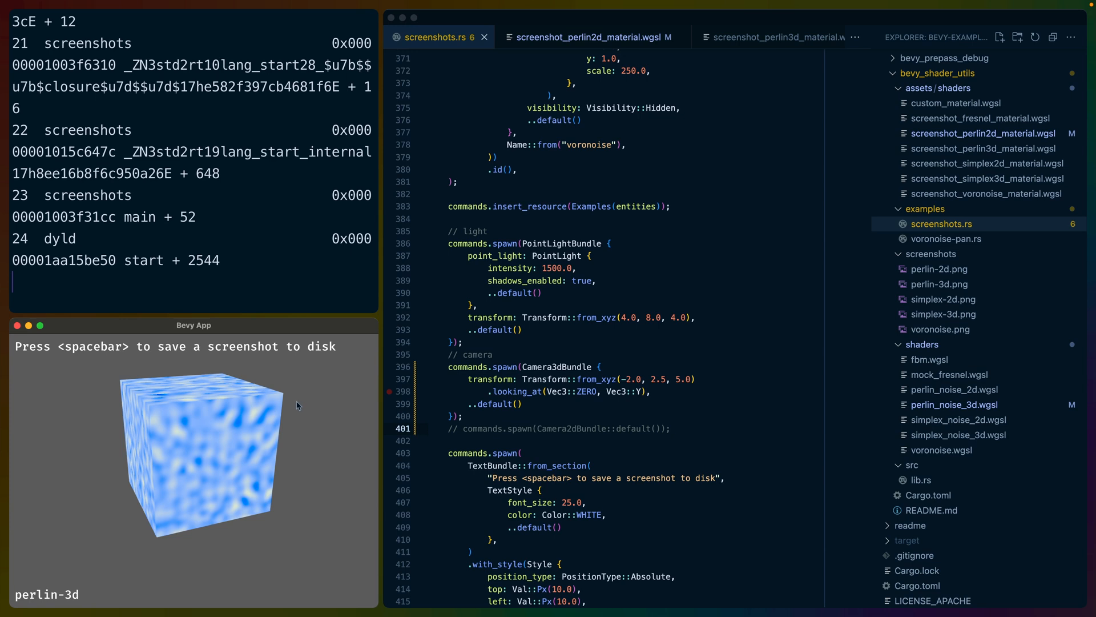
mouse_move(145, 393)
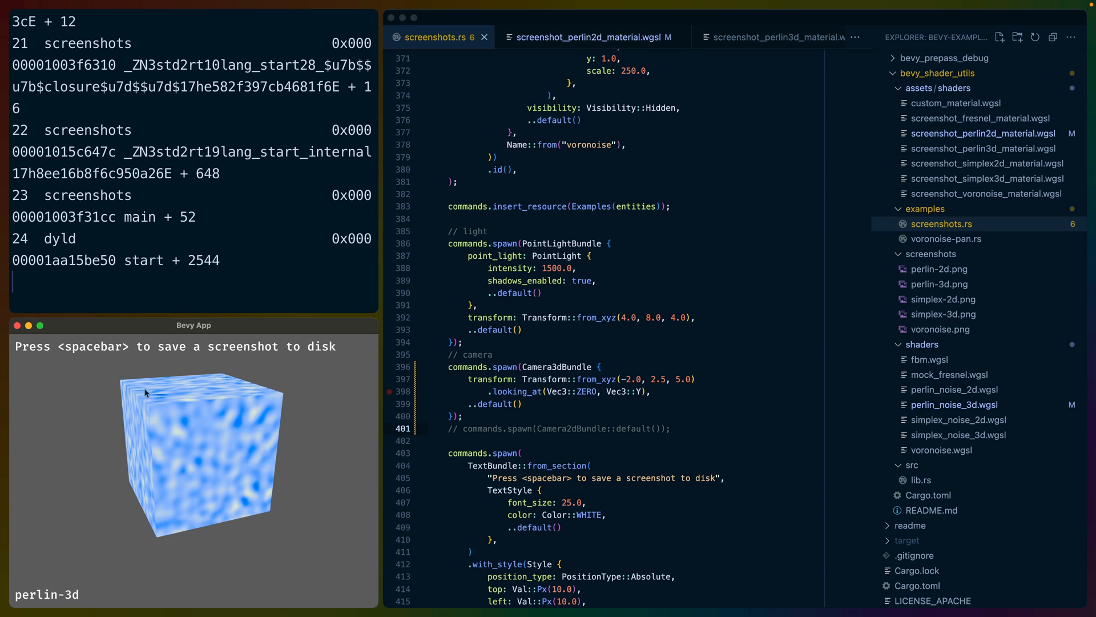
mouse_move(171, 404)
text(perlin)
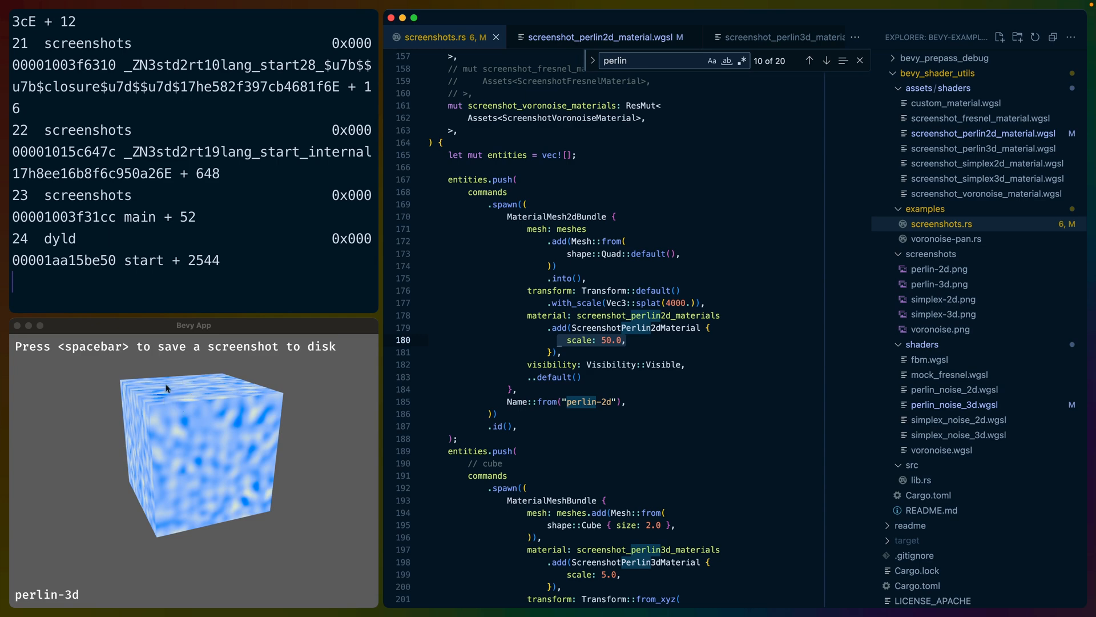
mouse_move(182, 405)
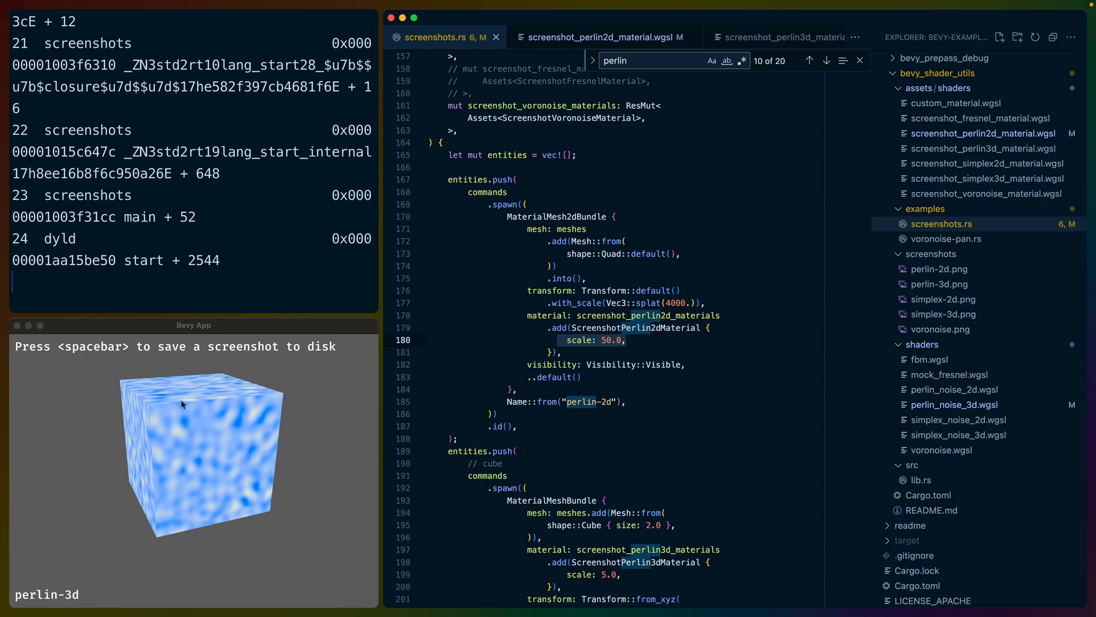
- Review the perlin material entities down to the perlin-3d scale 5.0, then end the perlin search
scroll(down, 3)
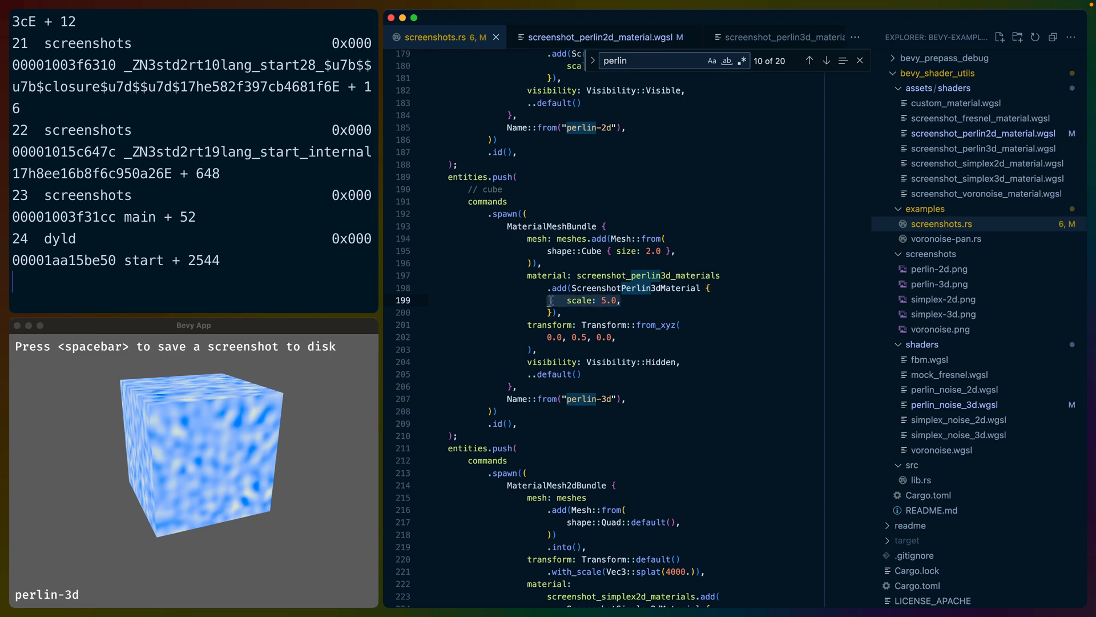
scroll(down, 3)
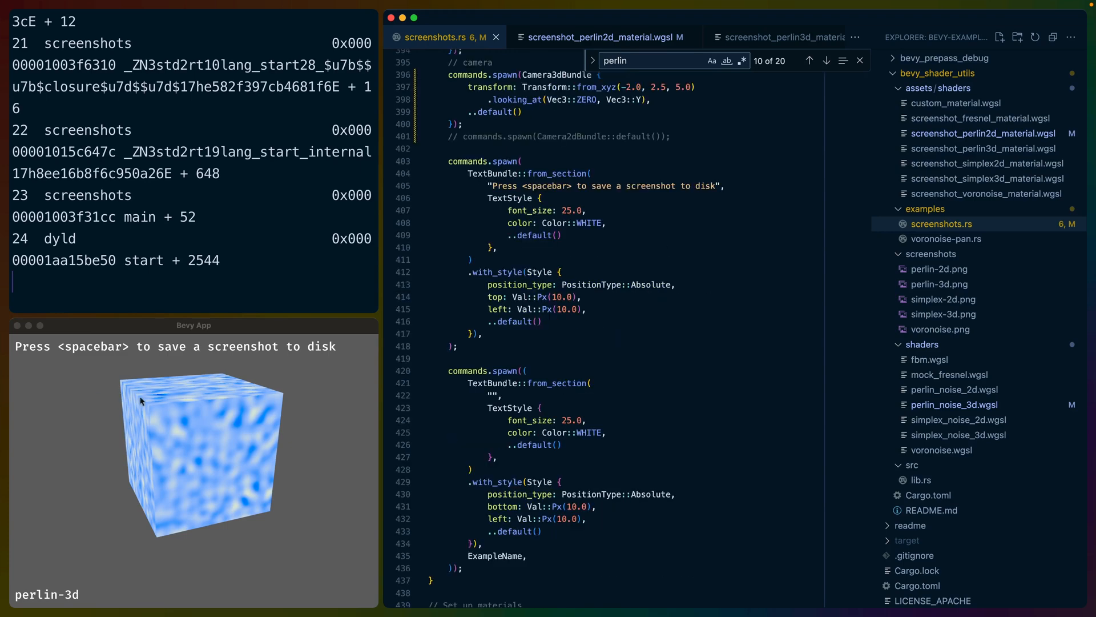
scroll(down, 3)
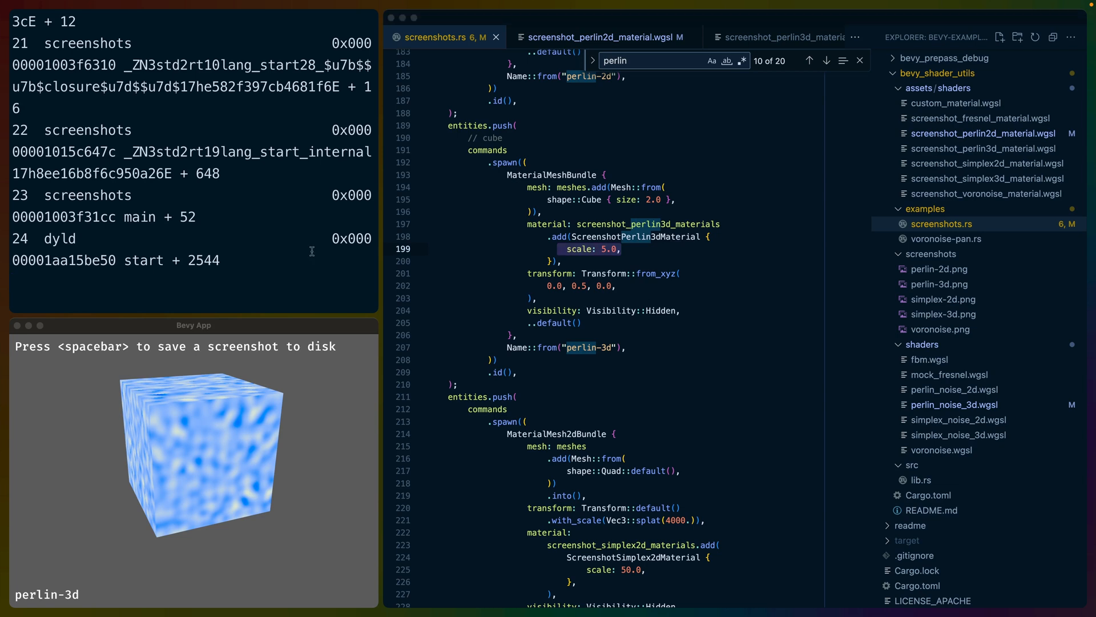
mouse_move(652, 287)
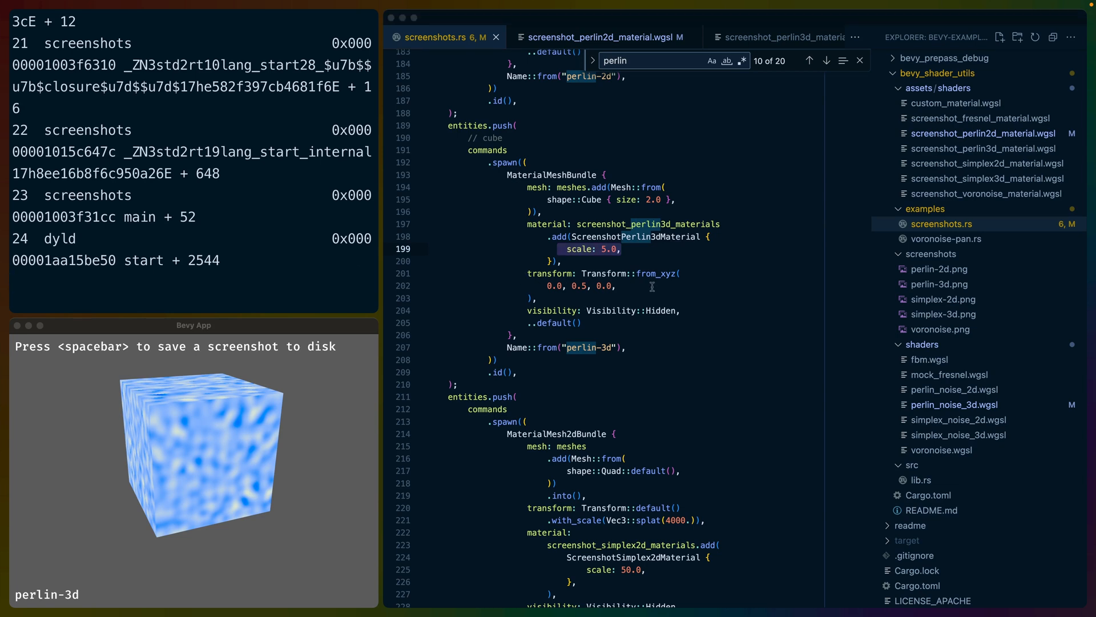
key(ctrl+c)
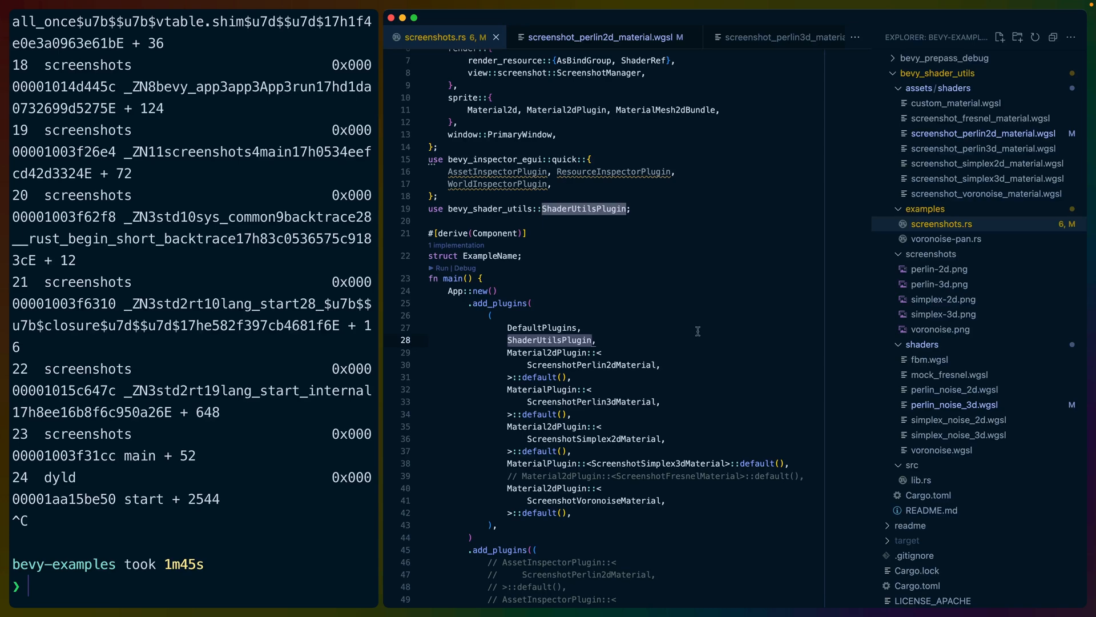
- Scroll screenshots.rs to the Examples resource and example_navigation system
scroll(down, 3)
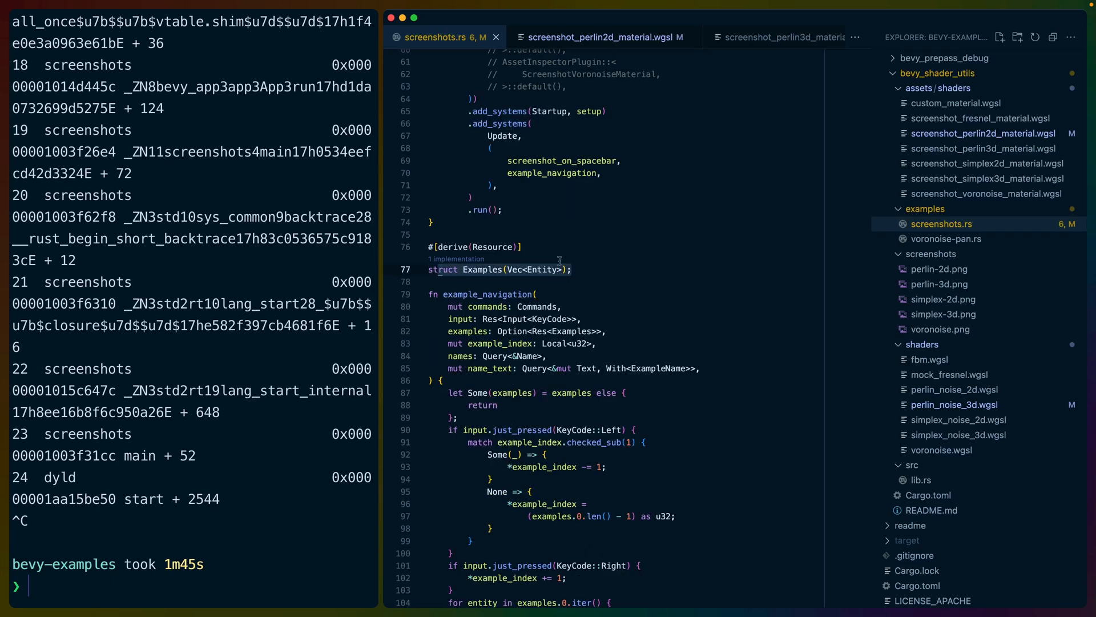
- Review the Examples resource, the Hidden visibility loop and the name lookup in example_navigation
double_click(540, 270)
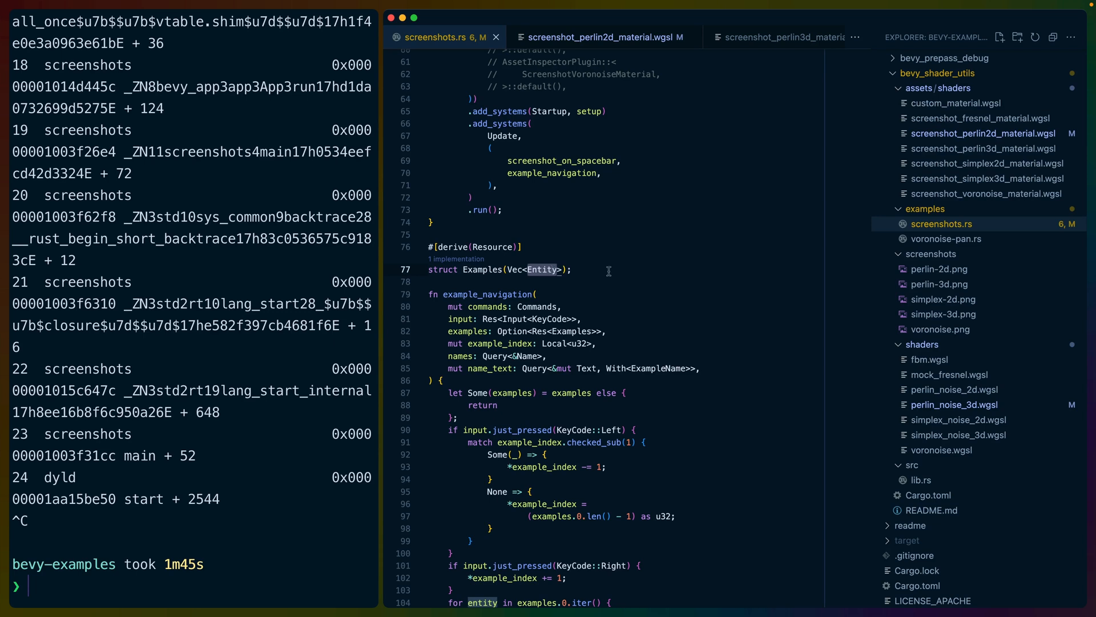
scroll(down, 3)
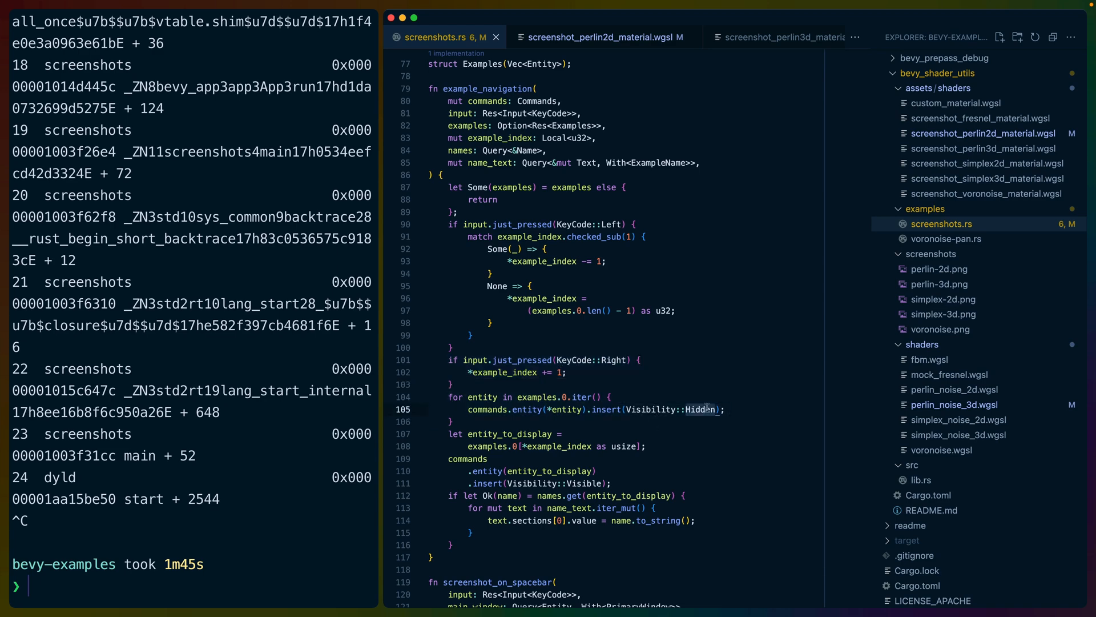
double_click(702, 409)
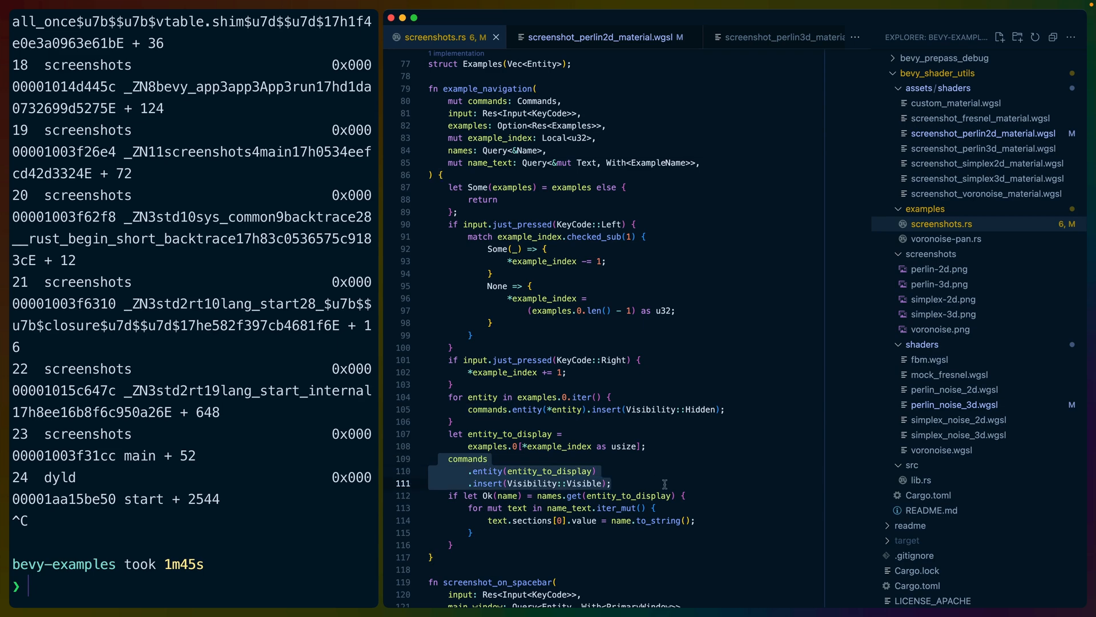
mouse_move(658, 476)
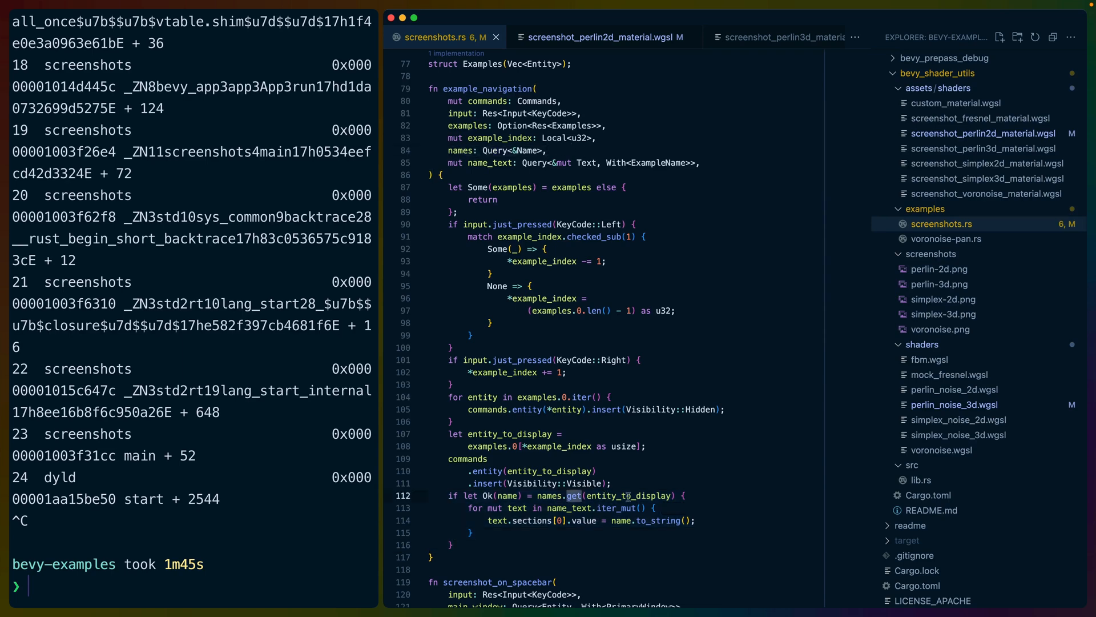
double_click(623, 495)
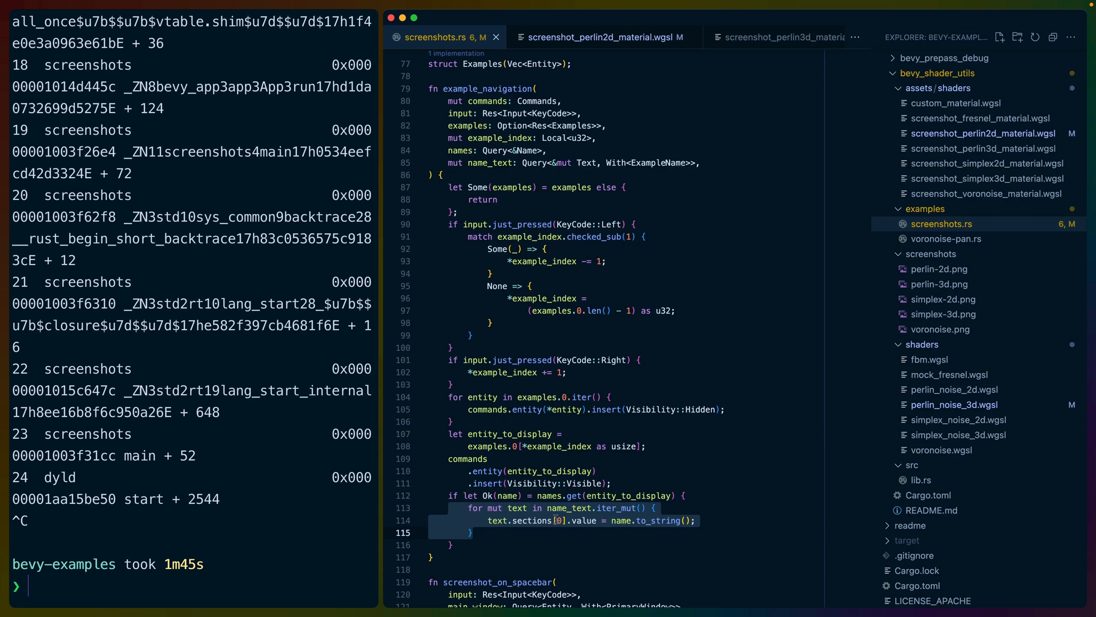
- Relaunch the screenshots example from the terminal and bring screenshot_on_spacebar into view
click(621, 520)
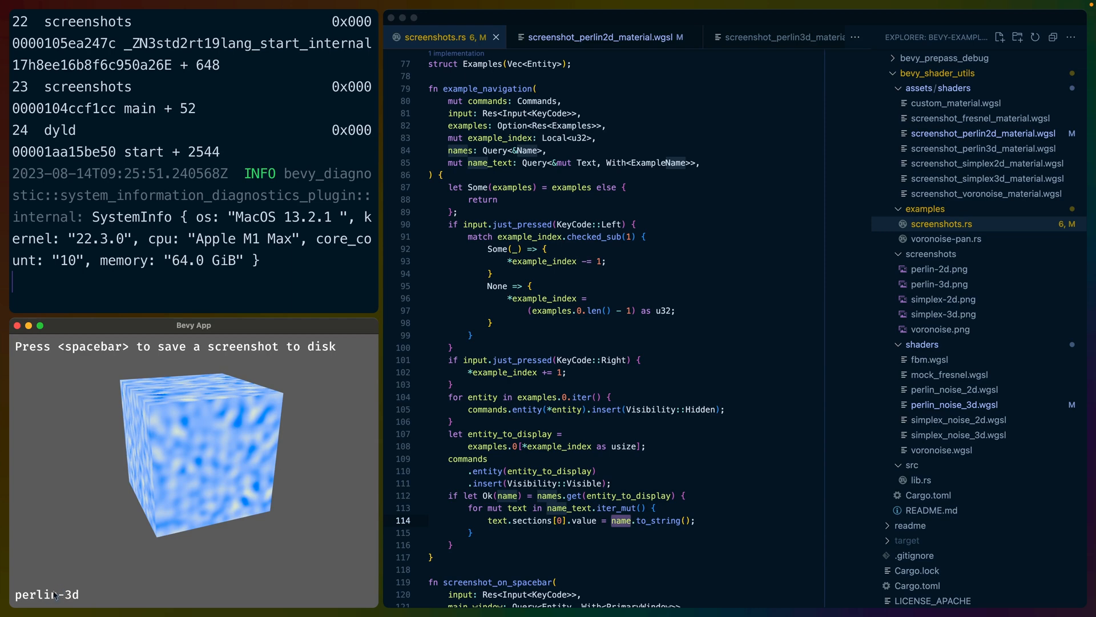
scroll(down, 3)
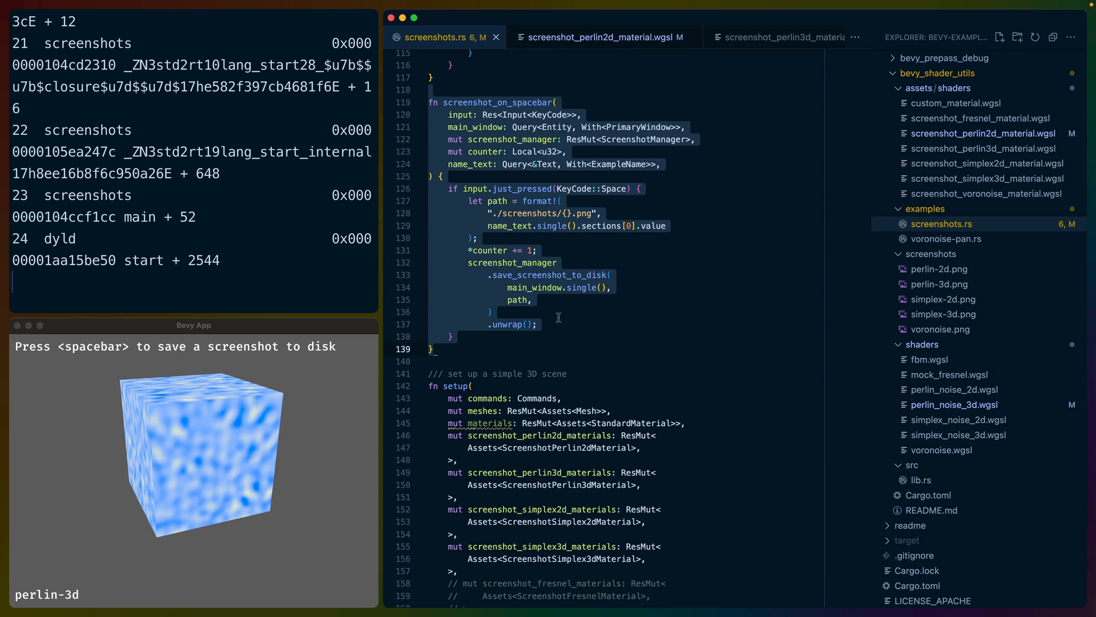
mouse_move(571, 310)
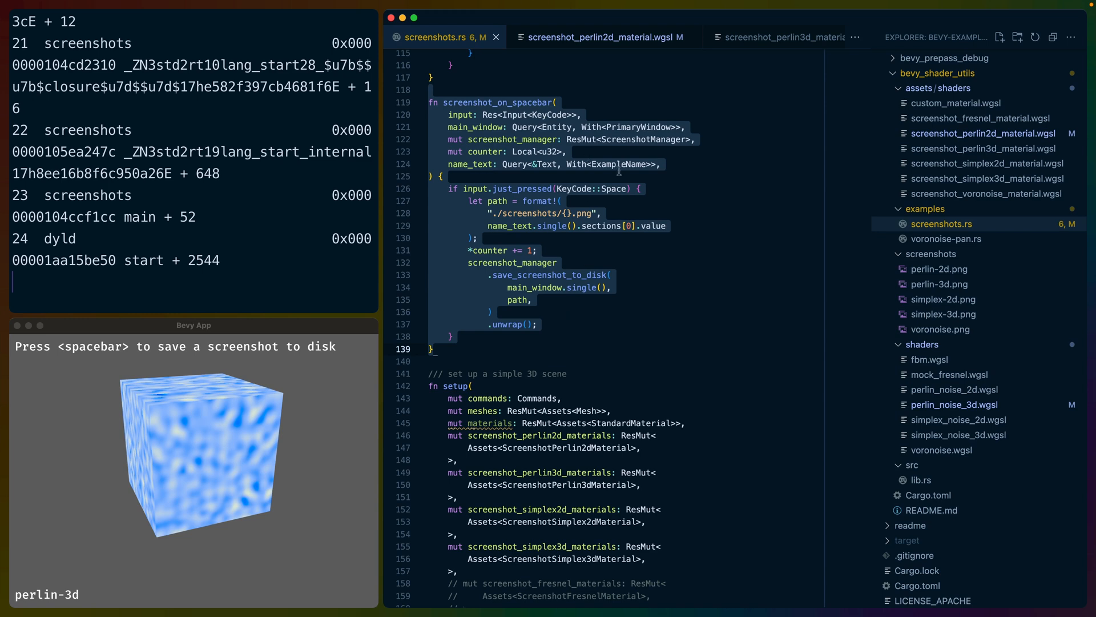
double_click(513, 263)
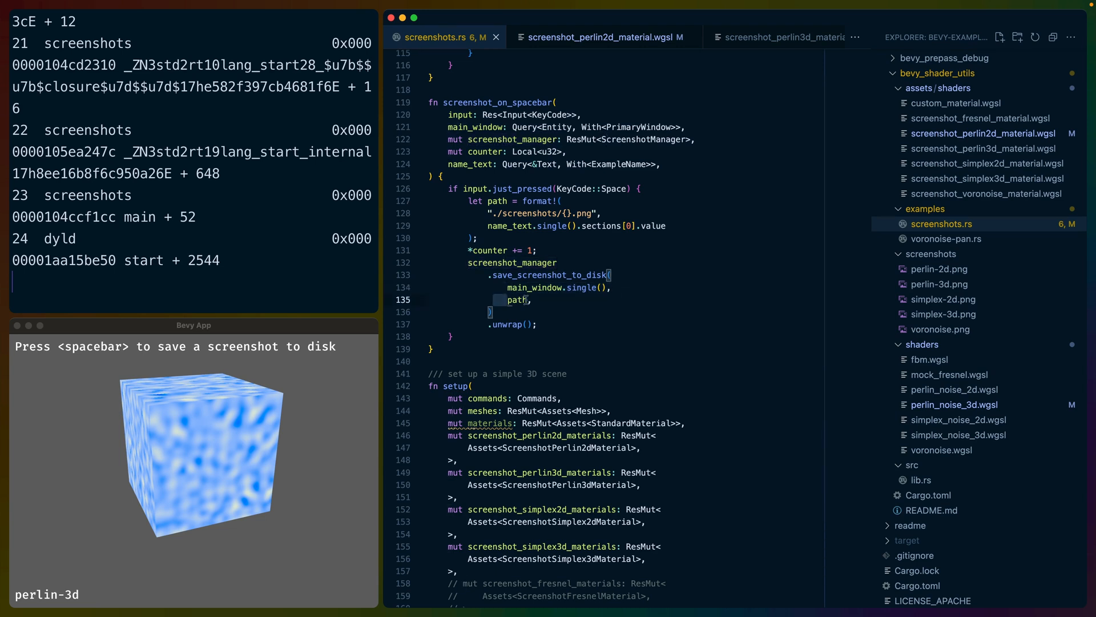
double_click(515, 299)
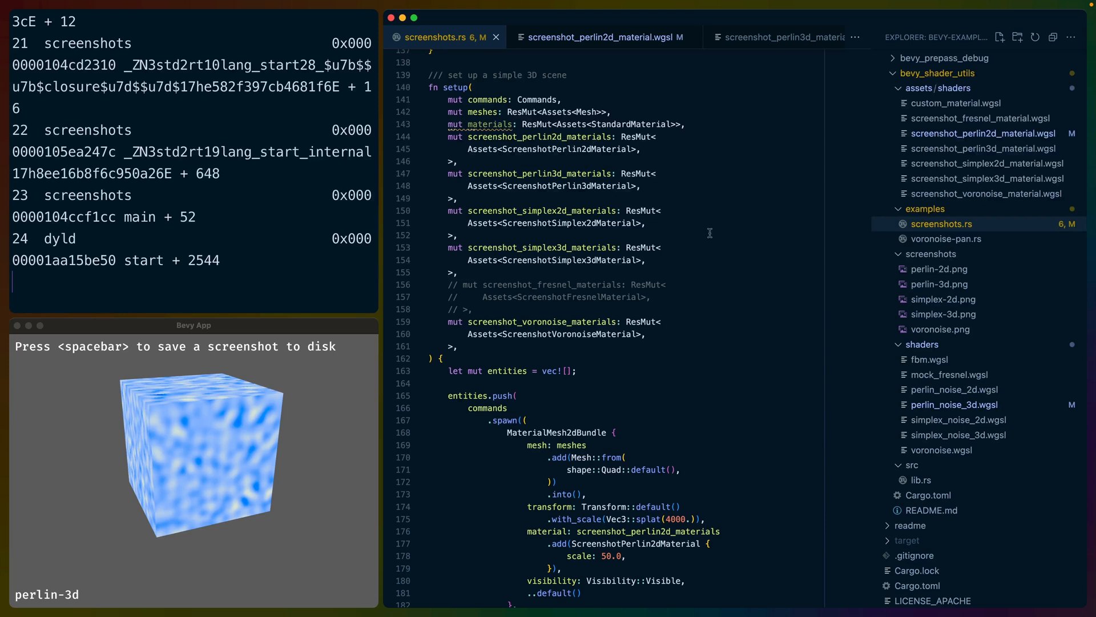
drag(450, 136, 458, 346)
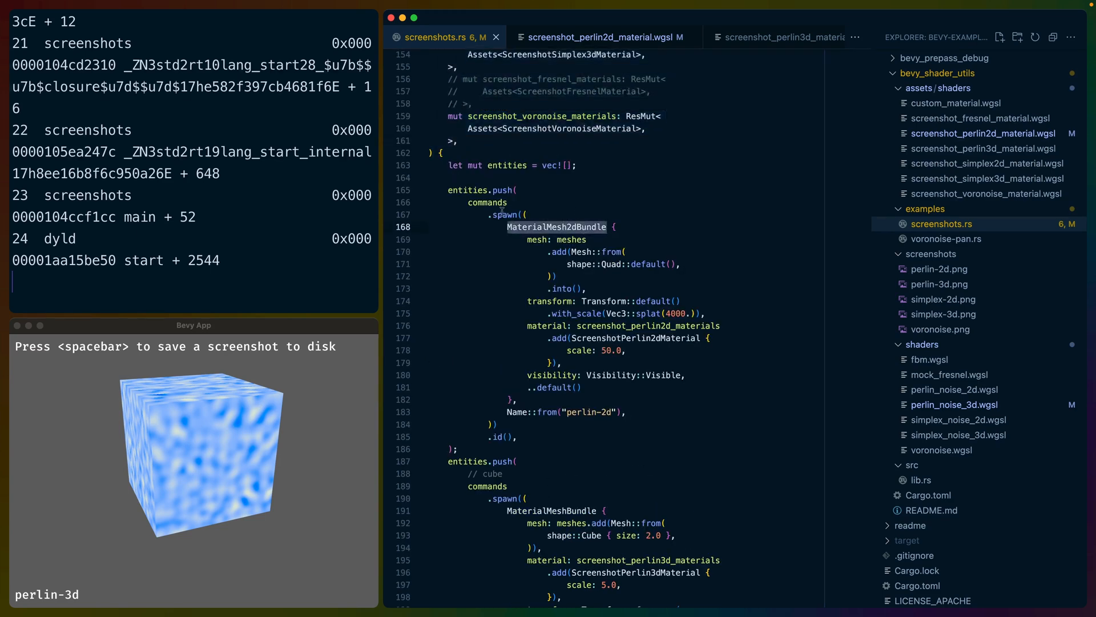
drag(528, 239, 585, 288)
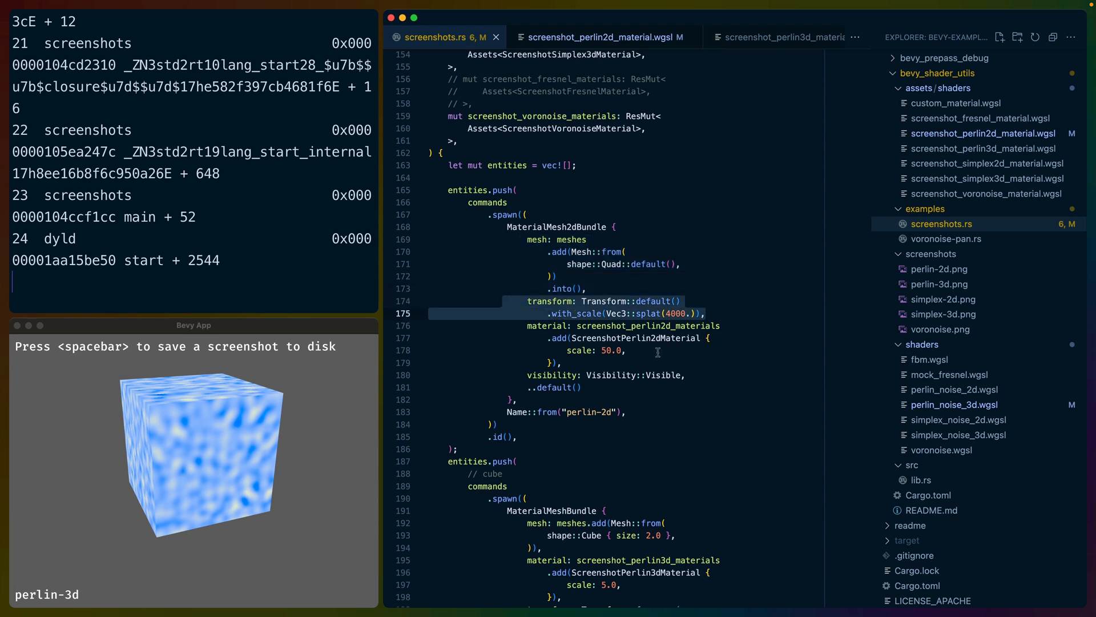
click(615, 363)
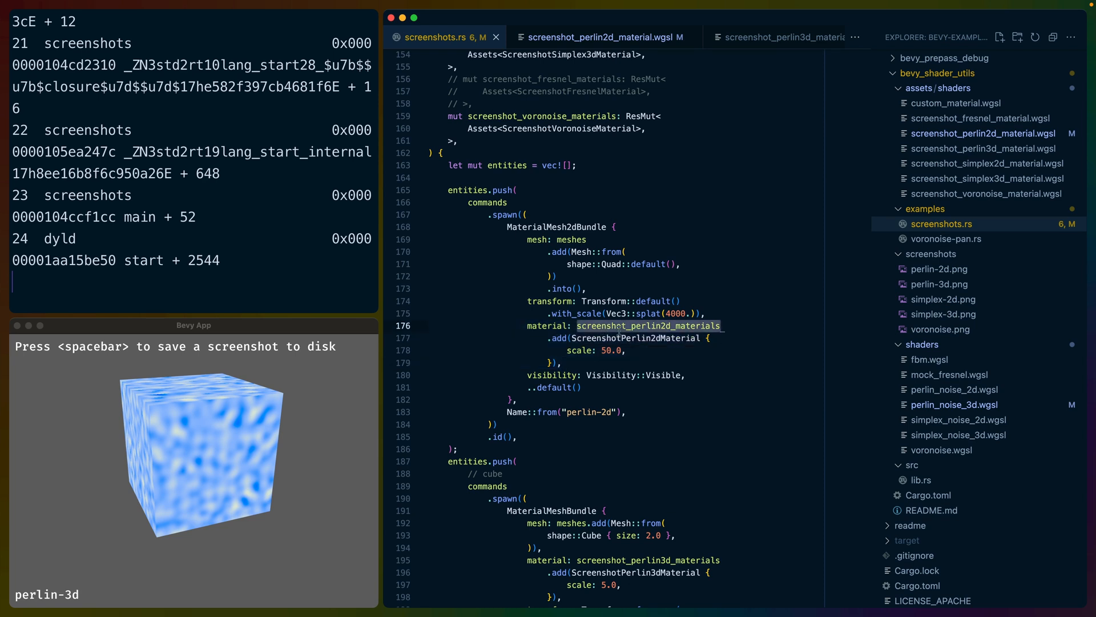
click(496, 436)
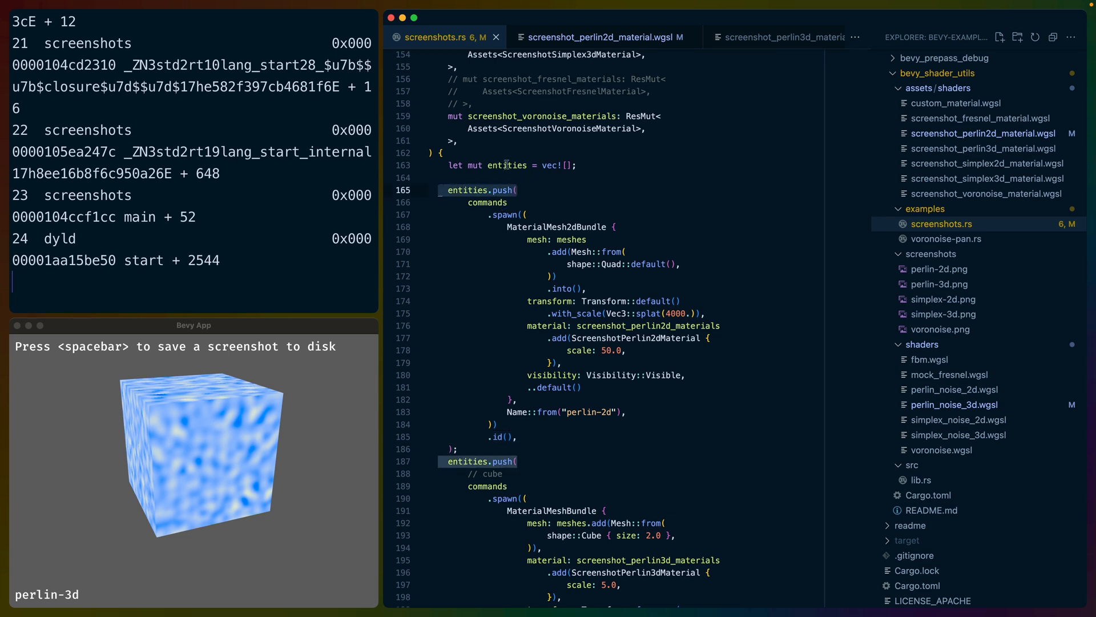
double_click(507, 165)
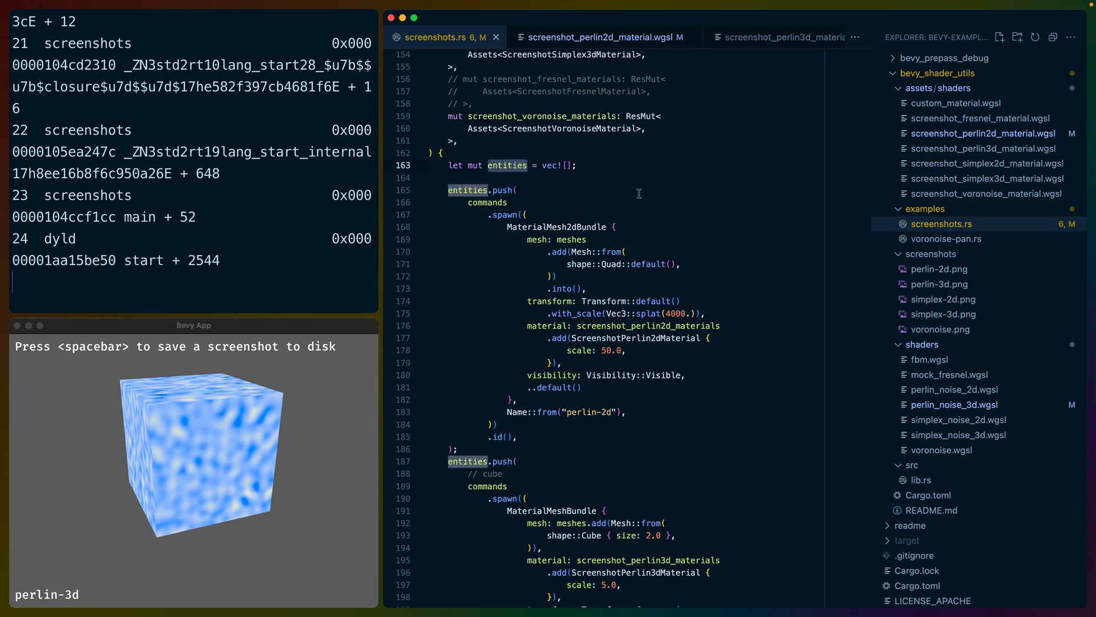
scroll(down, 3)
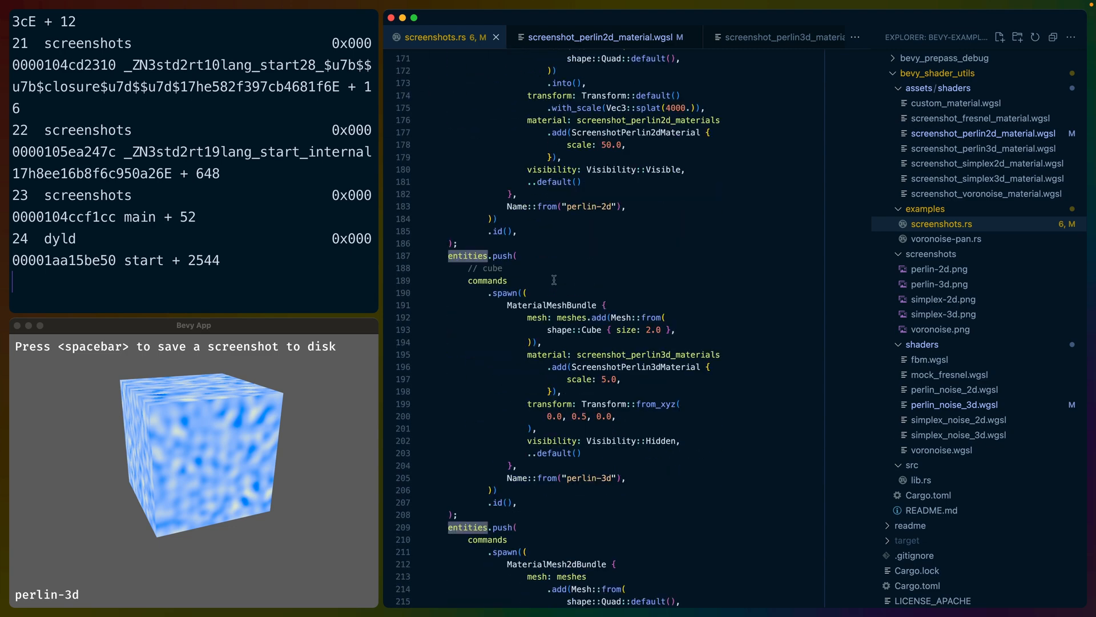
scroll(down, 3)
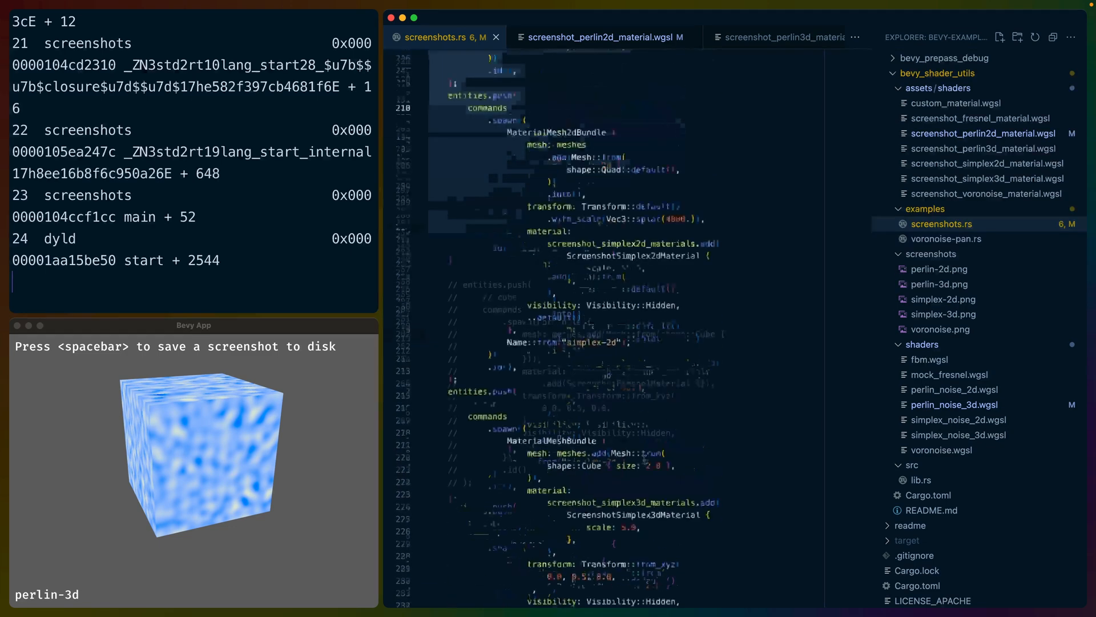
scroll(down, 3)
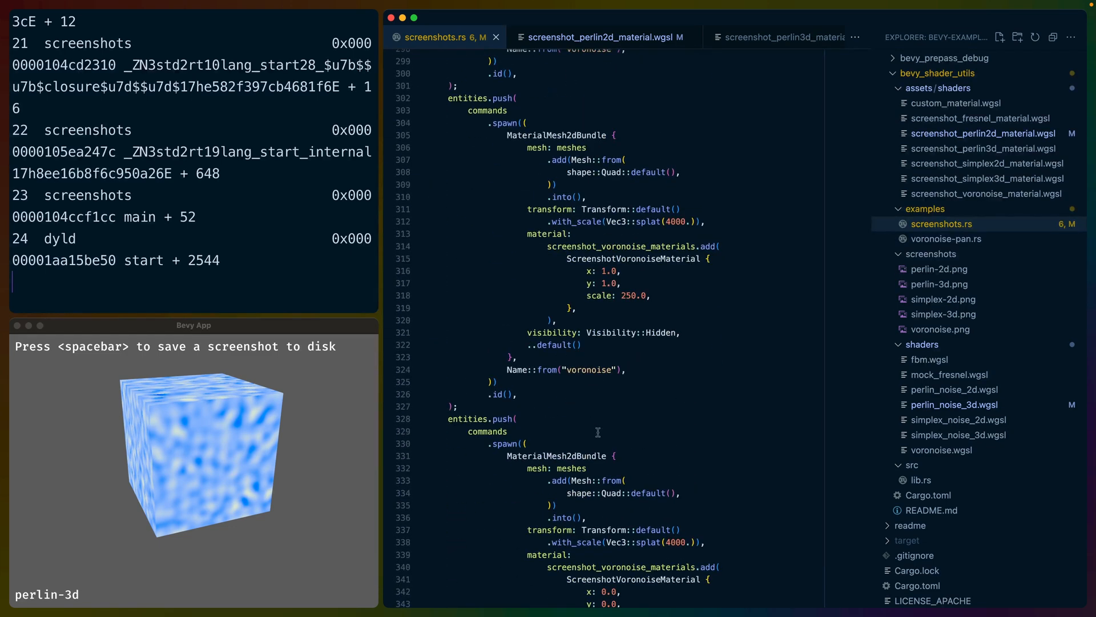
scroll(down, 3)
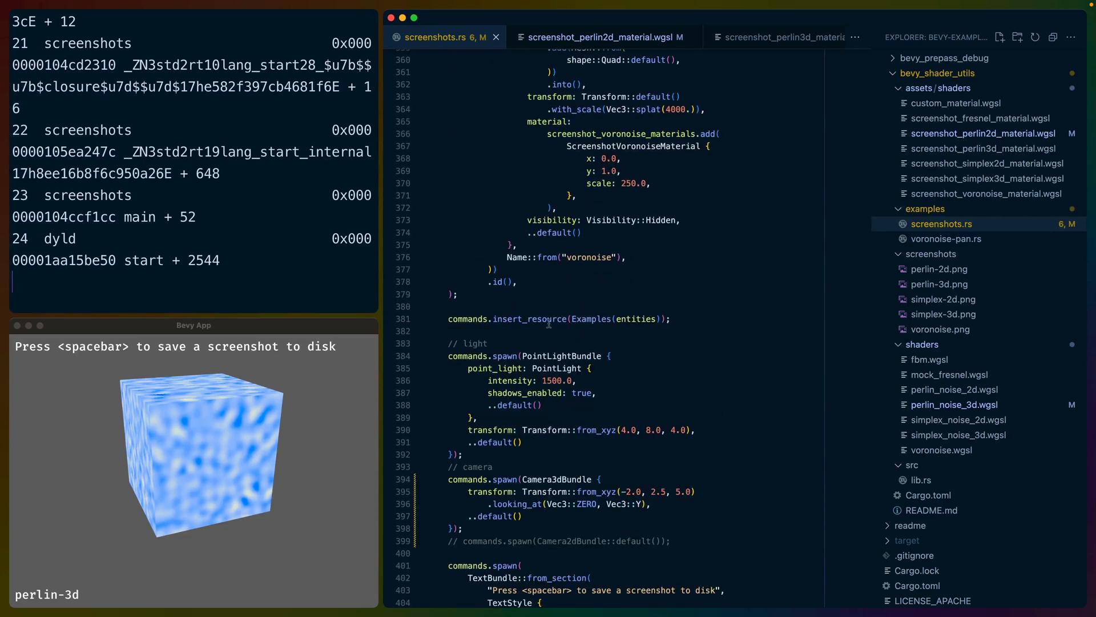
double_click(635, 319)
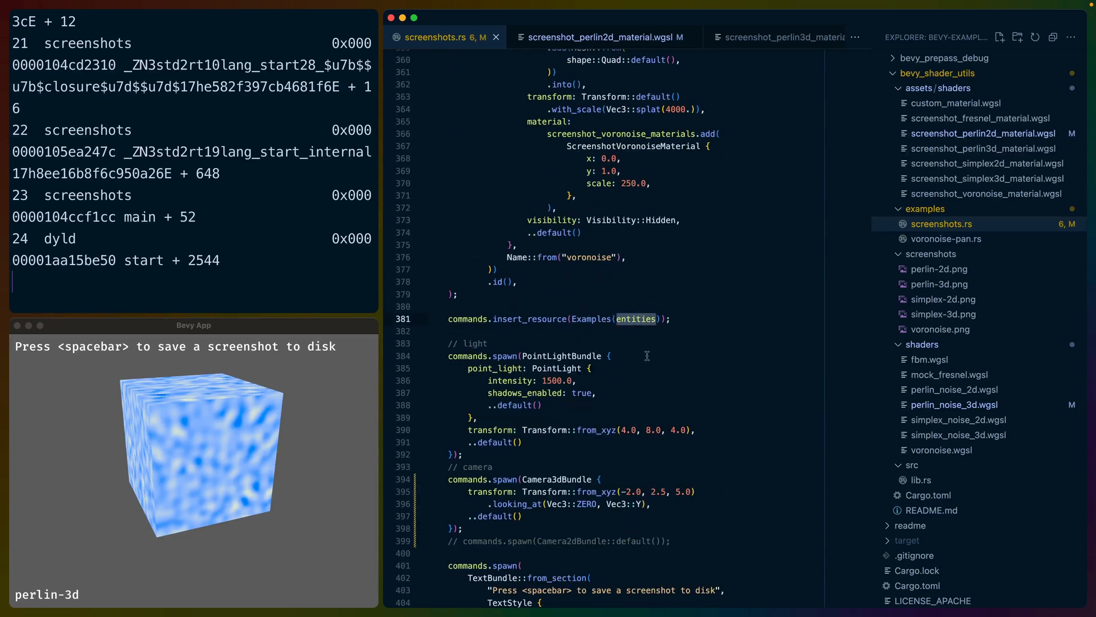
double_click(592, 319)
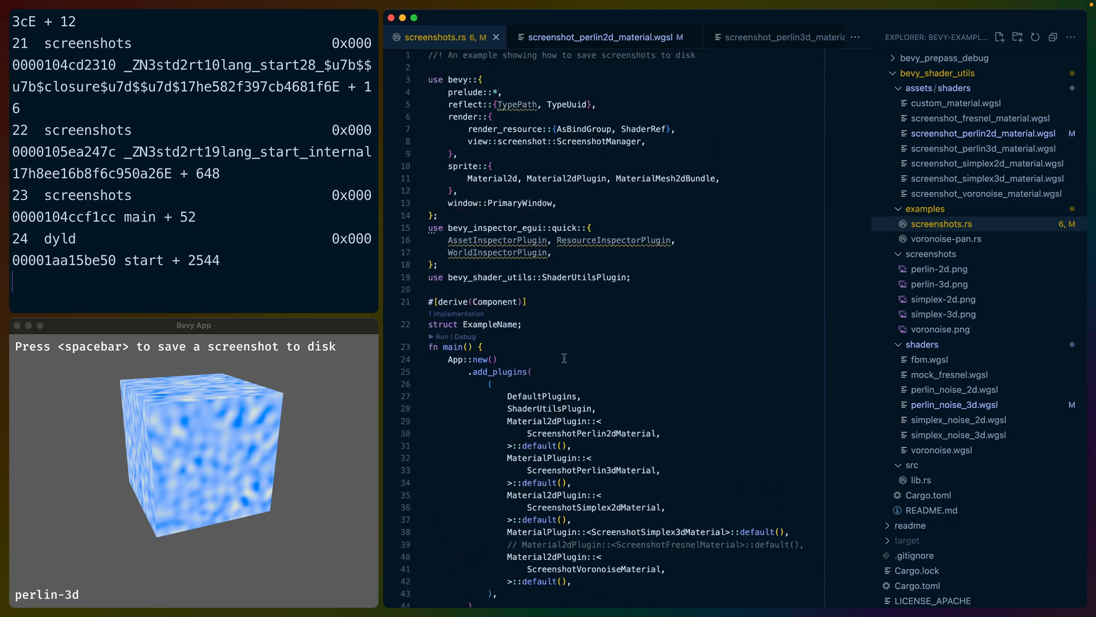
scroll(down, 3)
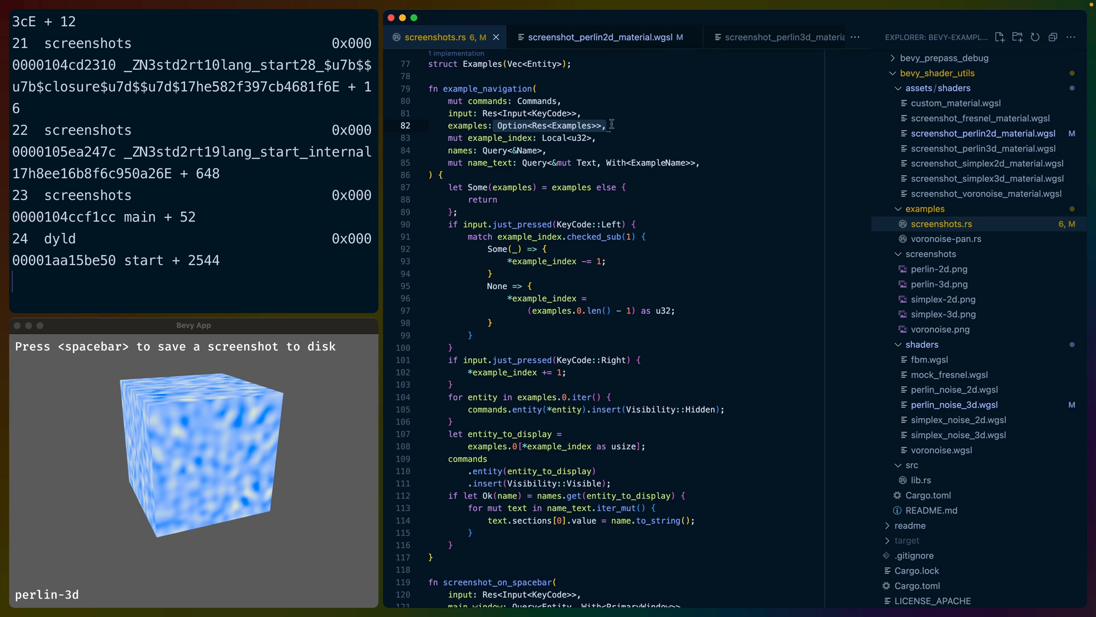
mouse_move(510, 196)
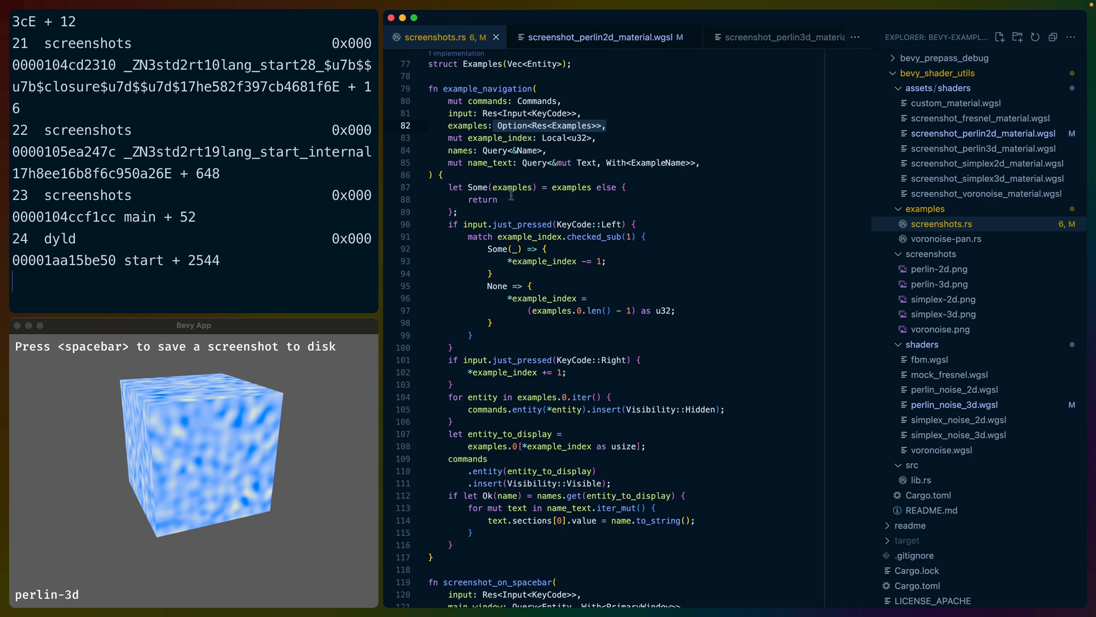
scroll(down, 3)
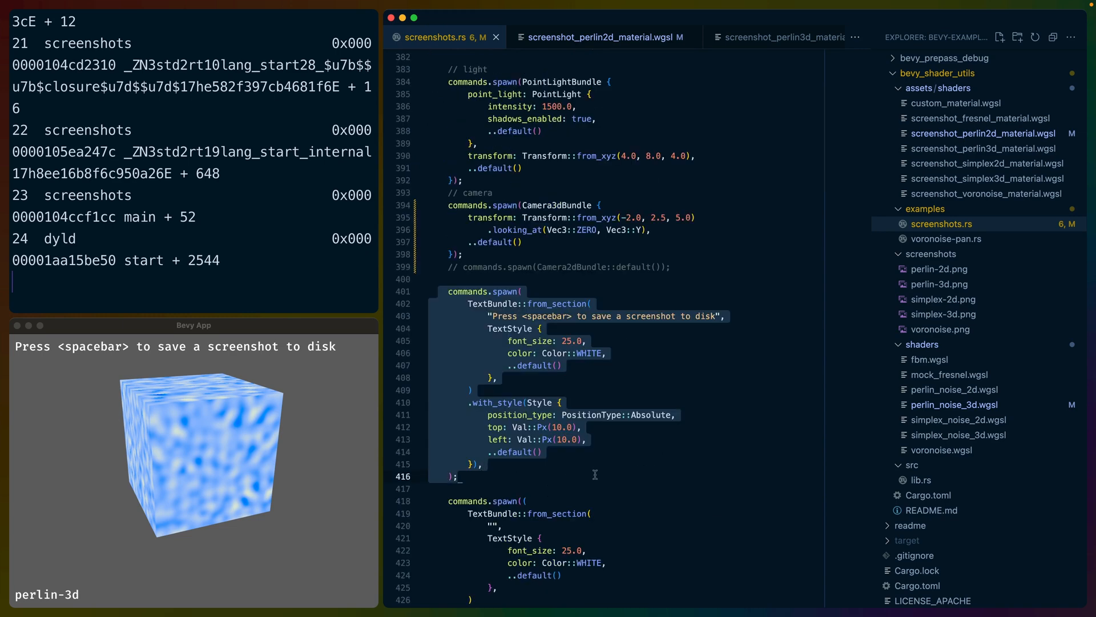
mouse_move(654, 324)
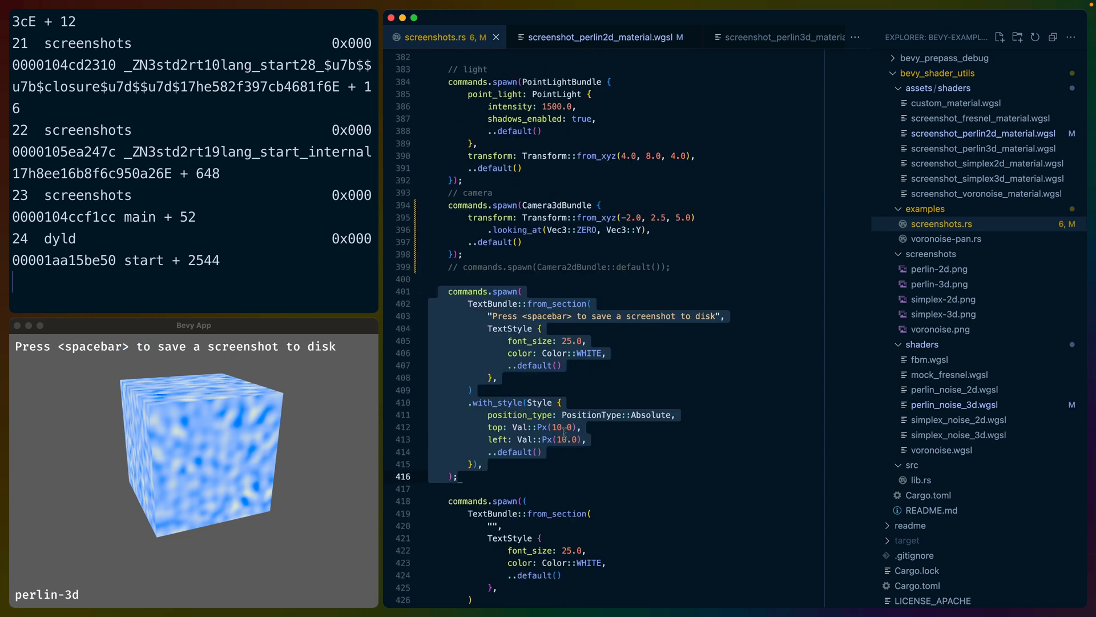
mouse_move(536, 472)
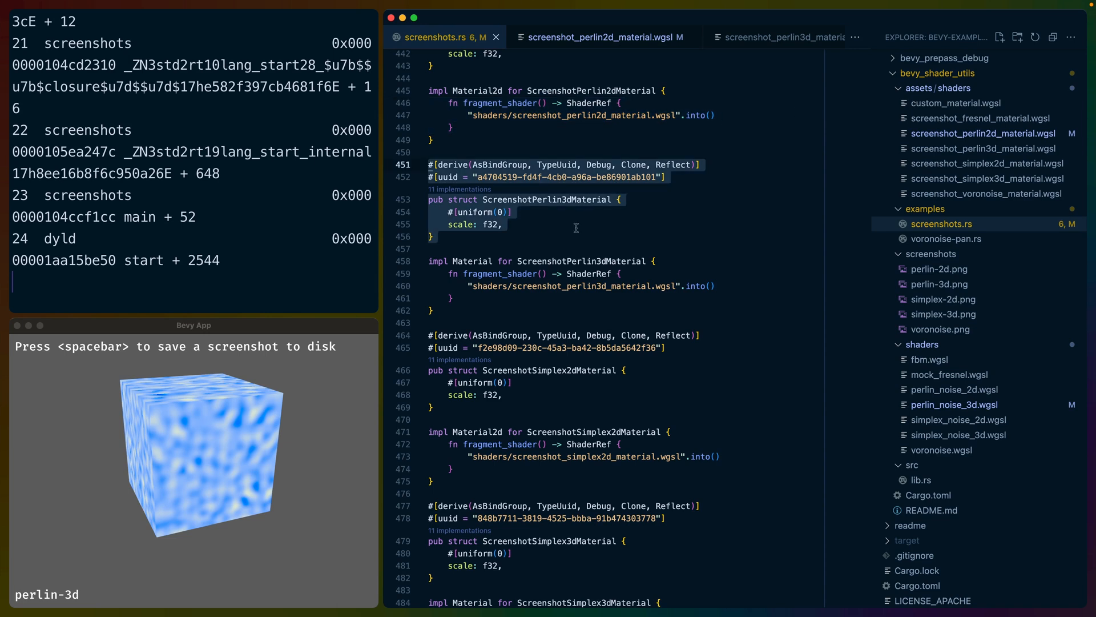
double_click(556, 164)
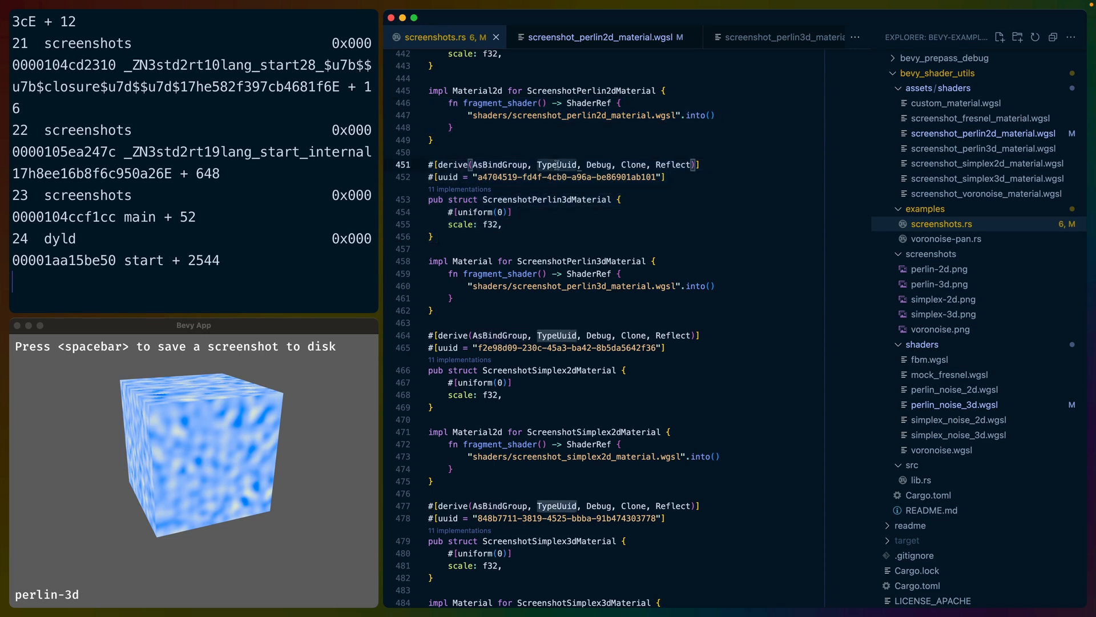
double_click(673, 164)
text(assetin)
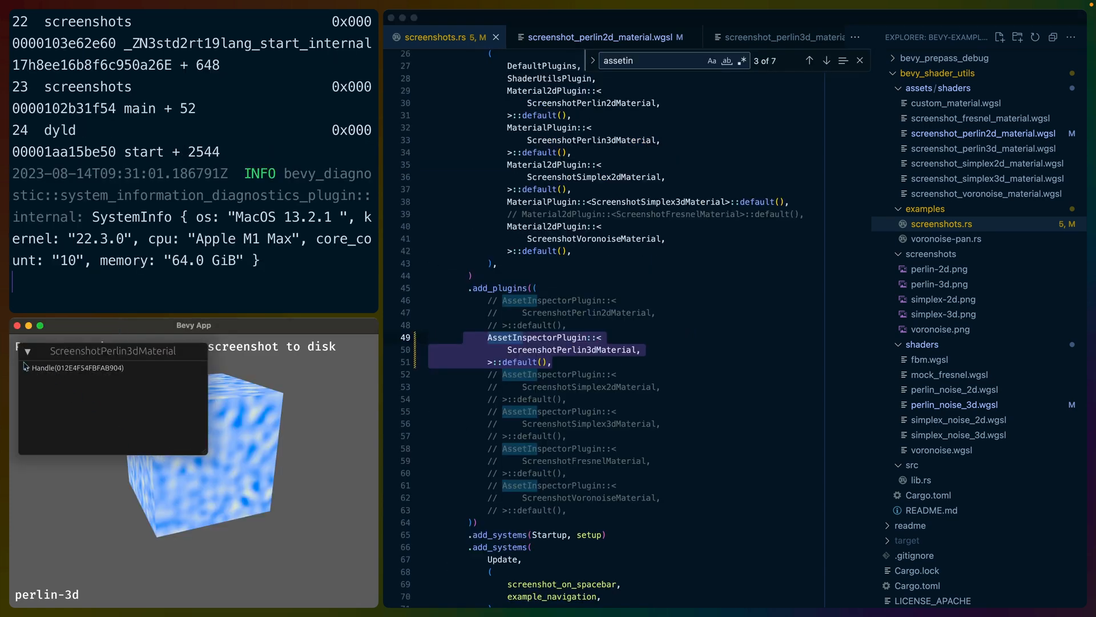
- Expand the Perlin 3D material handle in the inspector and tweak the cube's noise scale live to about 1.9
click(27, 367)
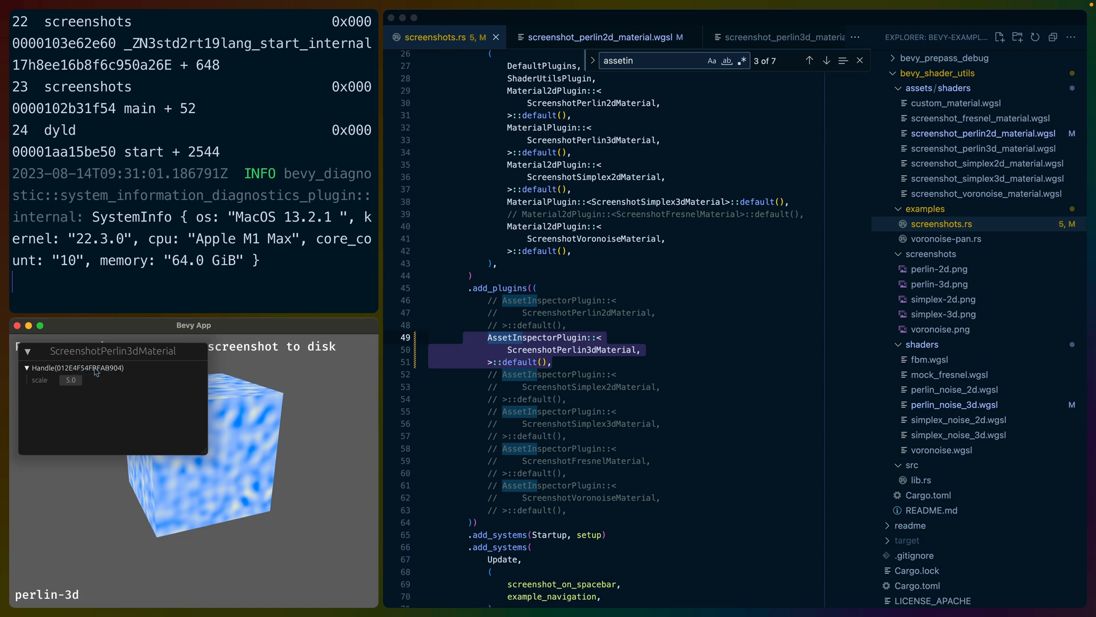
click(69, 379)
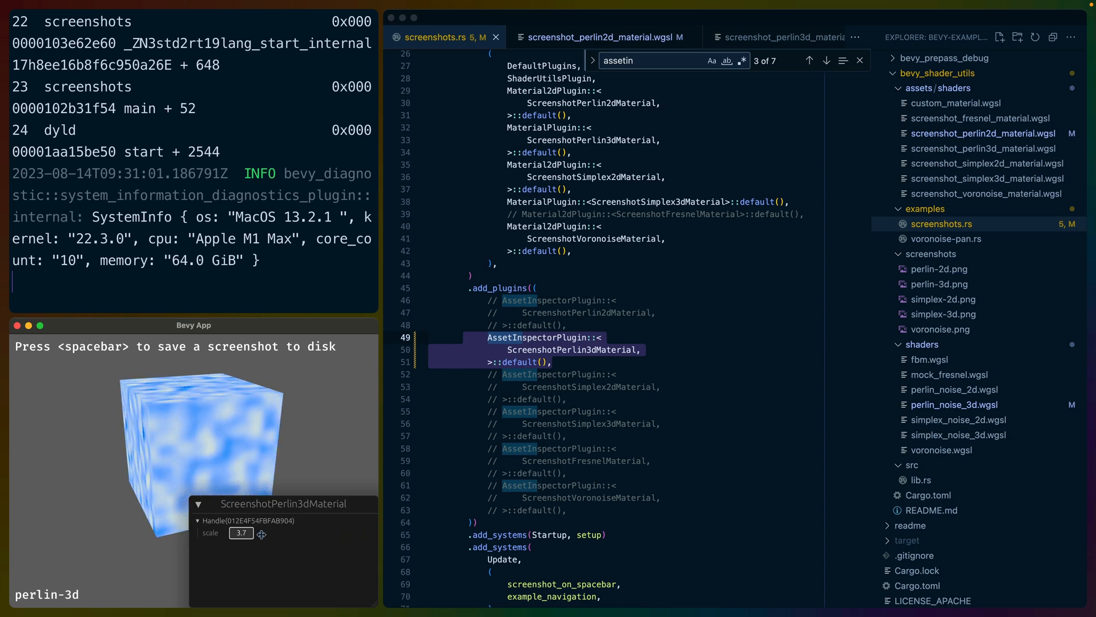
drag(241, 533, 230, 534)
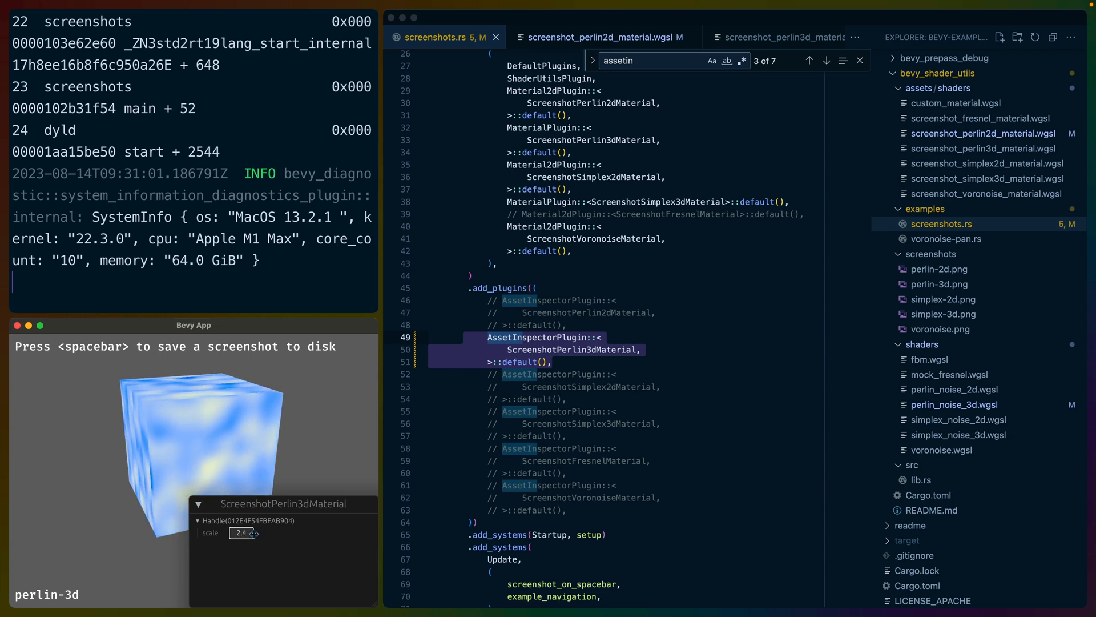
drag(242, 533, 242, 536)
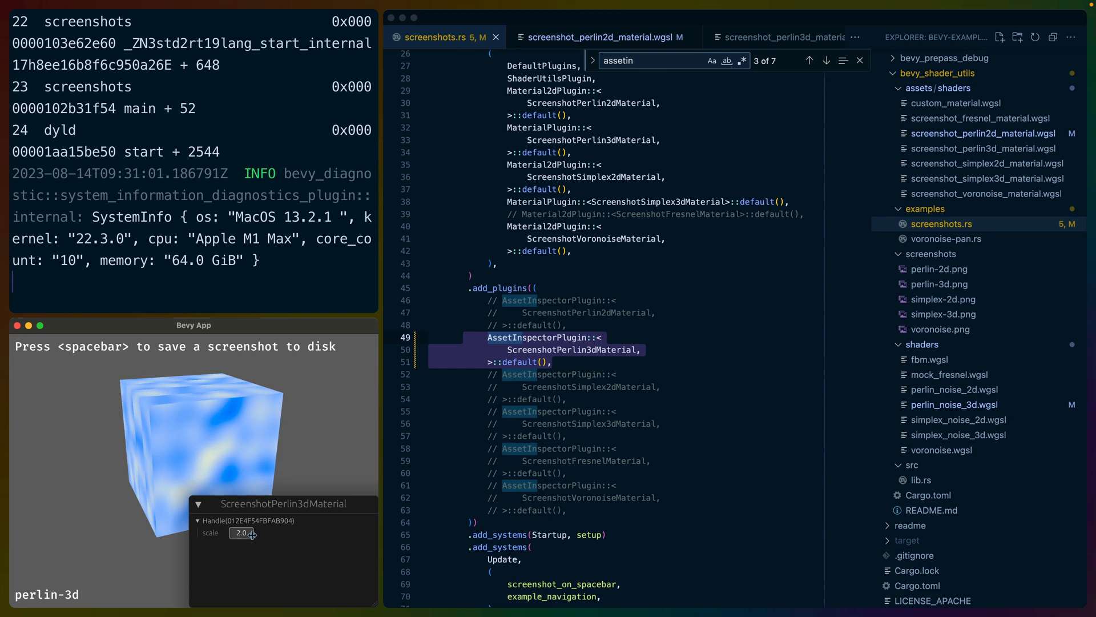
mouse_move(148, 443)
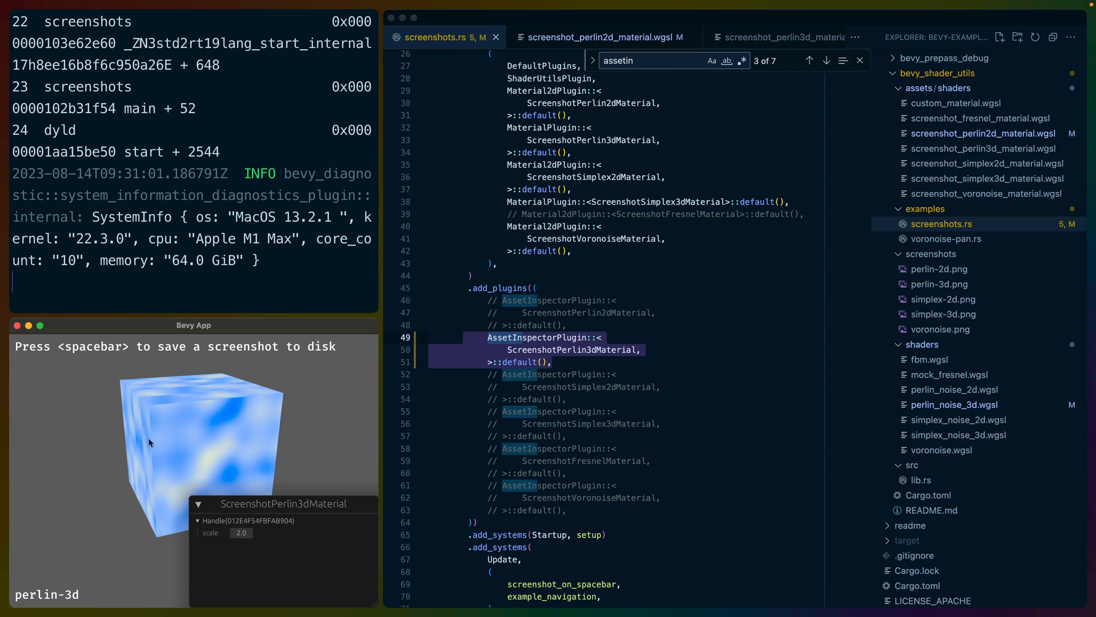
mouse_move(232, 390)
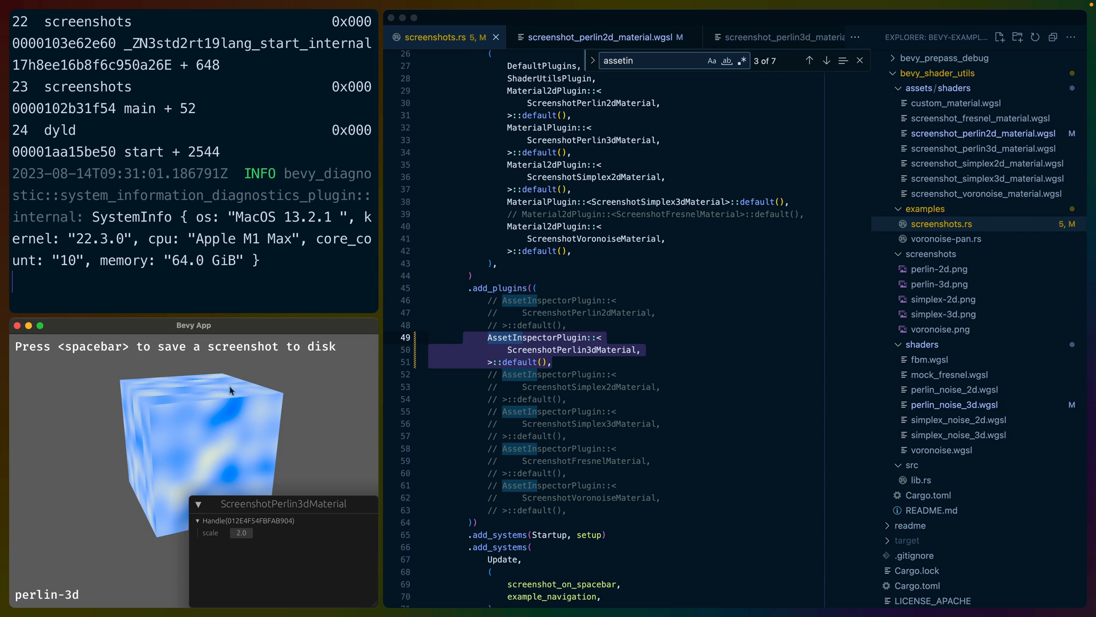
mouse_move(194, 398)
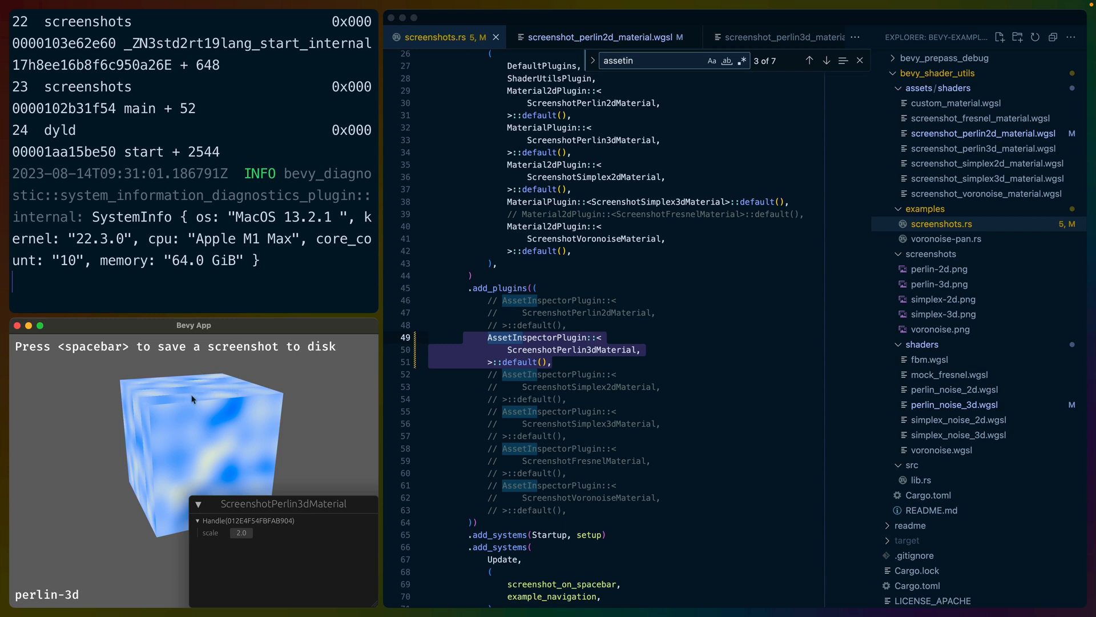
click(241, 534)
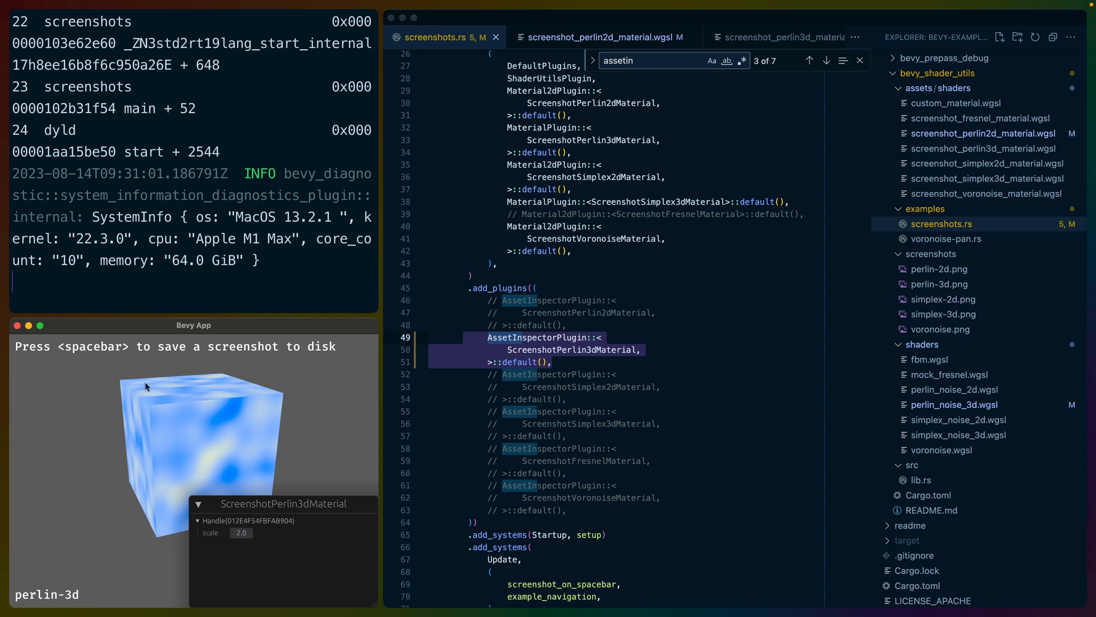
mouse_move(219, 471)
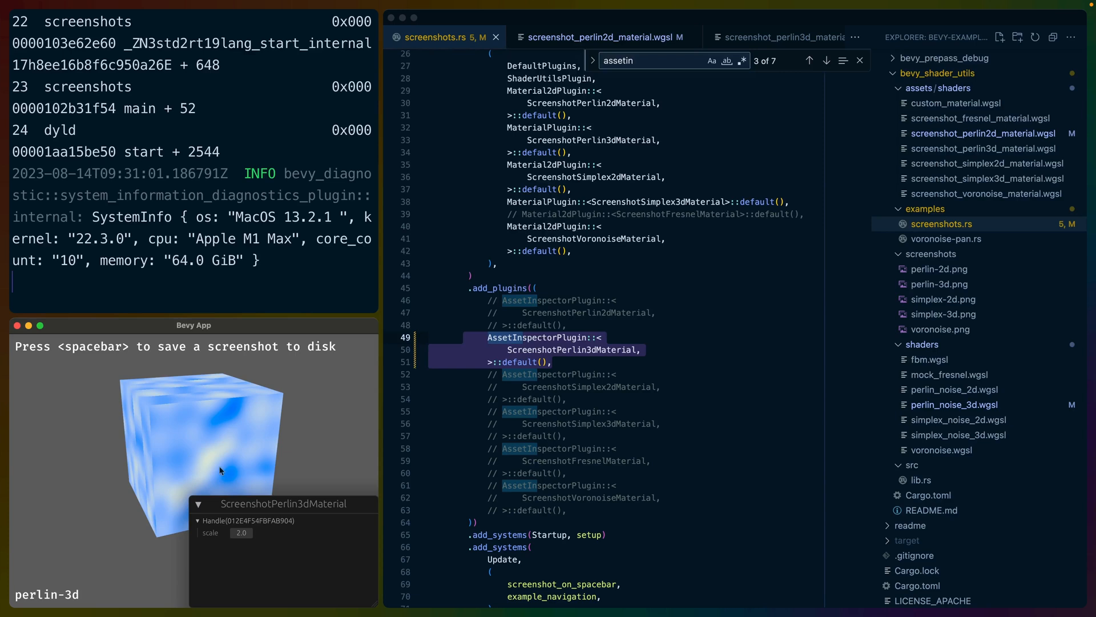
mouse_move(250, 495)
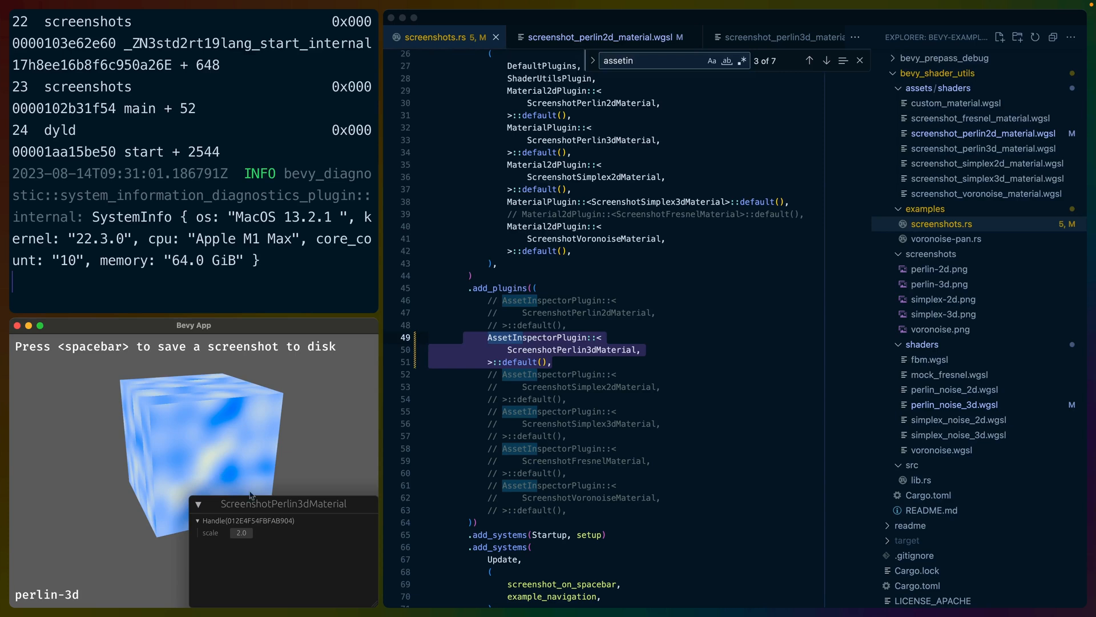
drag(241, 532, 272, 531)
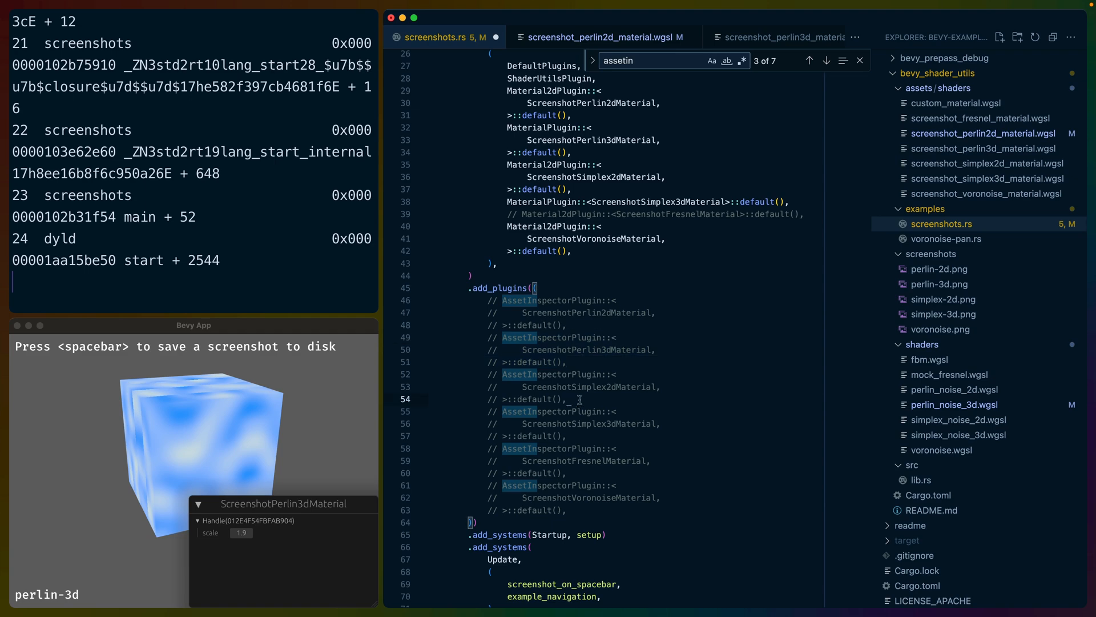
mouse_move(484, 403)
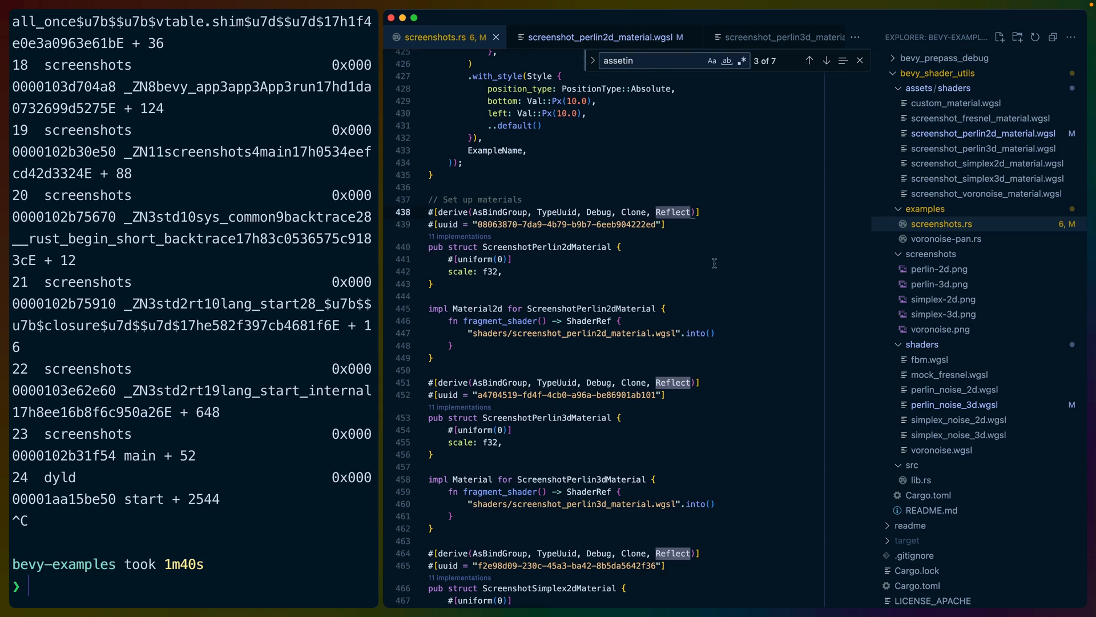
mouse_move(520, 285)
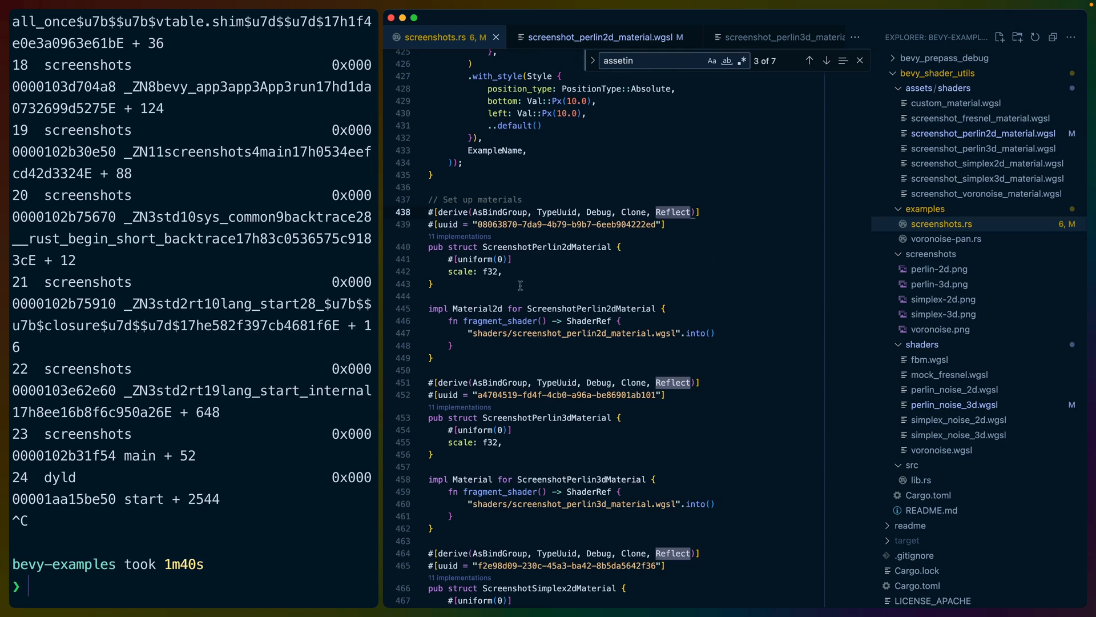
mouse_move(482, 281)
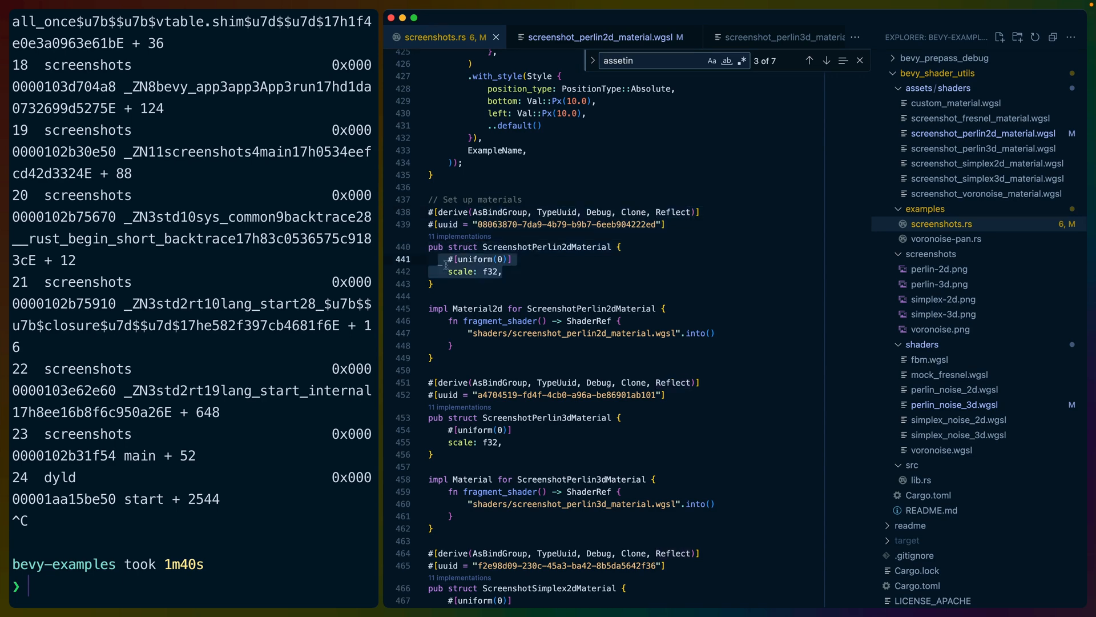
- Scroll through the material structs in screenshots.rs and select a block back near main
scroll(down, 3)
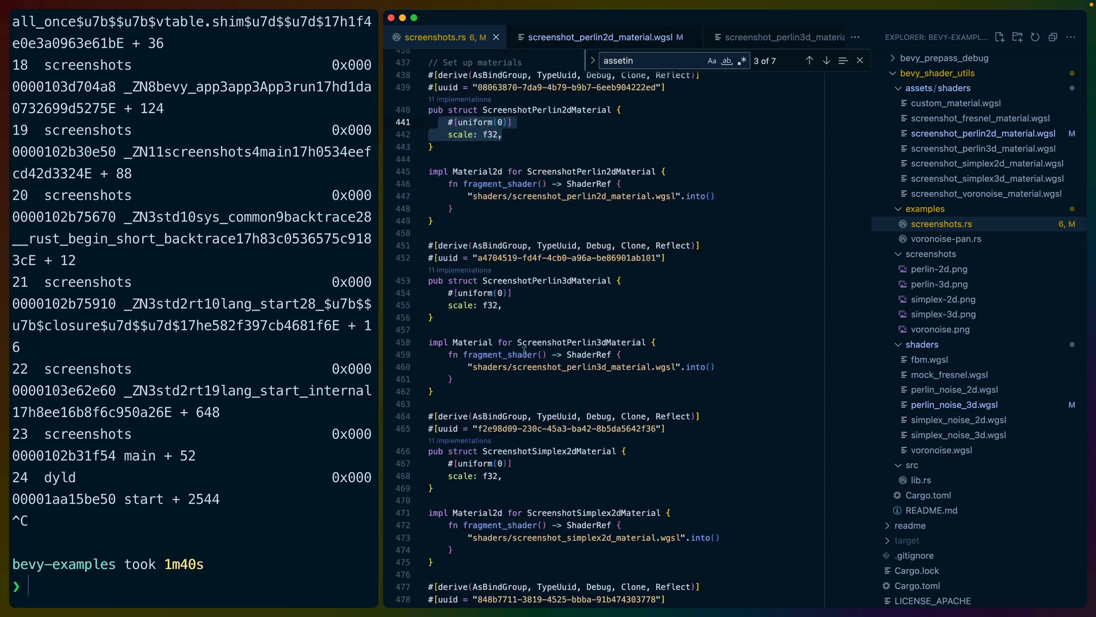
scroll(down, 3)
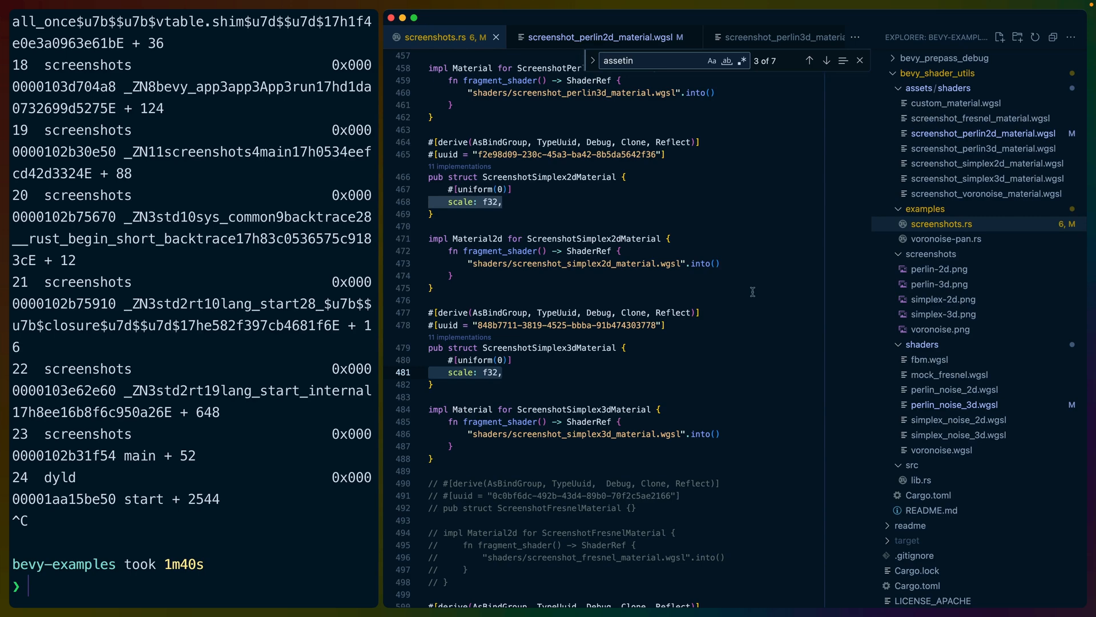
scroll(down, 3)
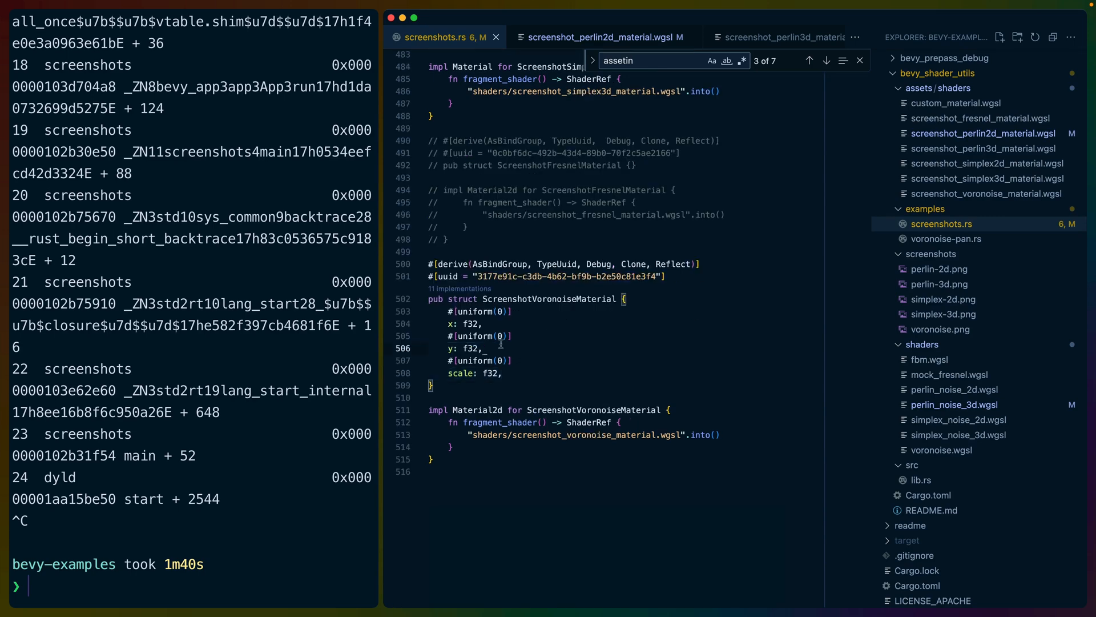
drag(460, 311, 482, 348)
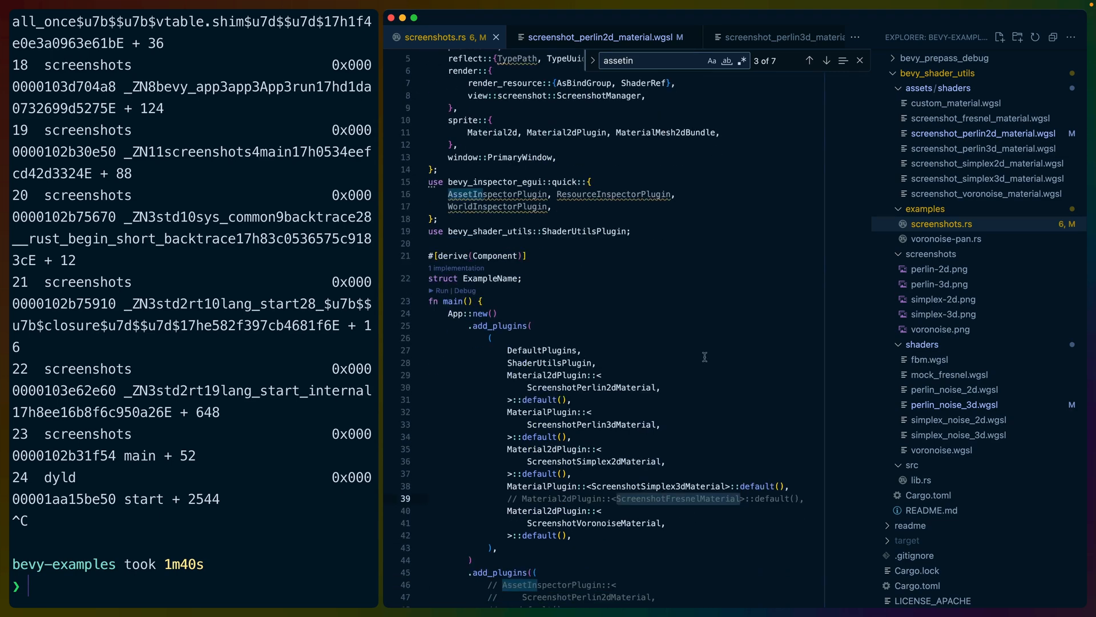
mouse_move(839, 193)
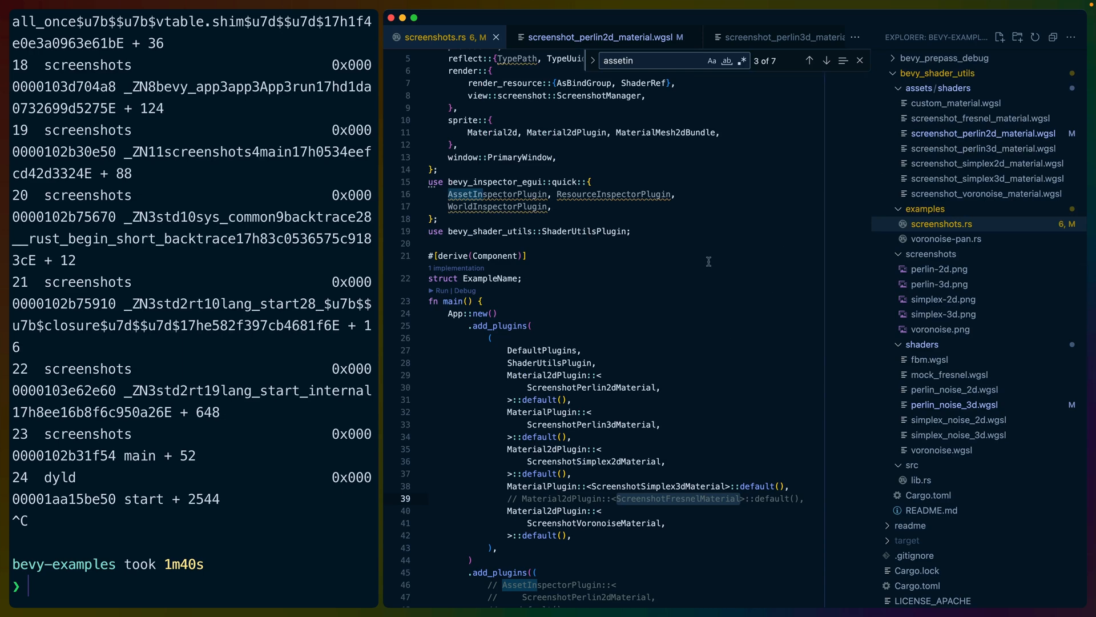
- Scroll setup to where entities go into the Examples resource before the light and camera spawns
scroll(down, 3)
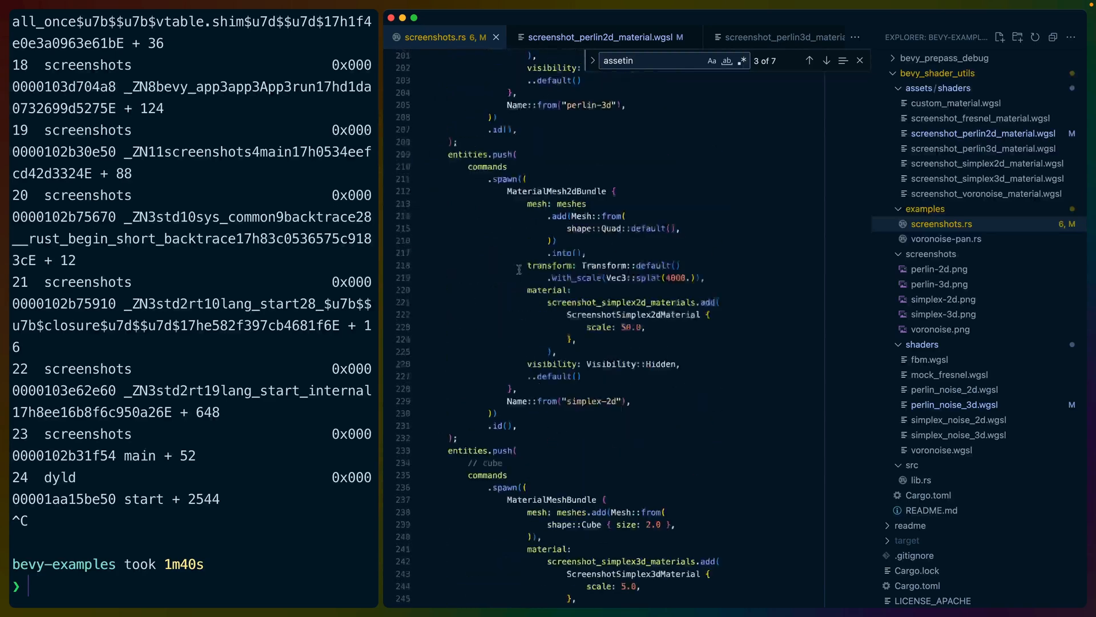
scroll(down, 3)
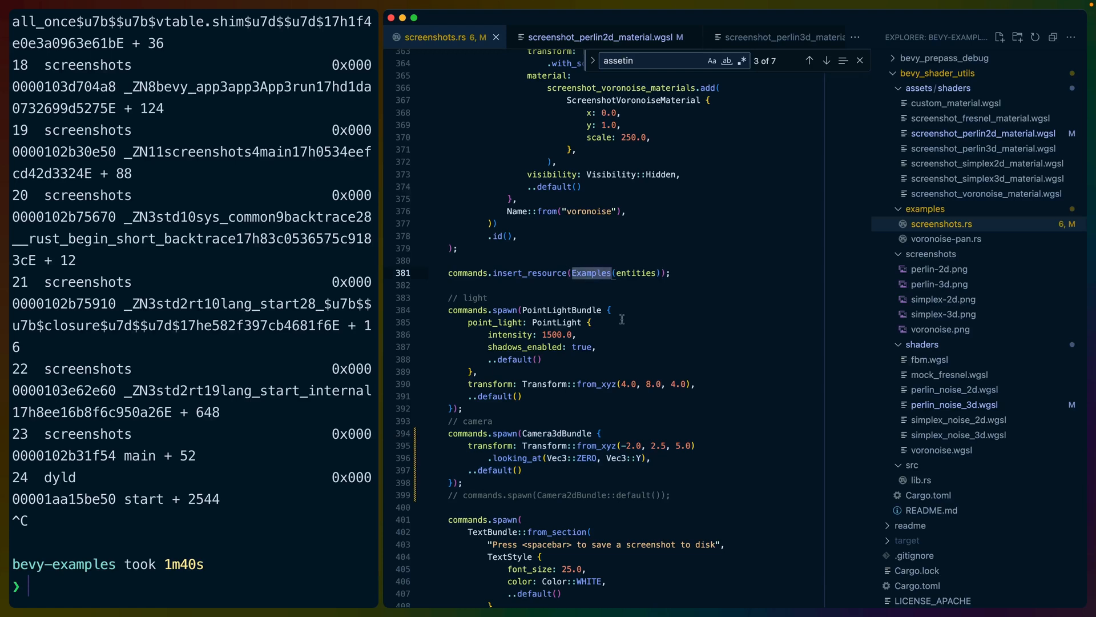
mouse_move(644, 374)
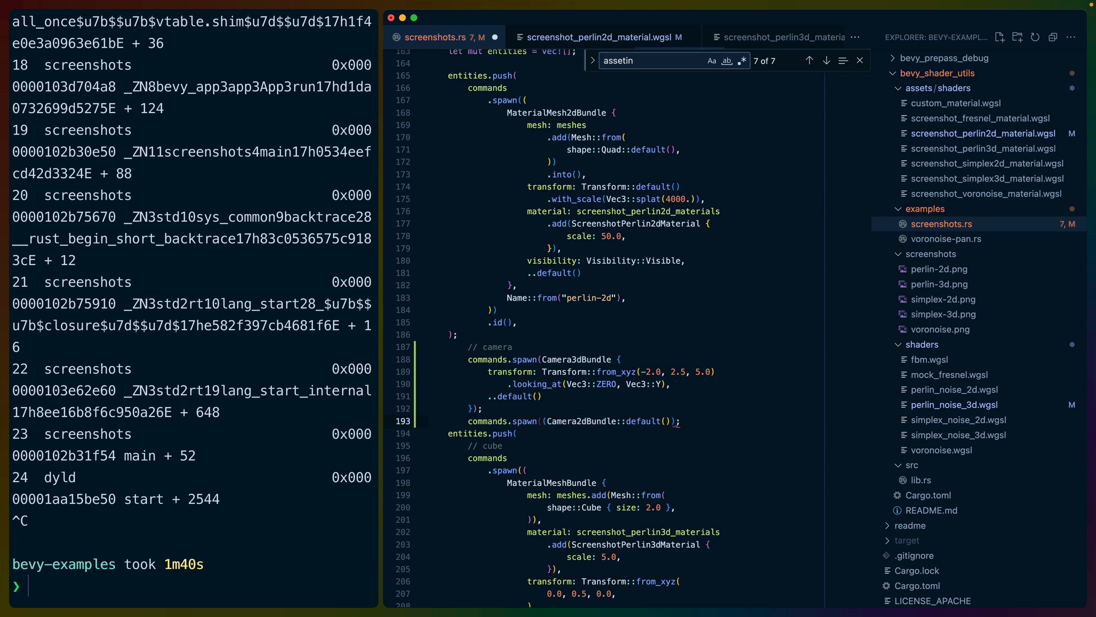
- Spawn cameras with ActiveCamera inside a match on examples.0[index].camera_type
text(, Active)
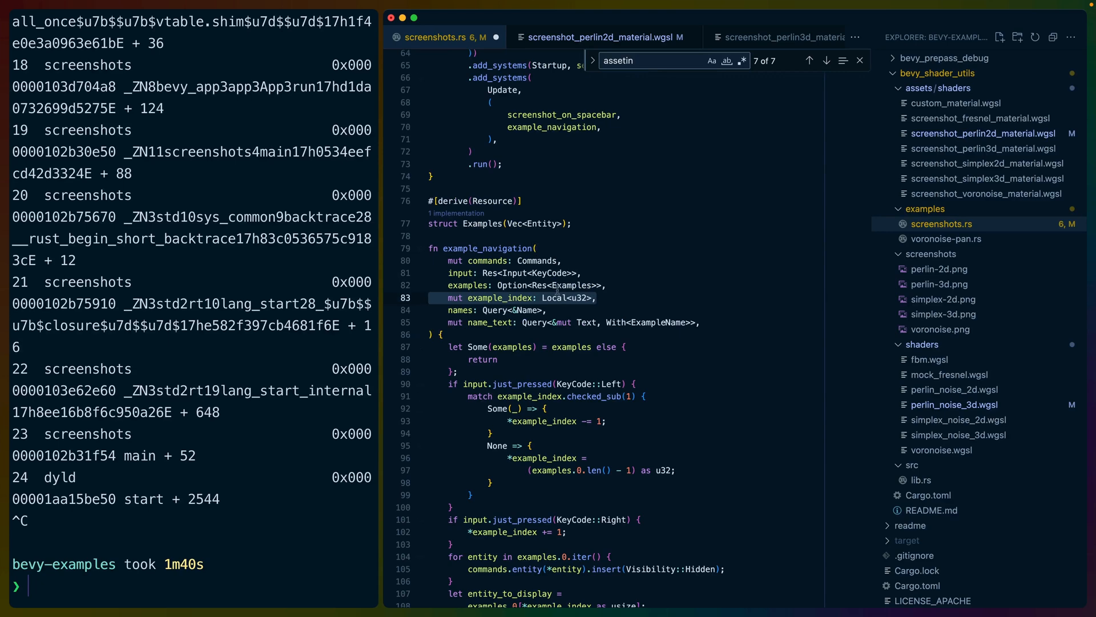
scroll(down, 3)
text(match examples.0[*example_index as usize)
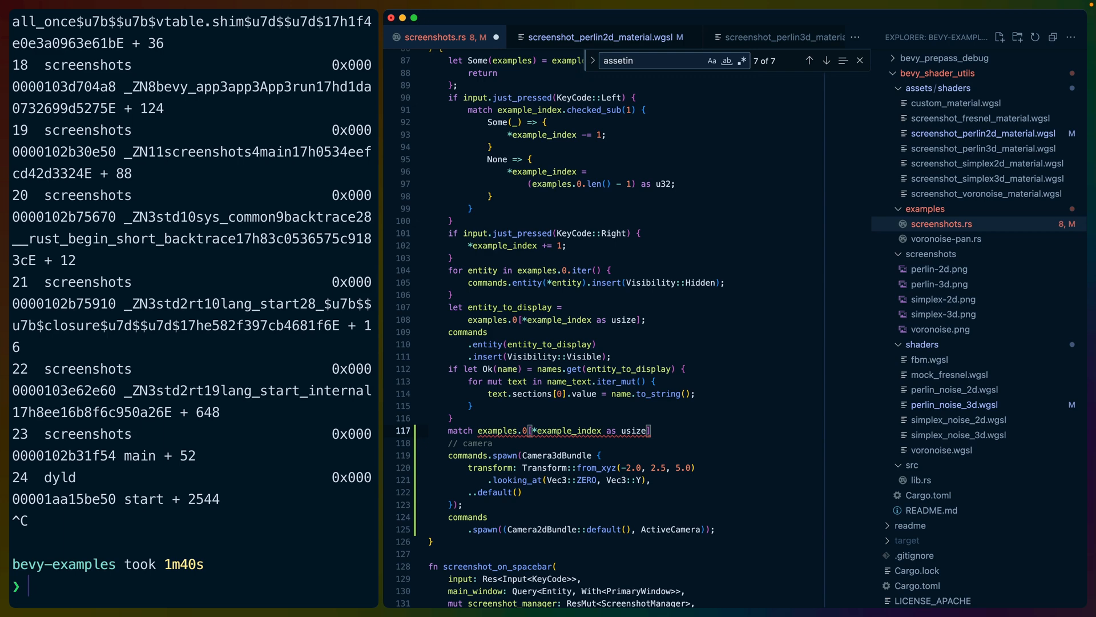
text(.camera_type {)
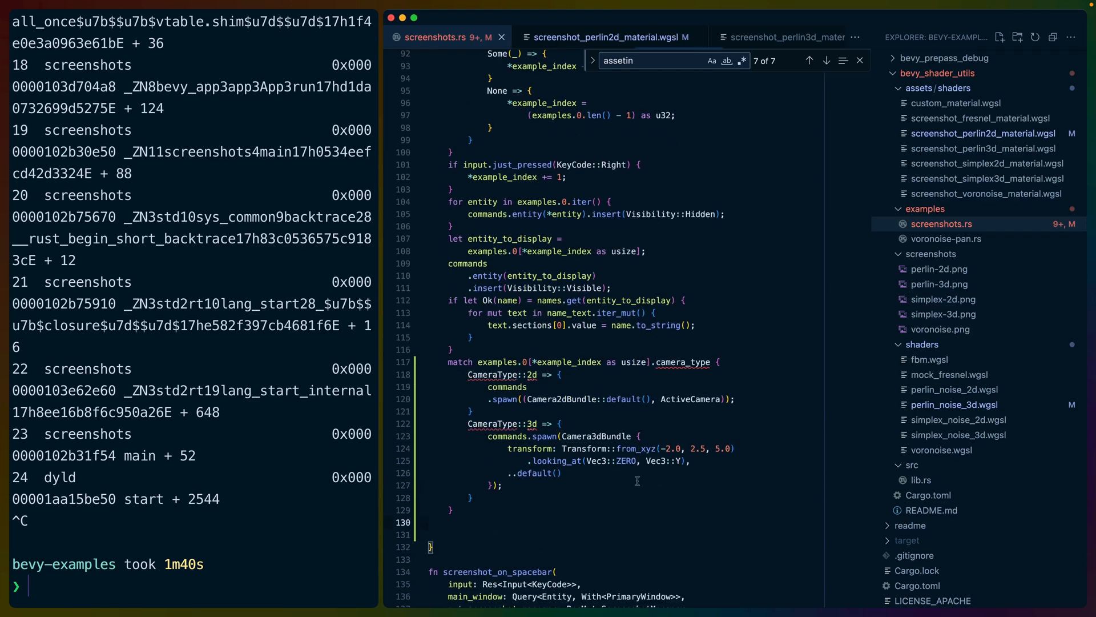
- Add the CameraType enum and build with cargo run --example screenshots --release
scroll(down, 3)
text(enum CameraType {)
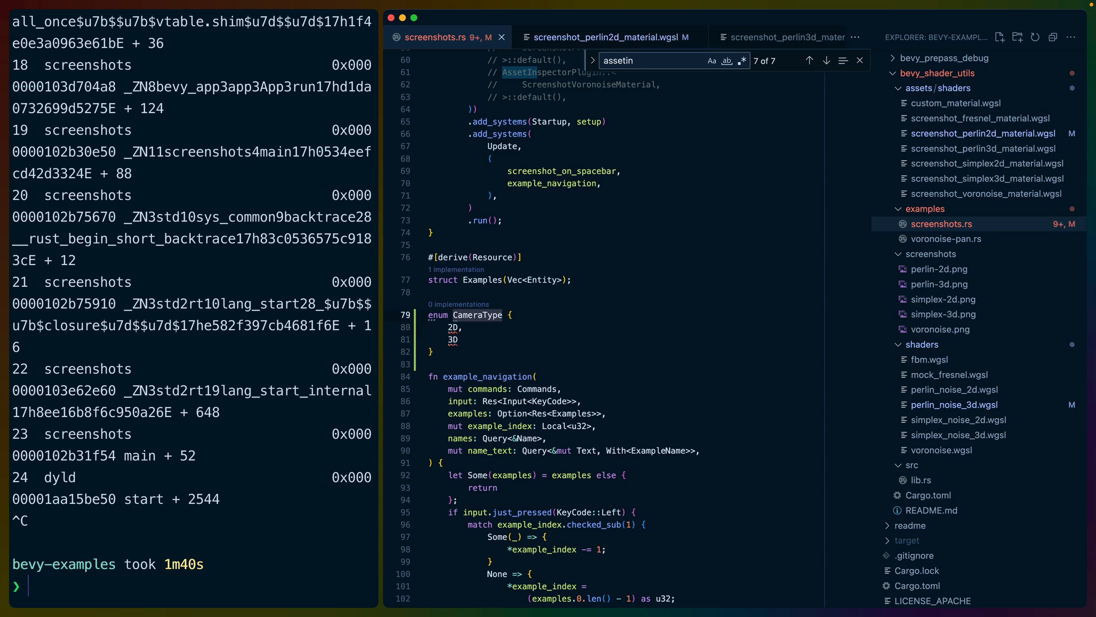
text(cargo run --example screenshots --release)
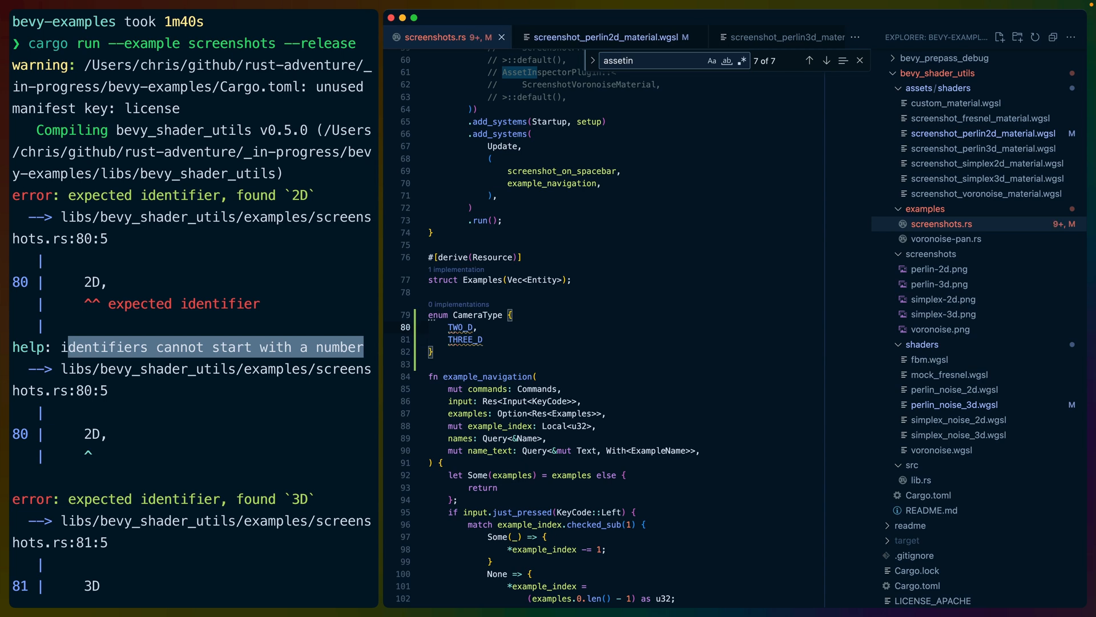
mouse_move(529, 372)
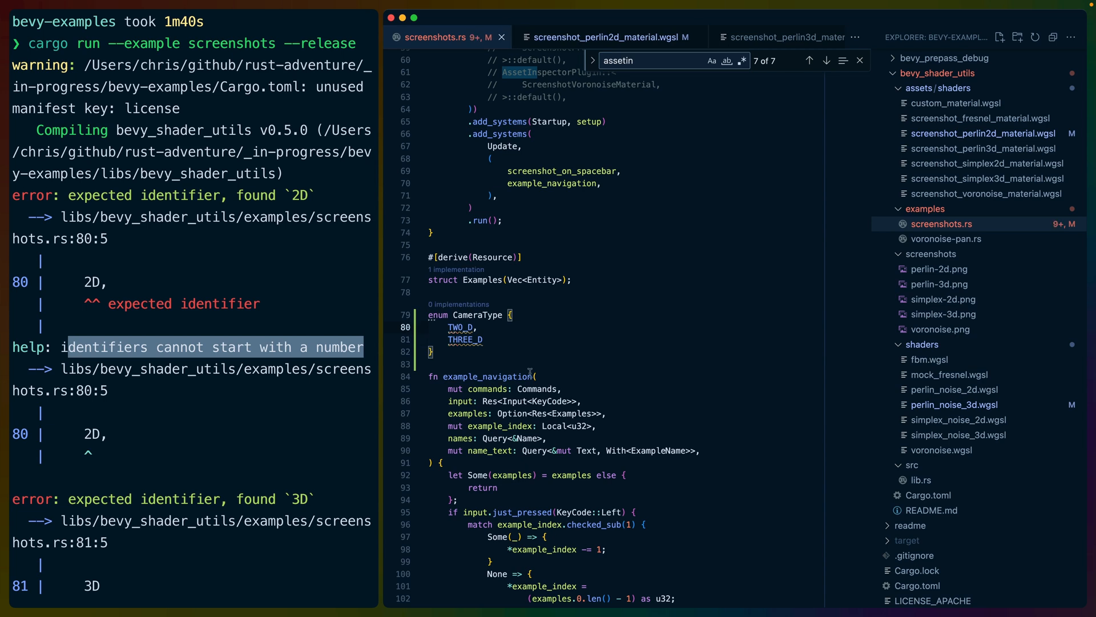
mouse_move(504, 329)
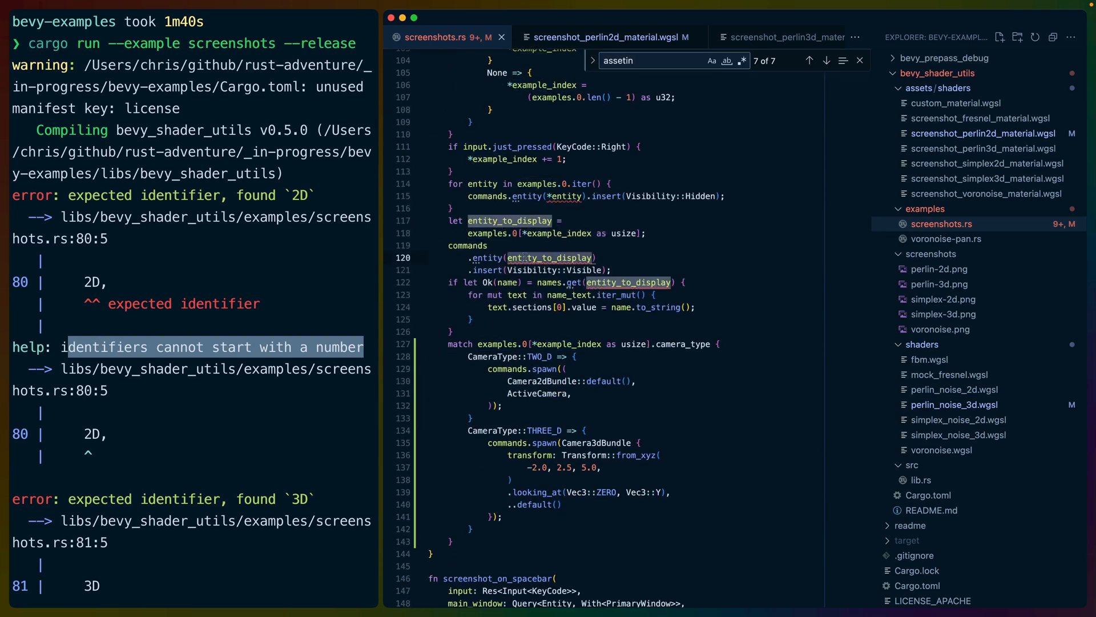
- Remove the * from .entity(example.entity) and begin the active_cameras query parameter
text(.entity)
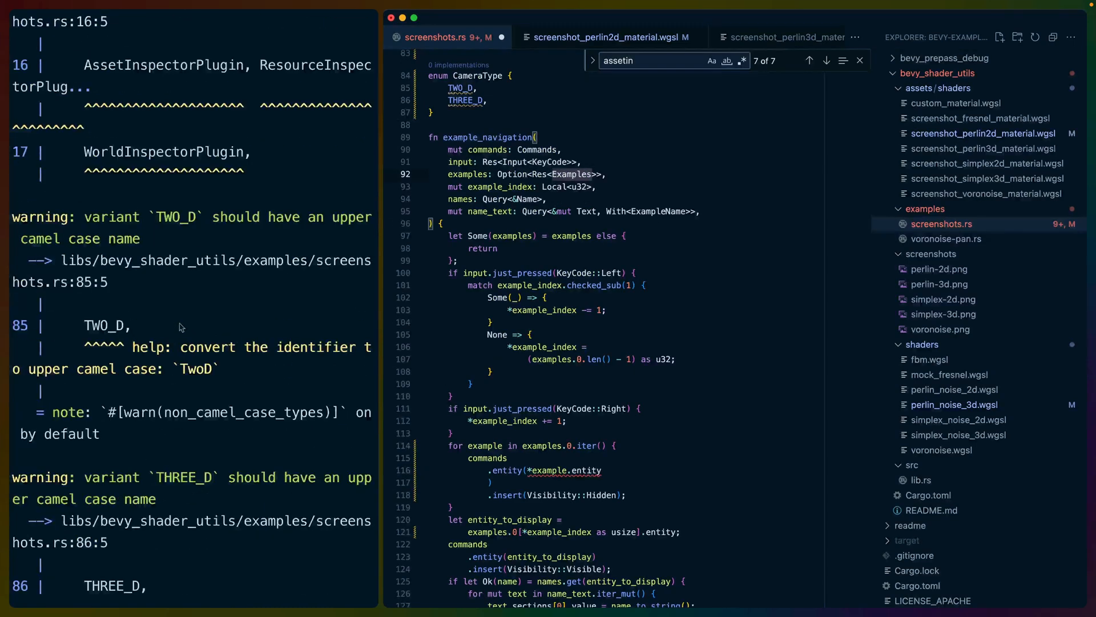
scroll(down, 3)
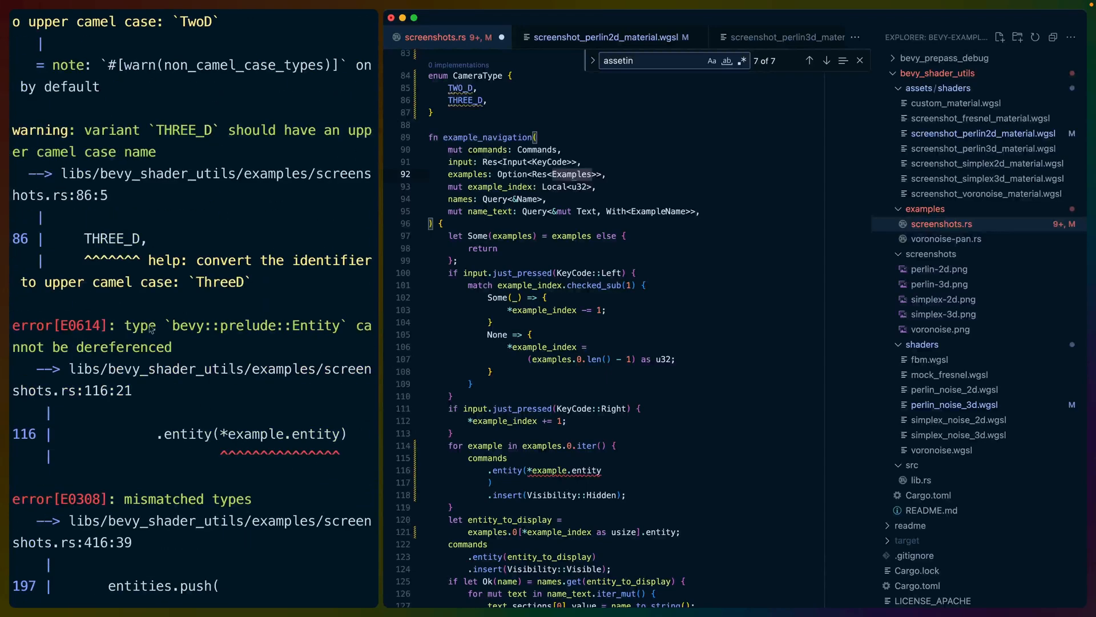
scroll(down, 3)
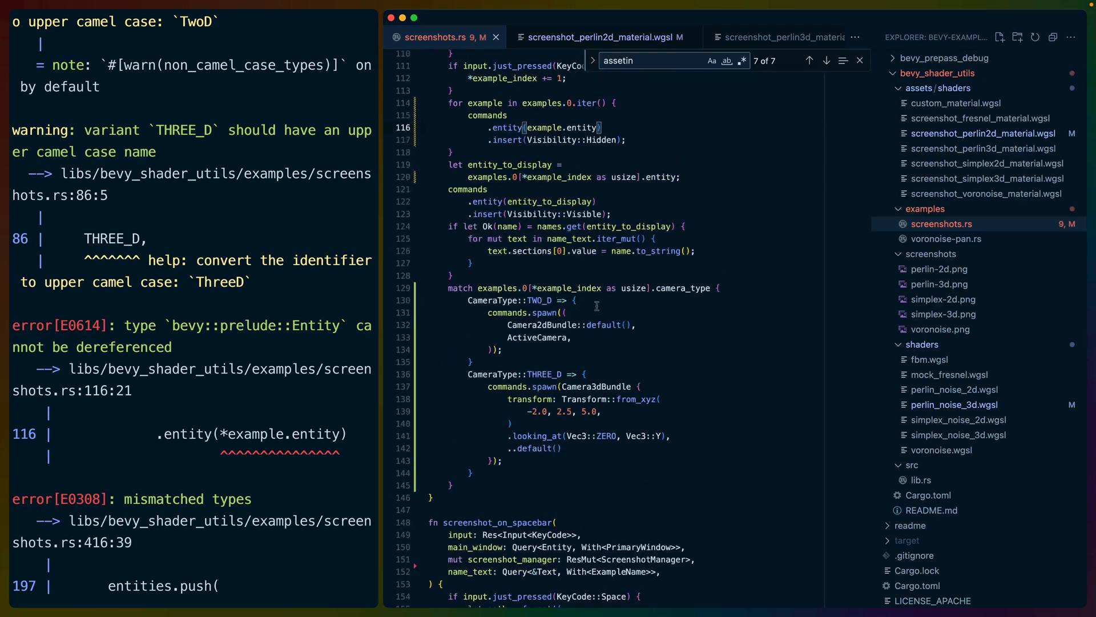
double_click(537, 338)
text(active_cameras: Query<Entity,)
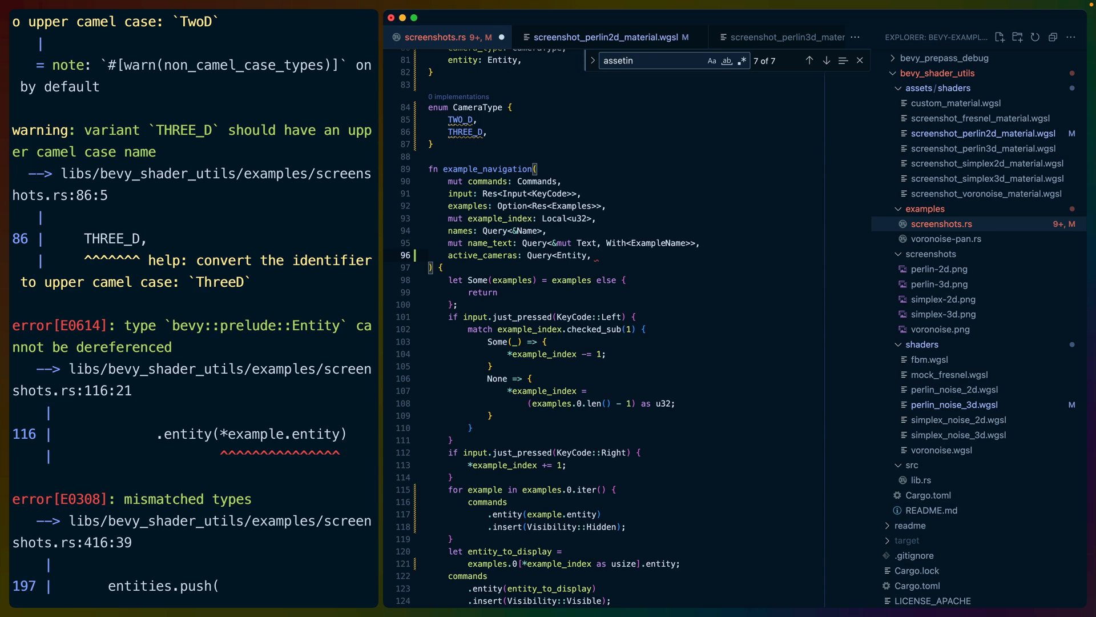
- Complete the With<ActiveCamera> query and despawn_recursive every active camera entity before the match
text(With<Active)
text(for ca    active_cameras.iter()
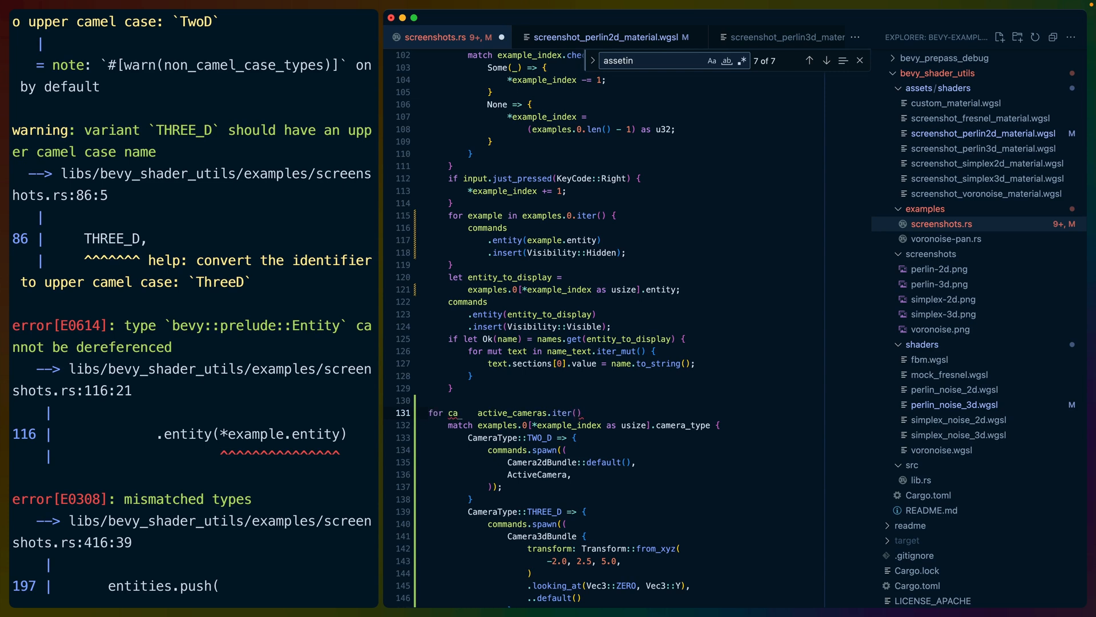
text(entity in)
text(commands.)
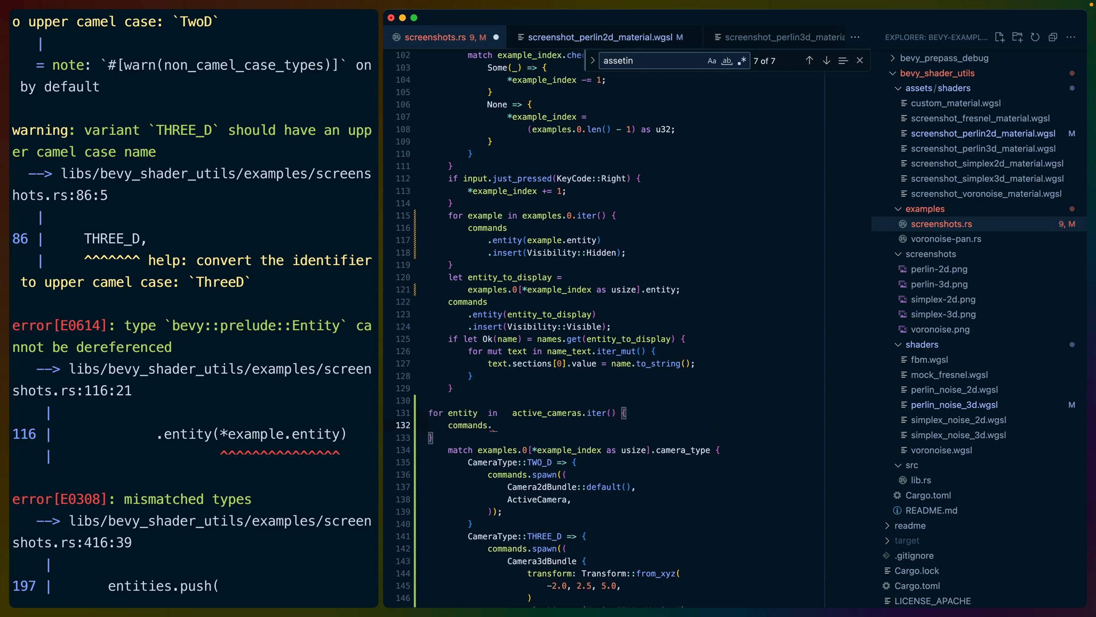
text(entity(entity).)
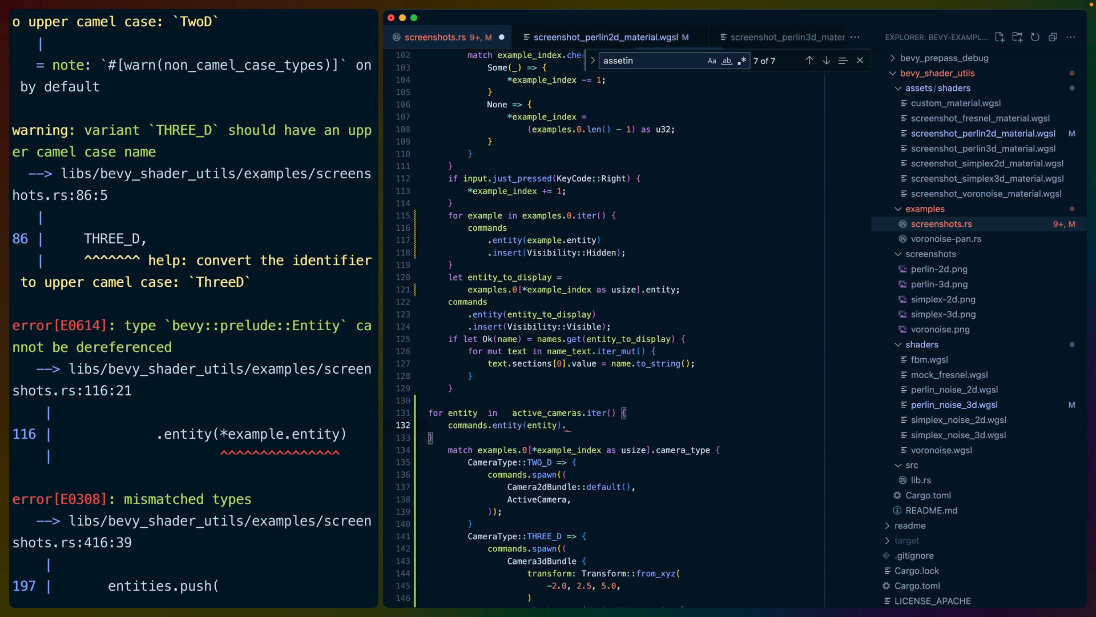
text(despawn_recursive()
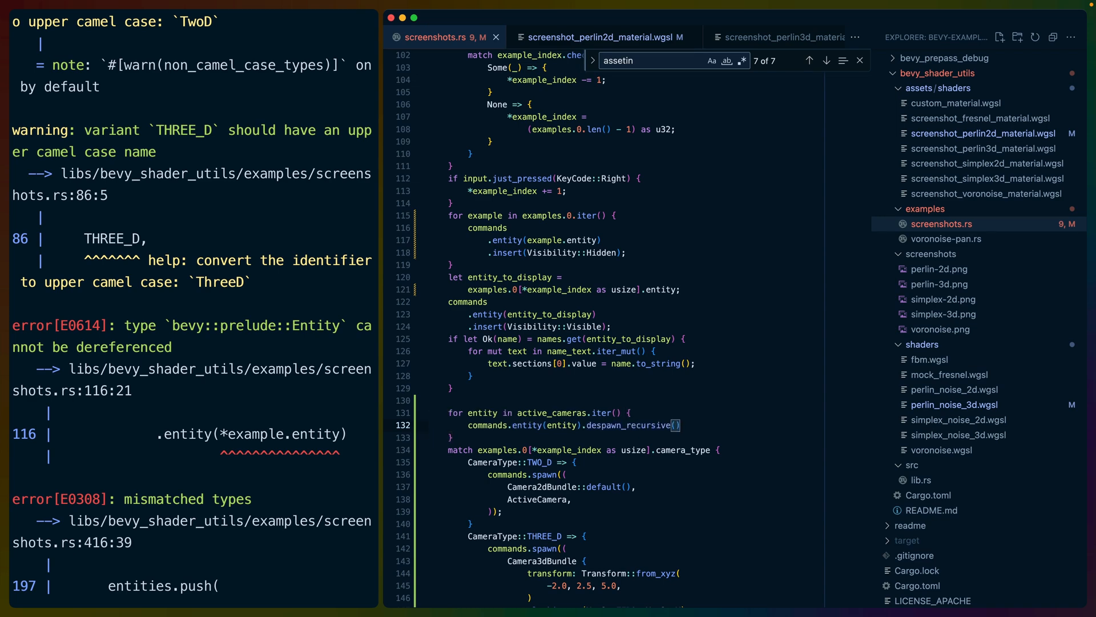
scroll(down, 3)
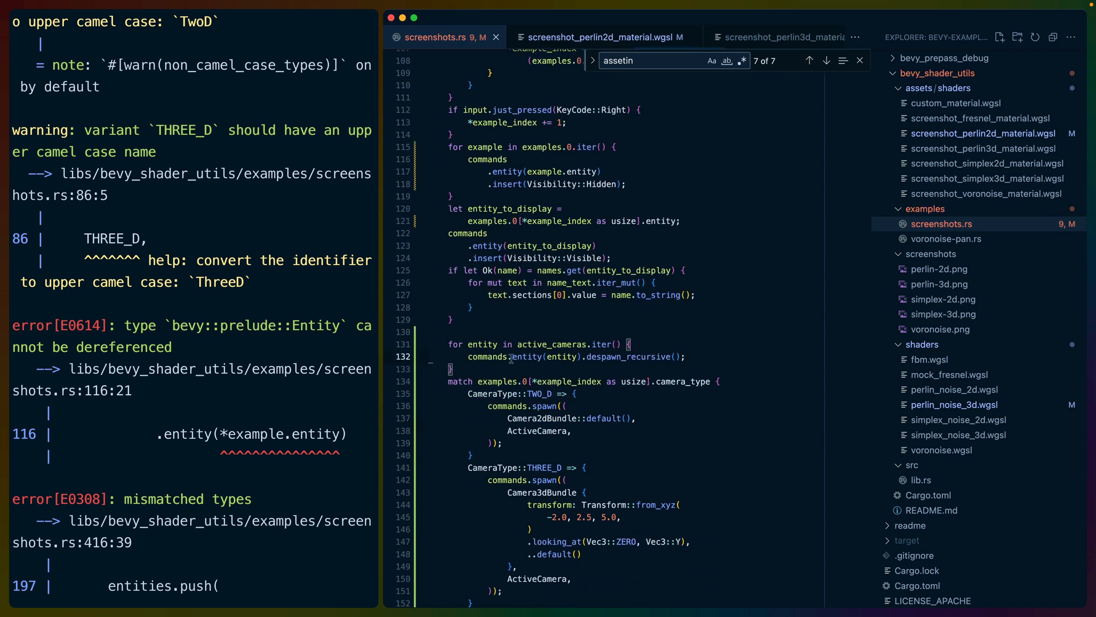
scroll(down, 3)
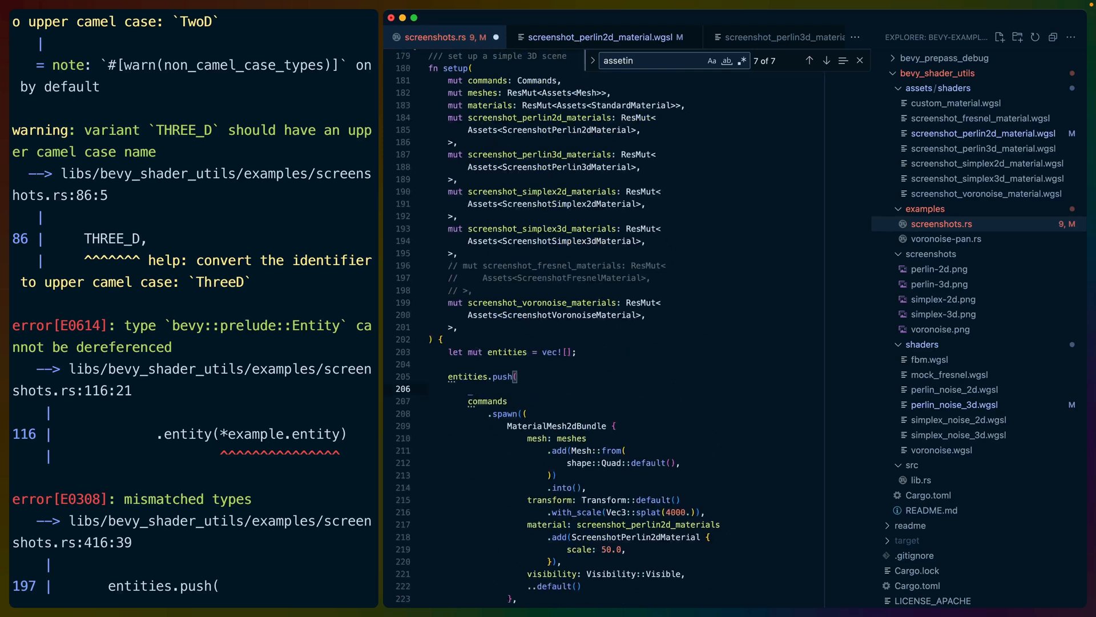
- Wrap each entities.push in Example { camera_type: CameraType::…, entity: commands.spawn(…).id() }
text(Example { camera_type: todo!(), entity: todo!() })
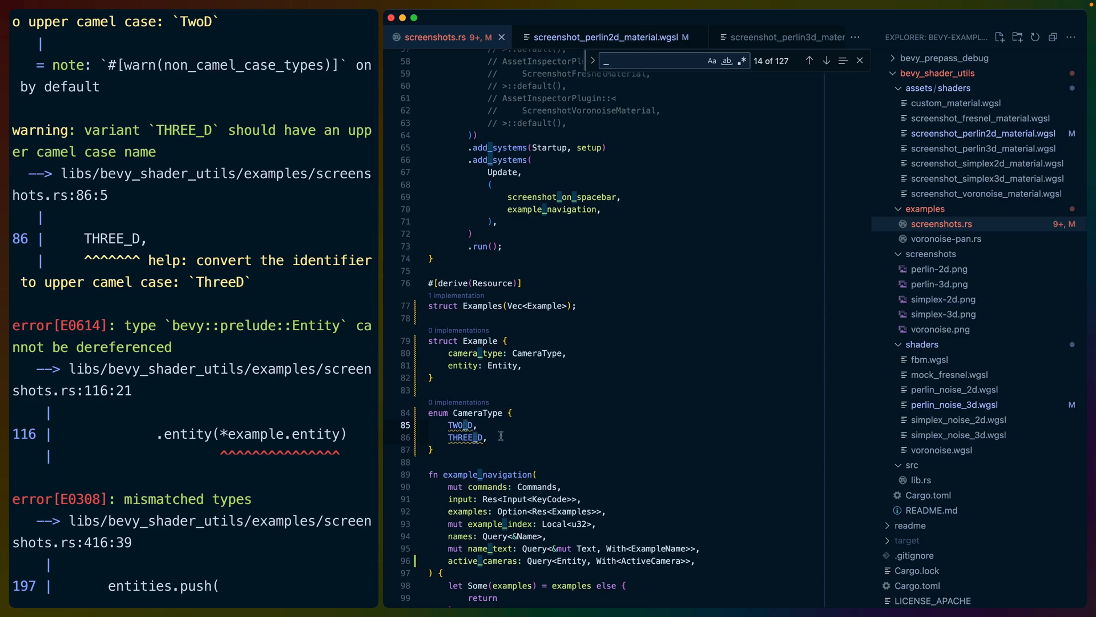
scroll(down, 3)
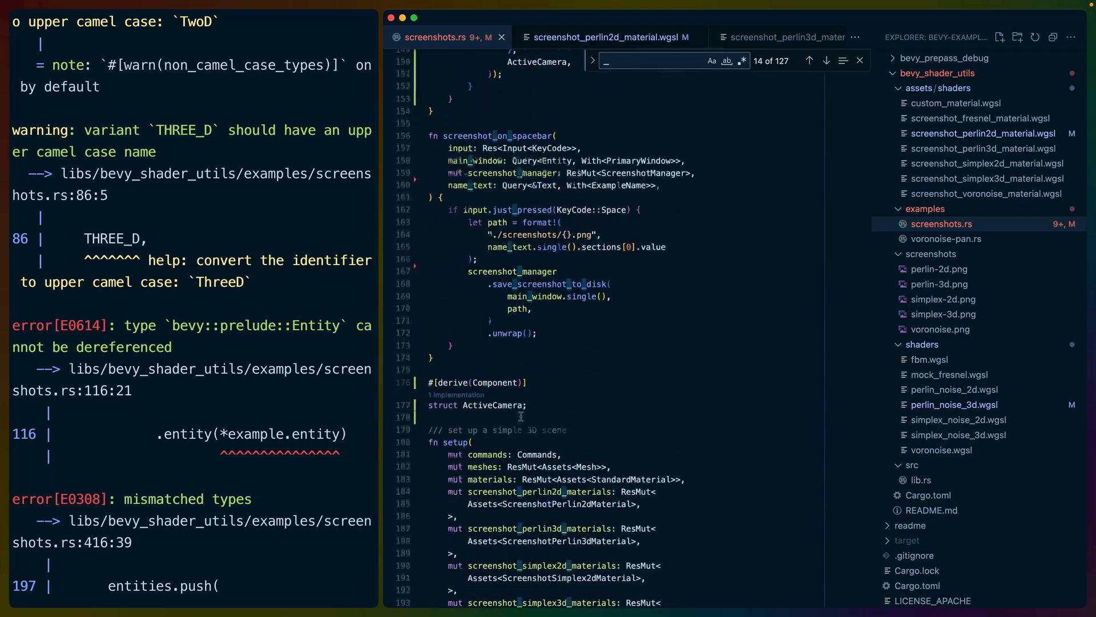
scroll(down, 3)
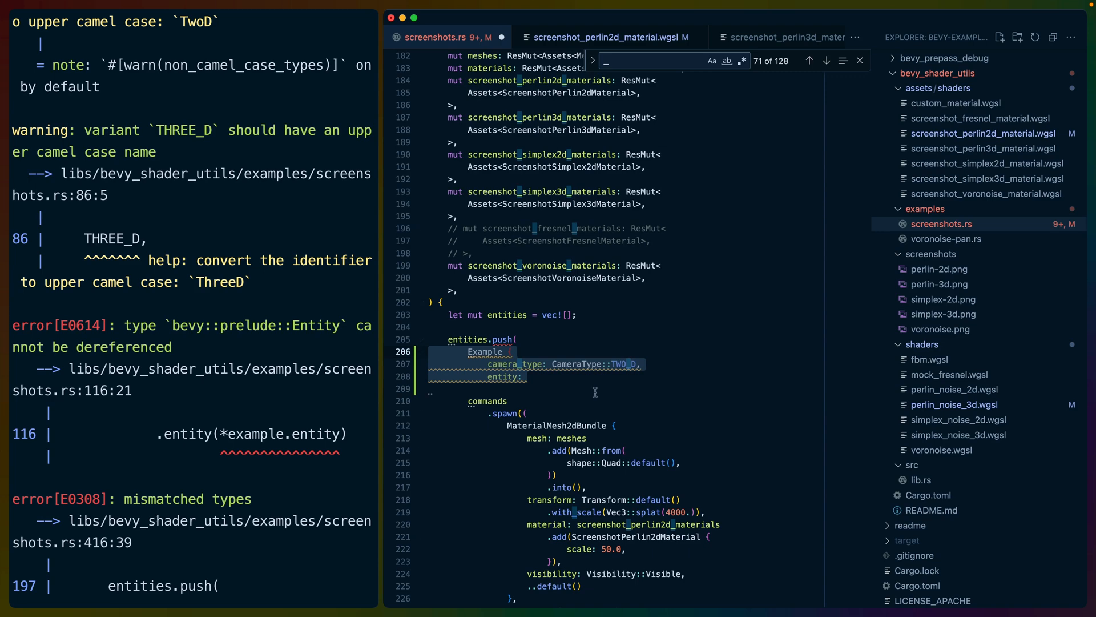
scroll(down, 3)
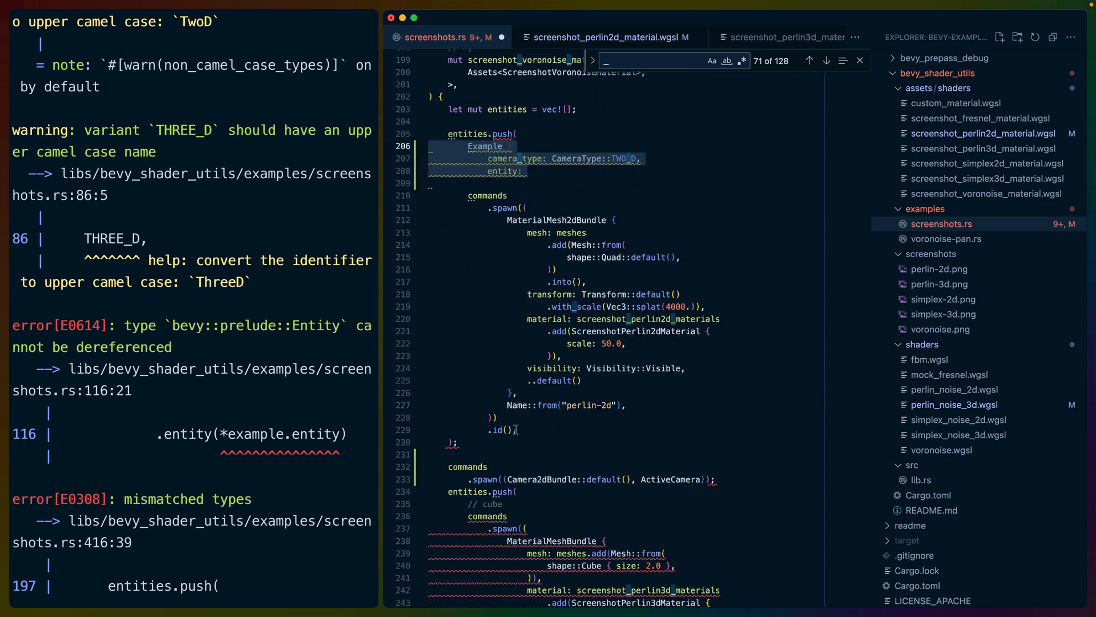
click(809, 61)
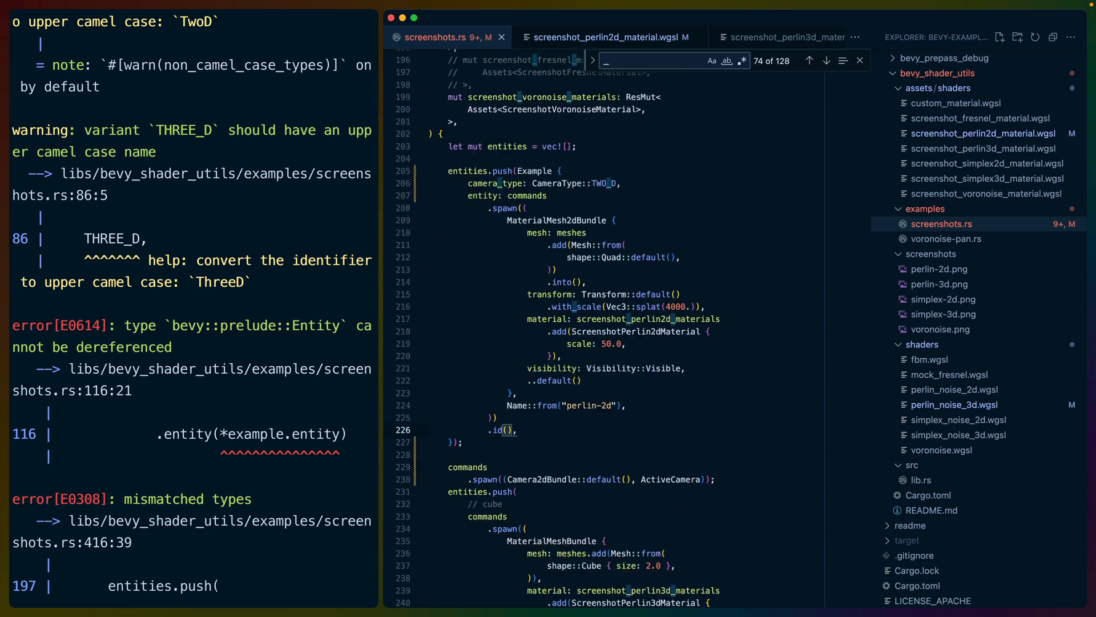
scroll(down, 3)
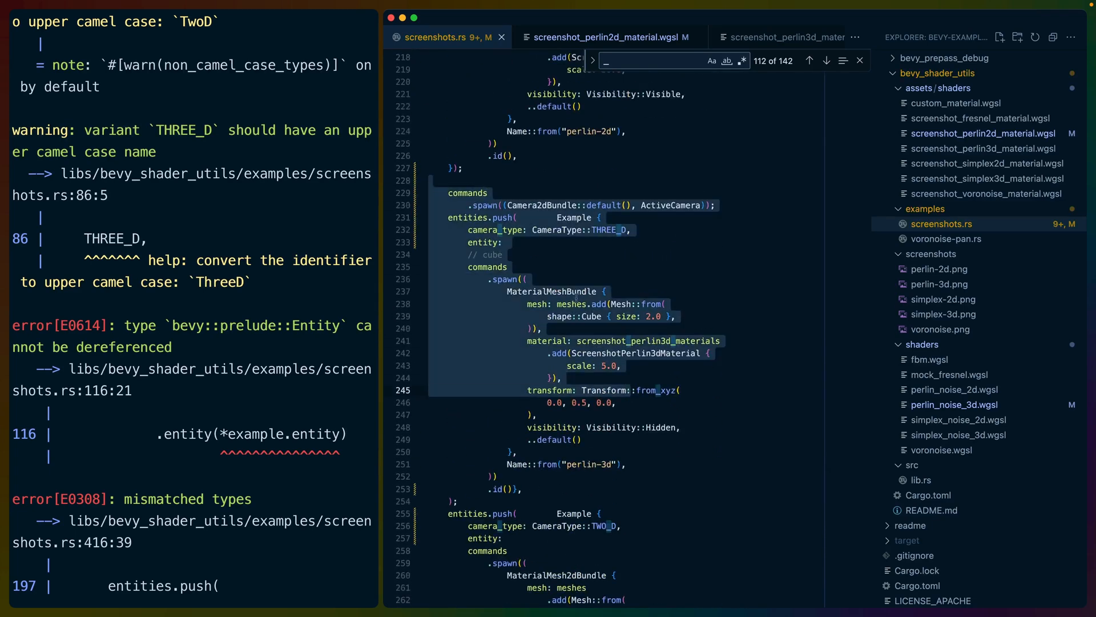
scroll(down, 3)
text(s)
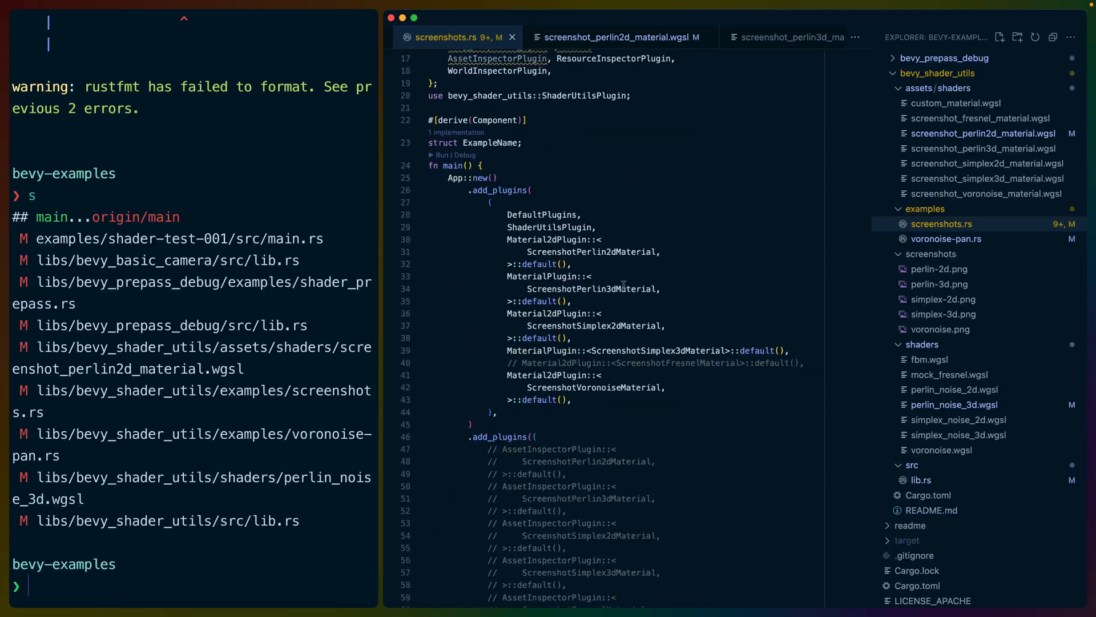
- Rename TWO_D/THREE_D to TwoD/ThreeD, stage the files and start the 'enable camera' commit message
scroll(down, 3)
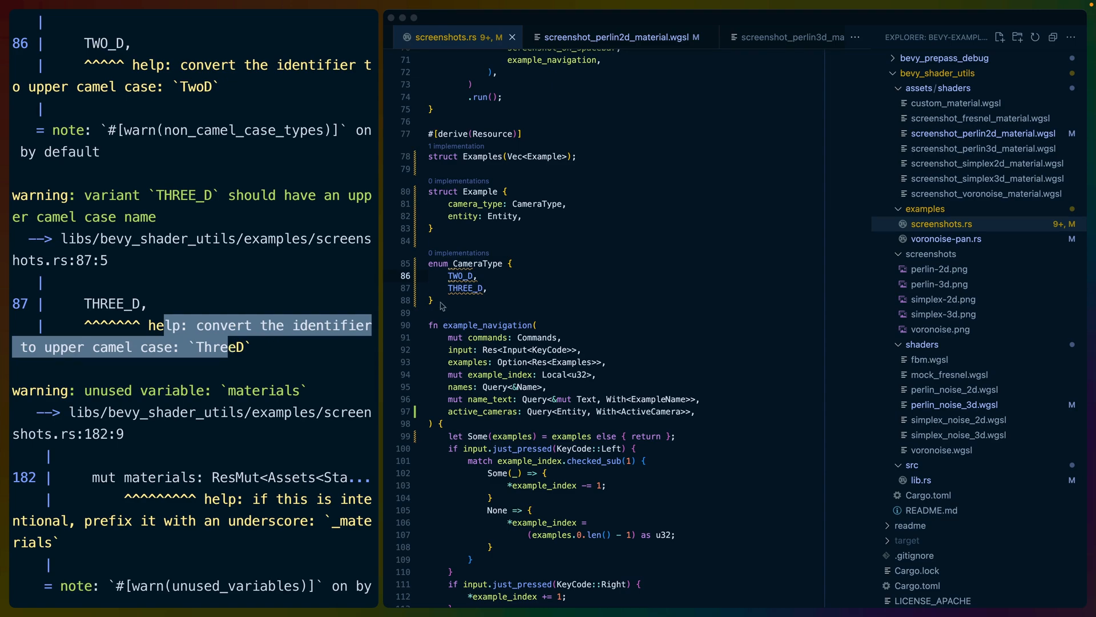
double_click(460, 276)
text(T,)
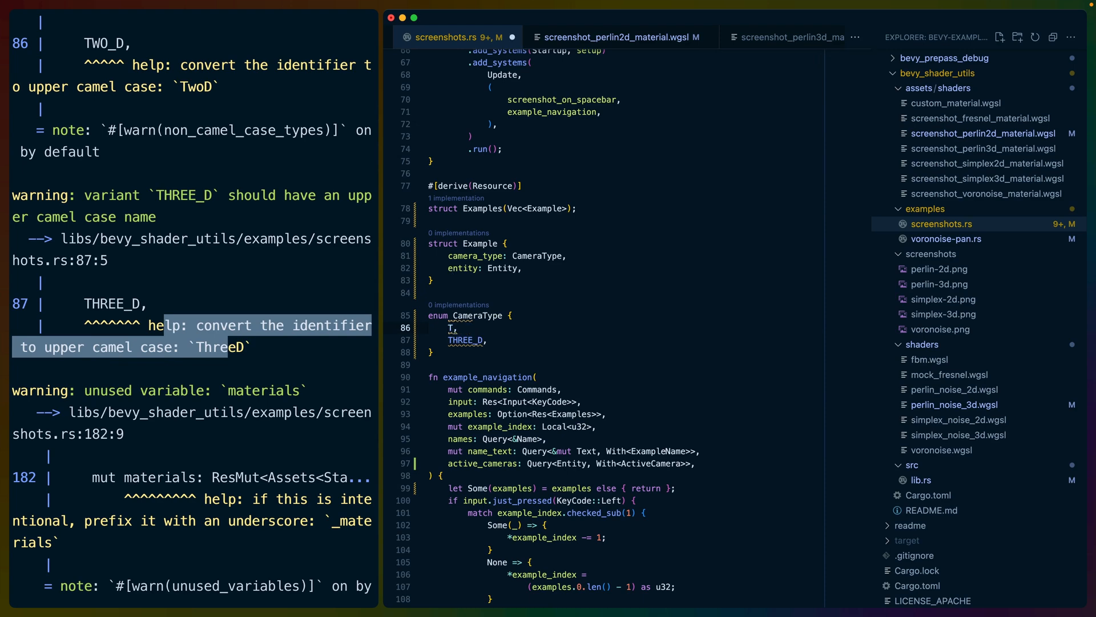
scroll(down, 3)
text(ThreeD,)
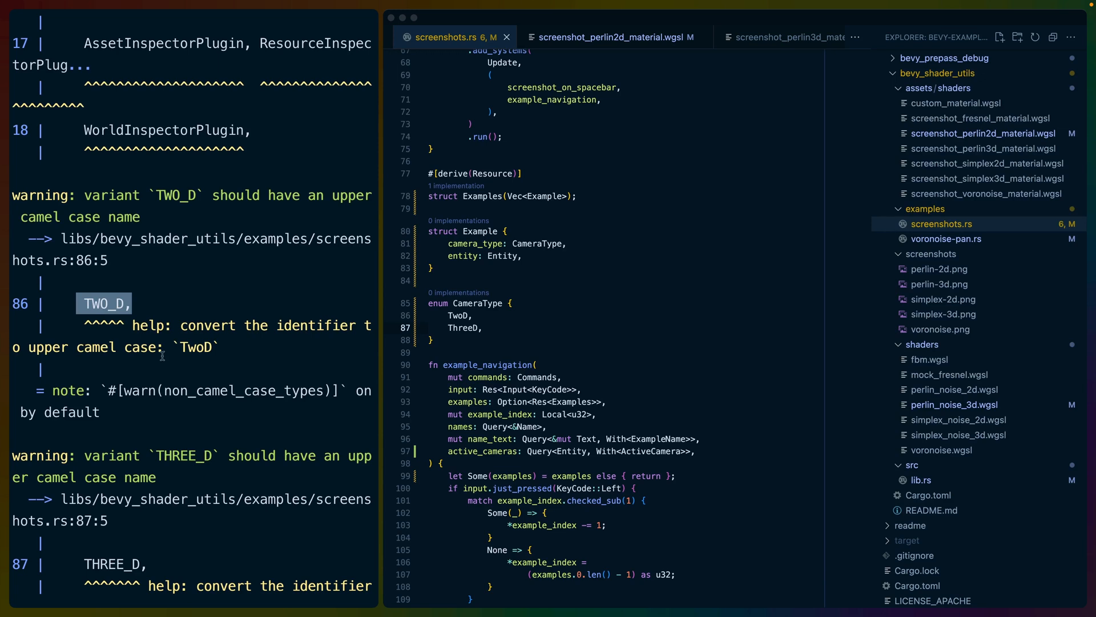
double_click(198, 347)
text(git commit -m ')
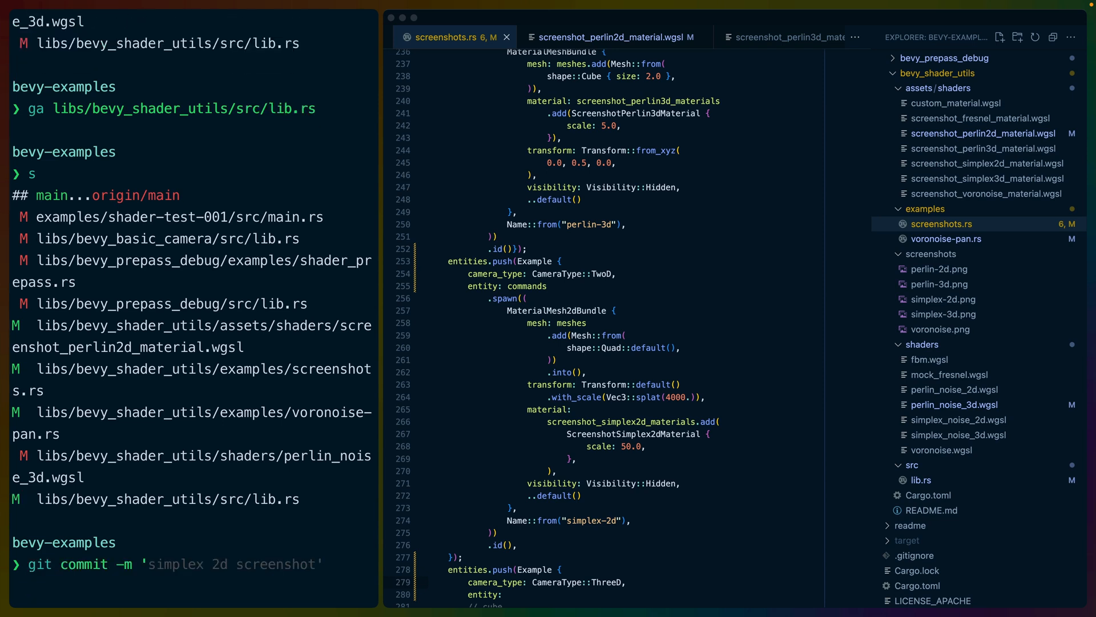
text(enable cameras for all examples')
text(git push)
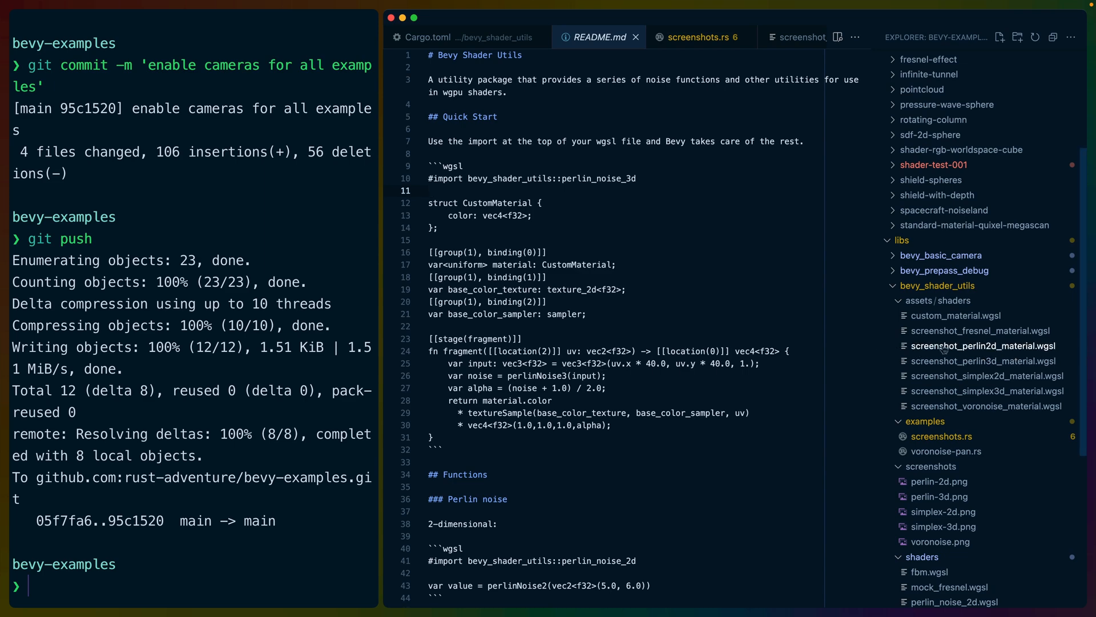
- Delete the Fractal Brownian Motion section from README.md, checking the voronoise import name
click(986, 390)
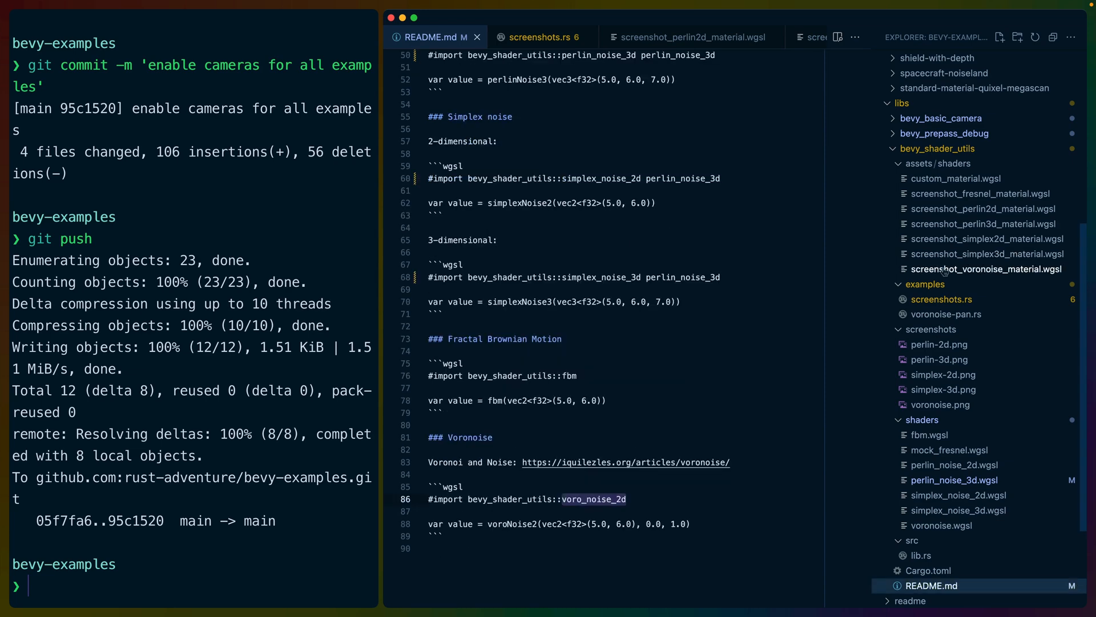
click(987, 269)
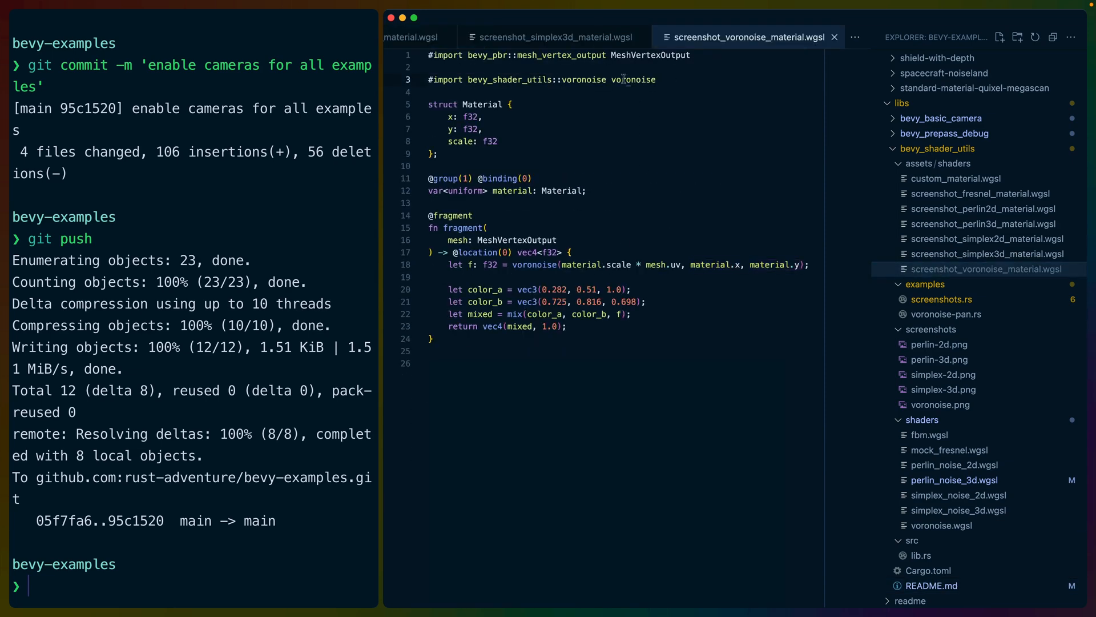
double_click(622, 79)
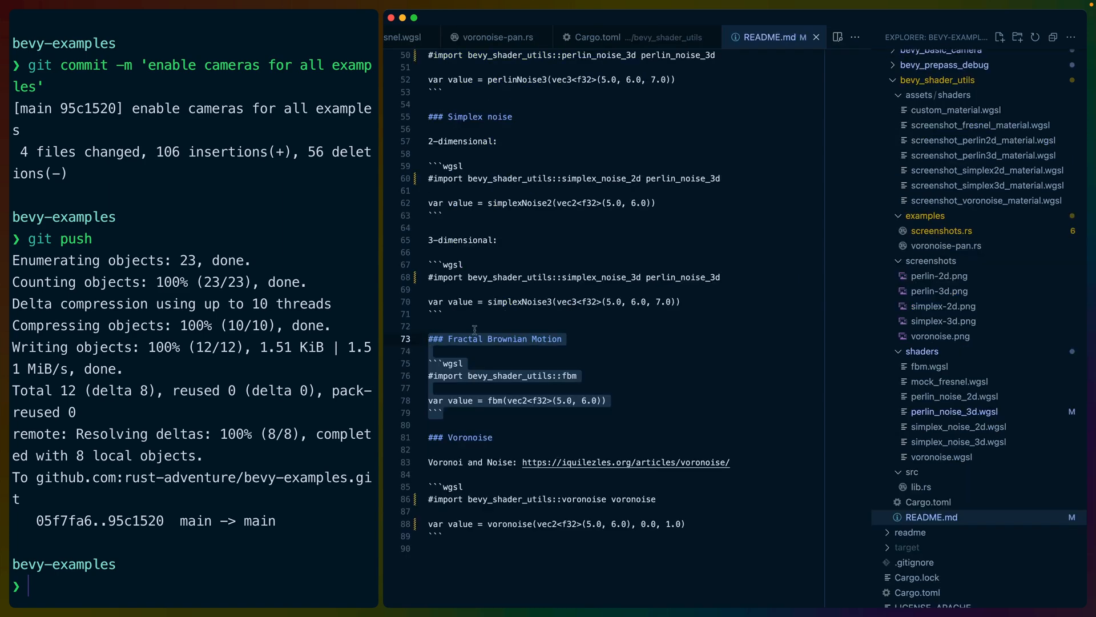
key(Delete)
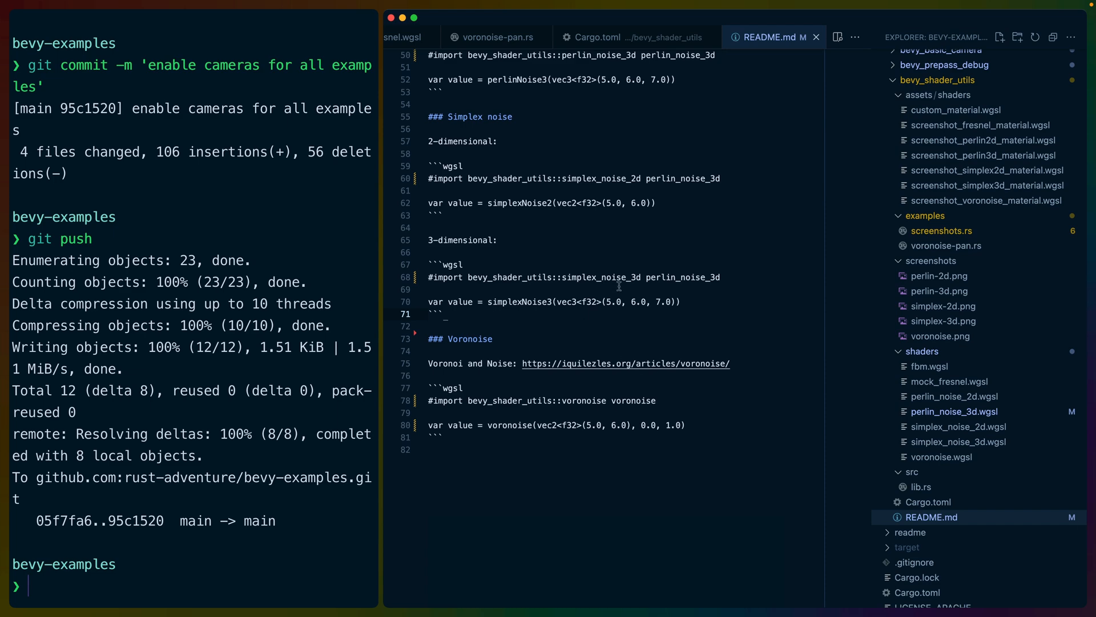
scroll(up, 3)
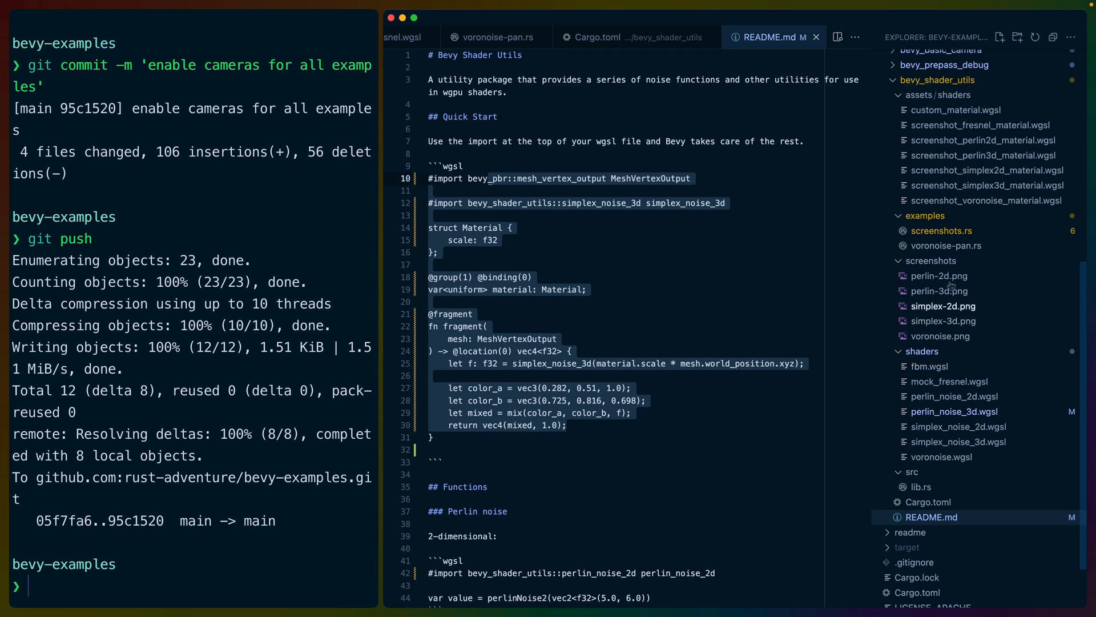
- Start a new code block line after the sentence saying the shader is used by a material
click(942, 230)
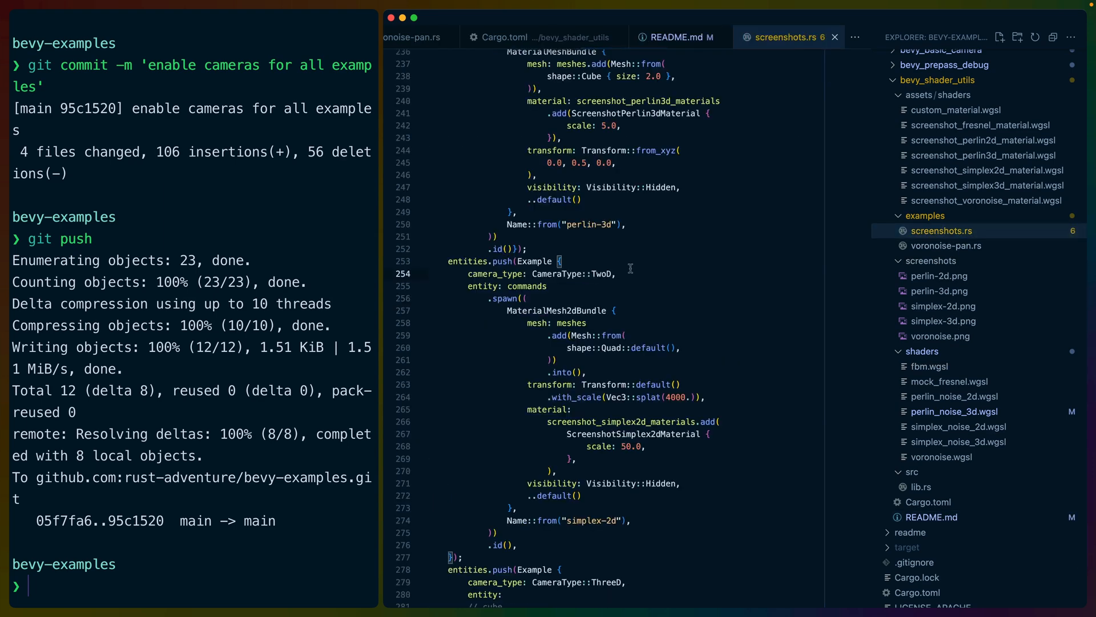
click(675, 37)
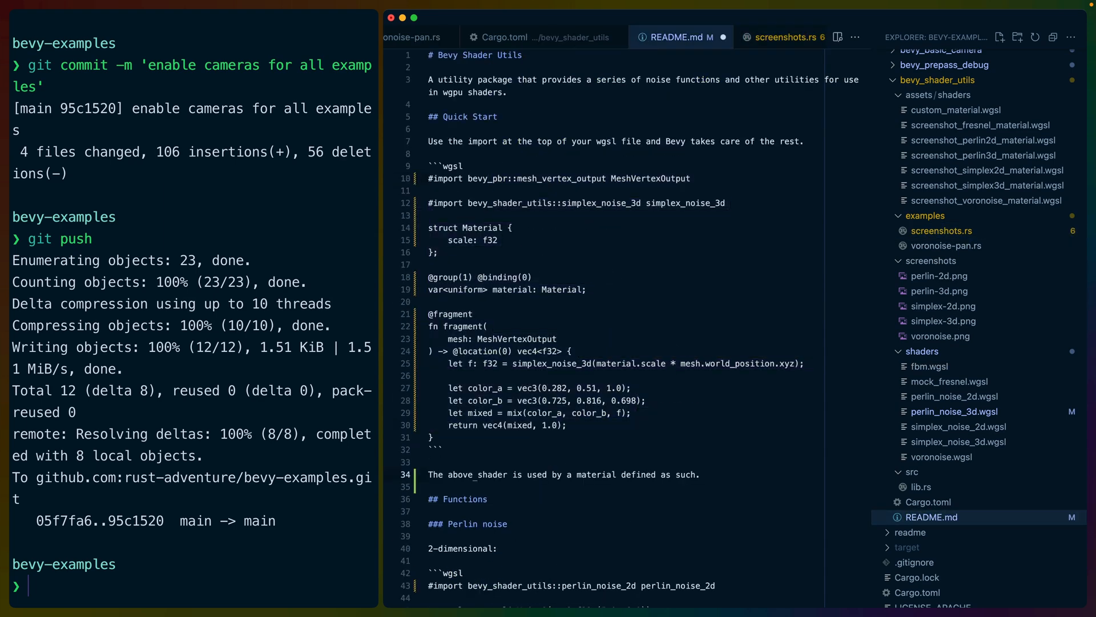
key(enter)
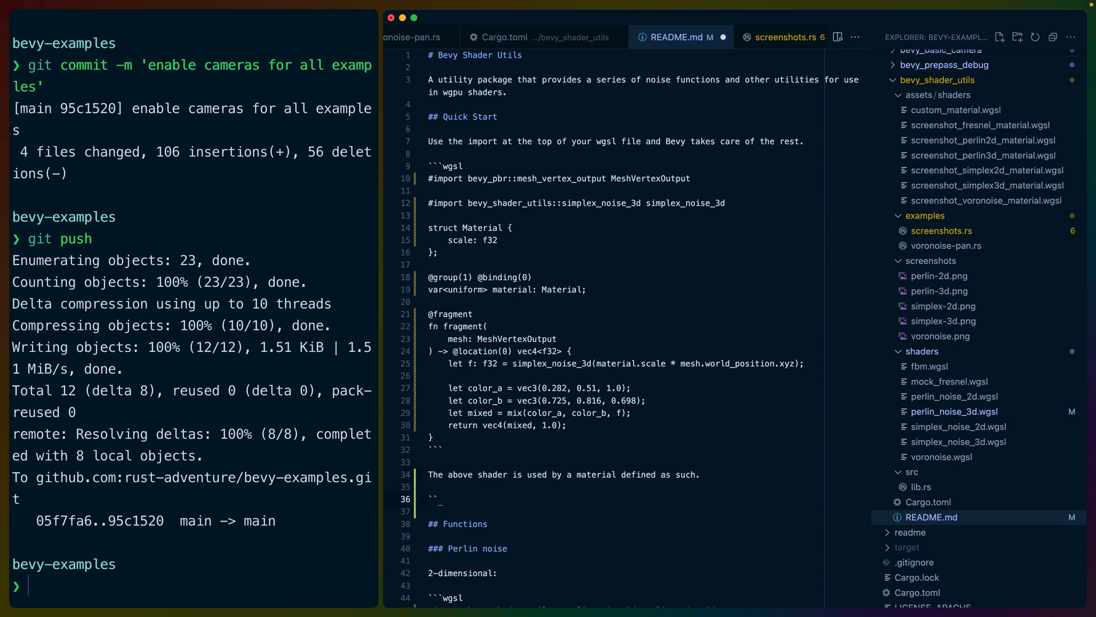
scroll(down, 3)
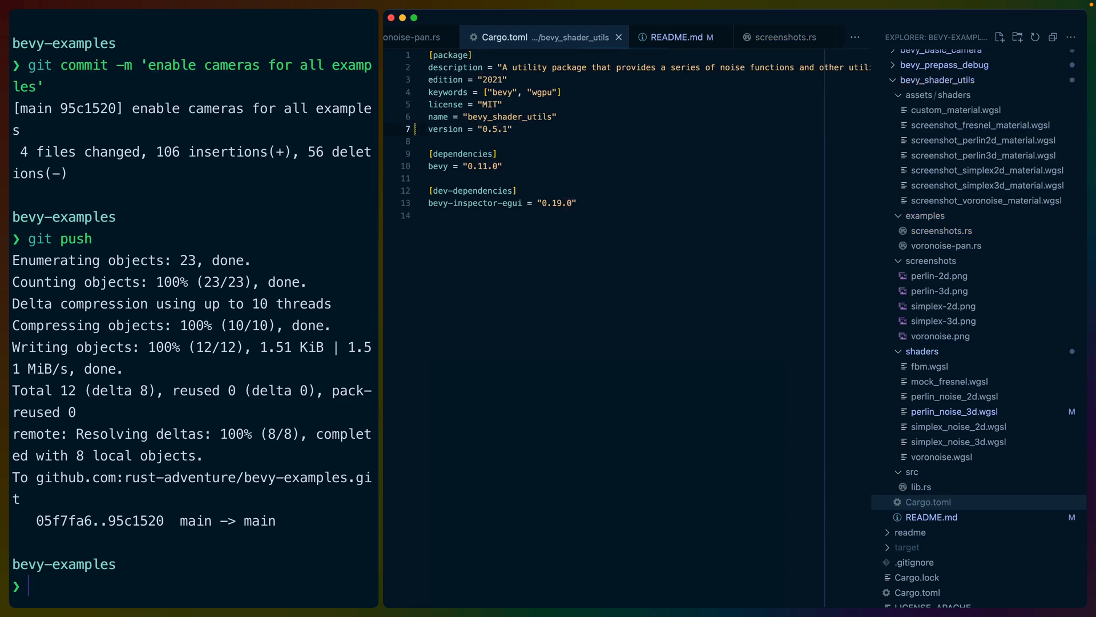
- In libs/bevy_shader_utils, stage Cargo.toml and README.md and commit them as 'bump version'
text(s)
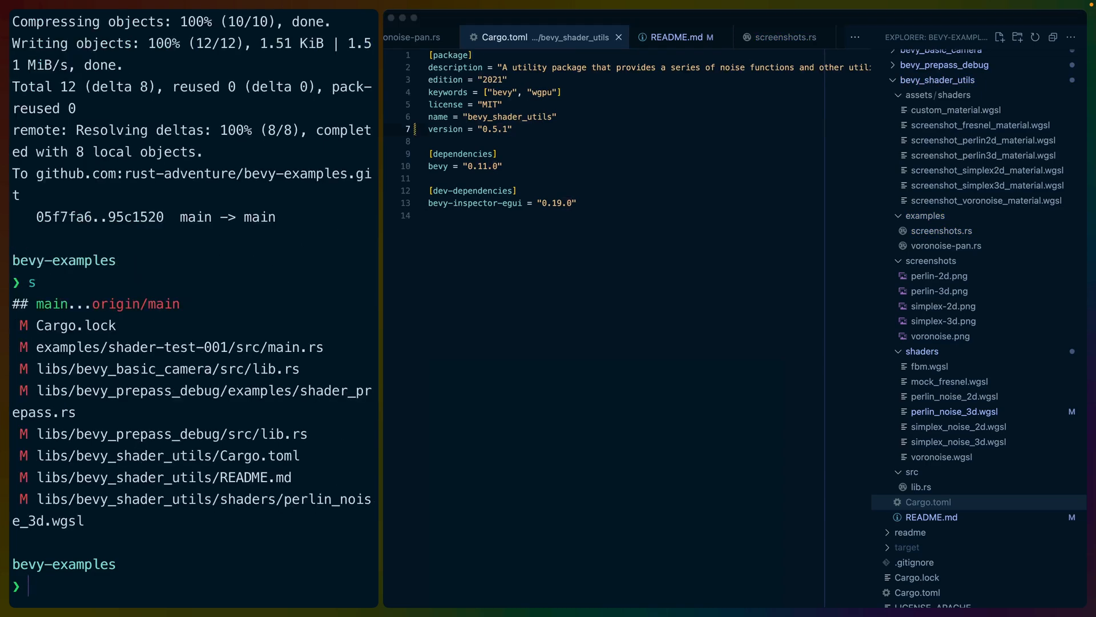
text(cd libs/bevy_shader_utils/)
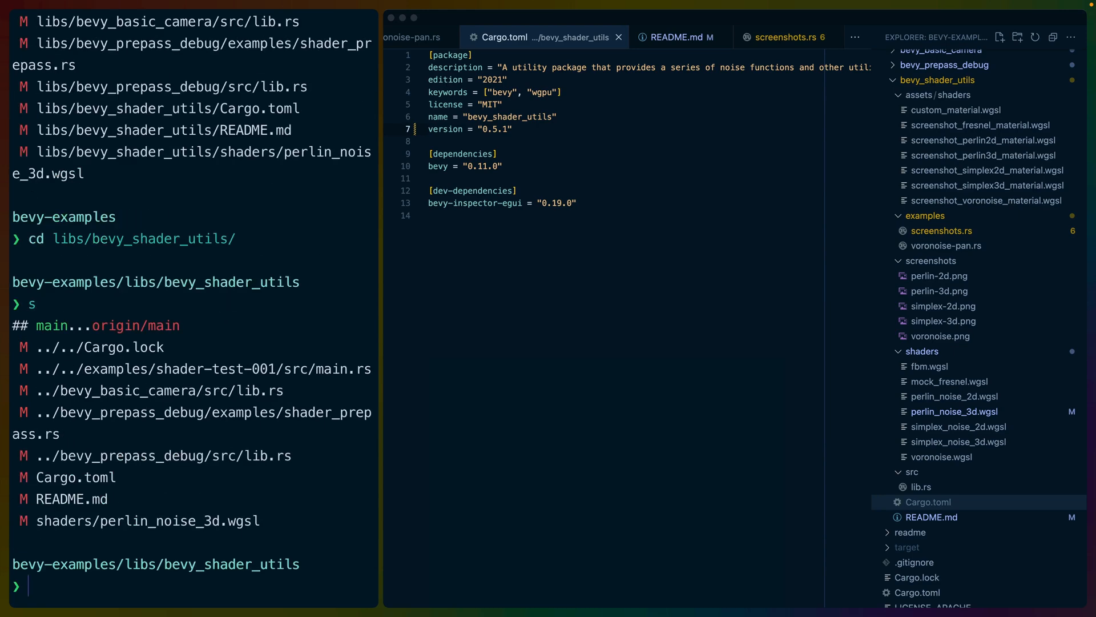
text(ga Cargo.toml README.md)
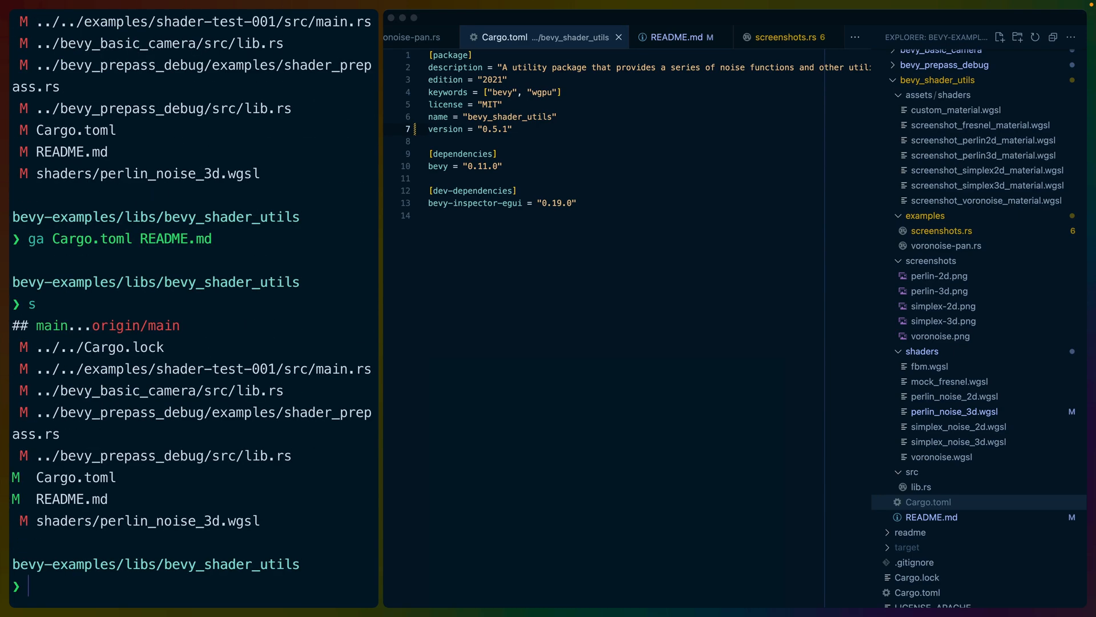
text(git commit -m 'enable cameras for all examples')
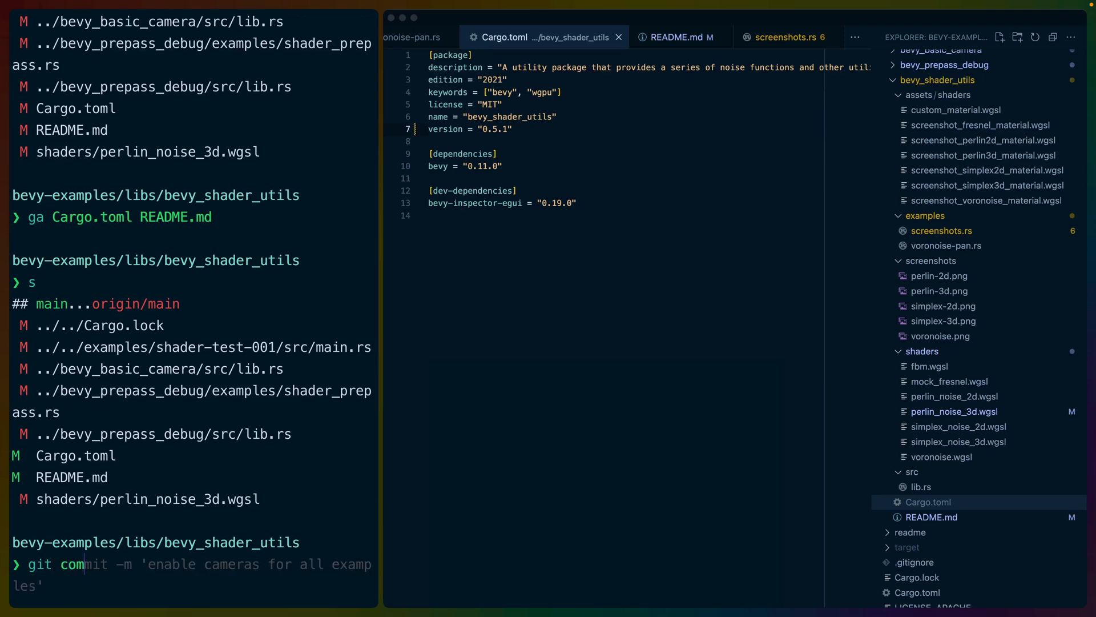
text(mit -m 'bump version)
key(Enter)
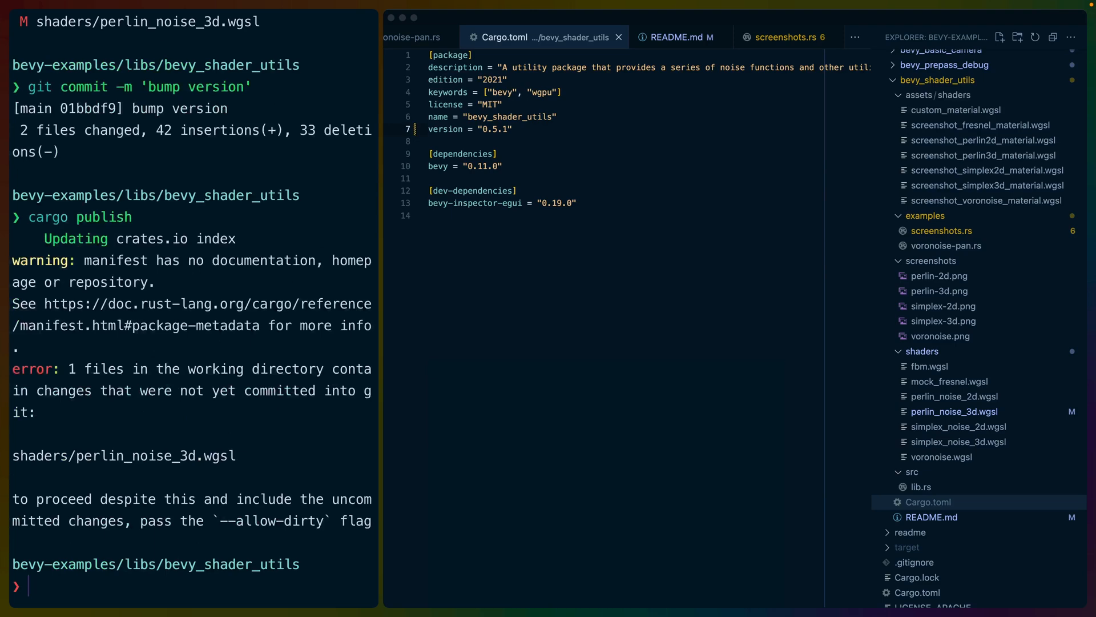
- Run git stash, push, and start cargo publish for bevy_shader_utils v0.5.1
text(git stash)
text(git push)
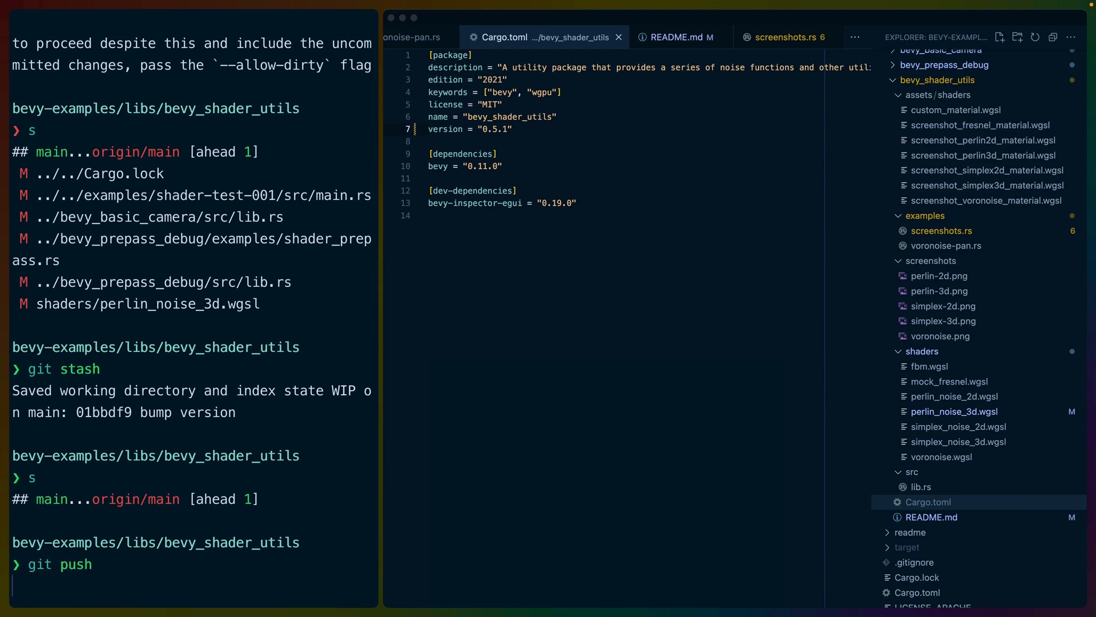
text(cargo publish)
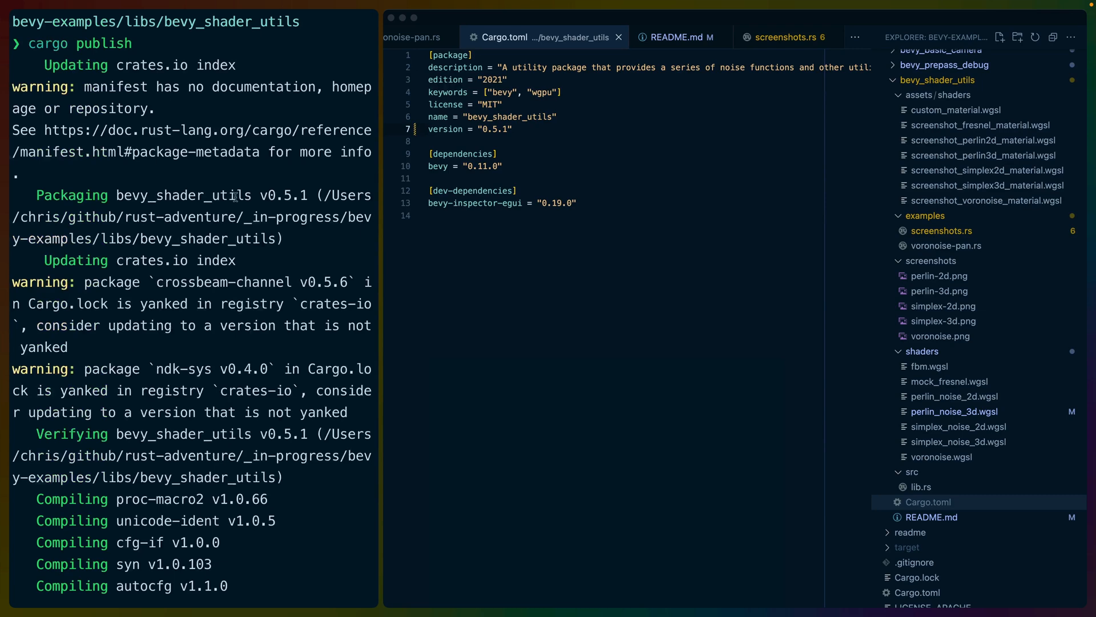
scroll(down, 3)
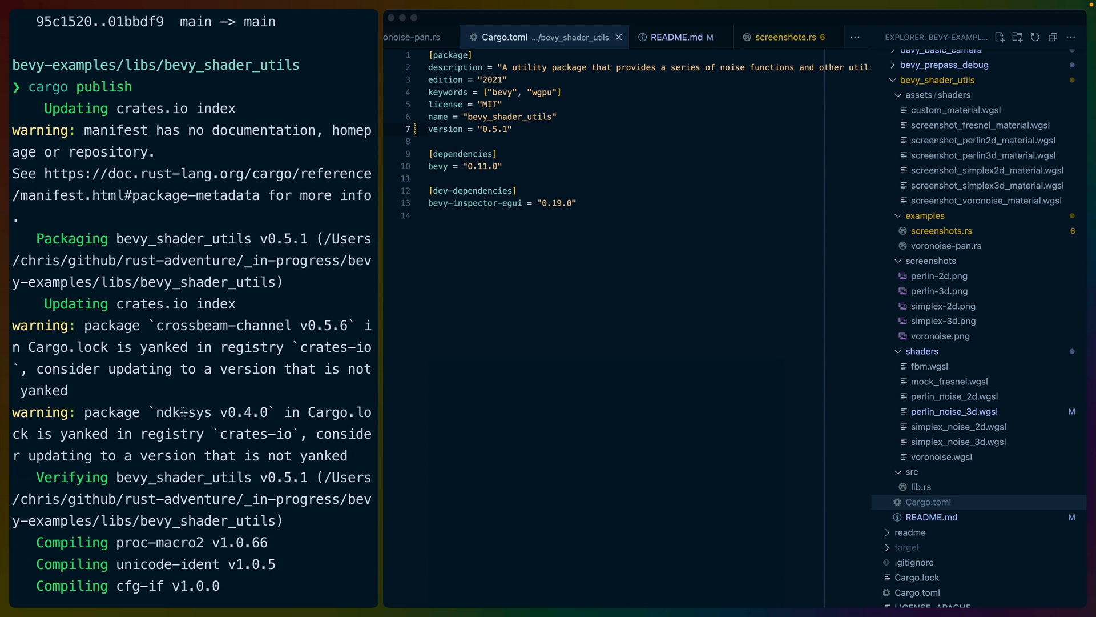
mouse_move(166, 215)
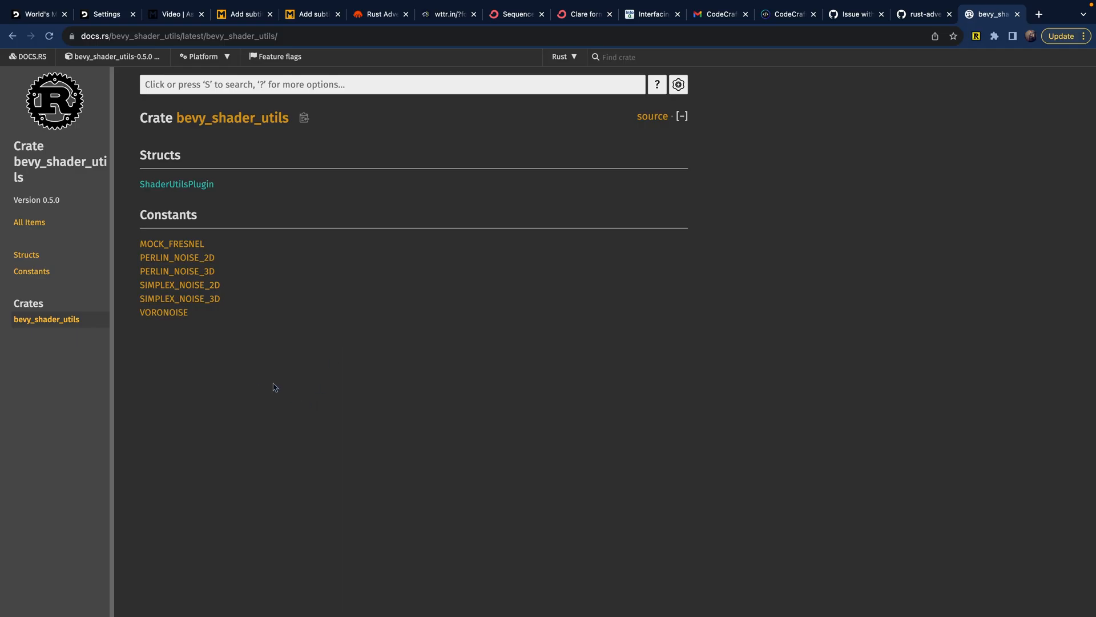
- View the docs.rs page for bevy_shader_utils, still showing version 0.5.0
click(177, 184)
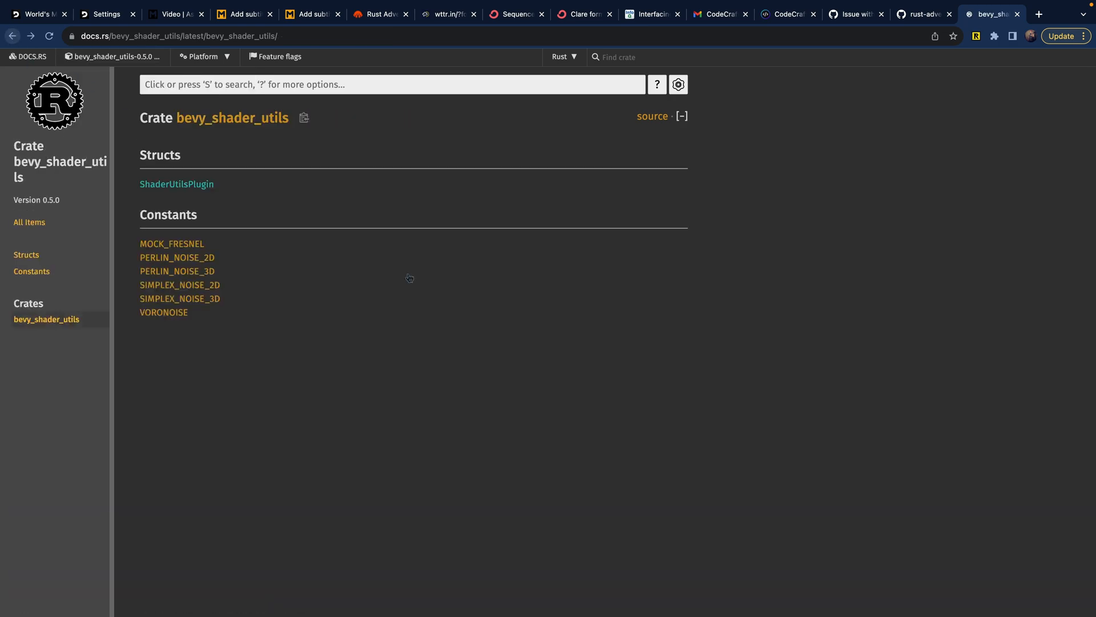
mouse_move(411, 274)
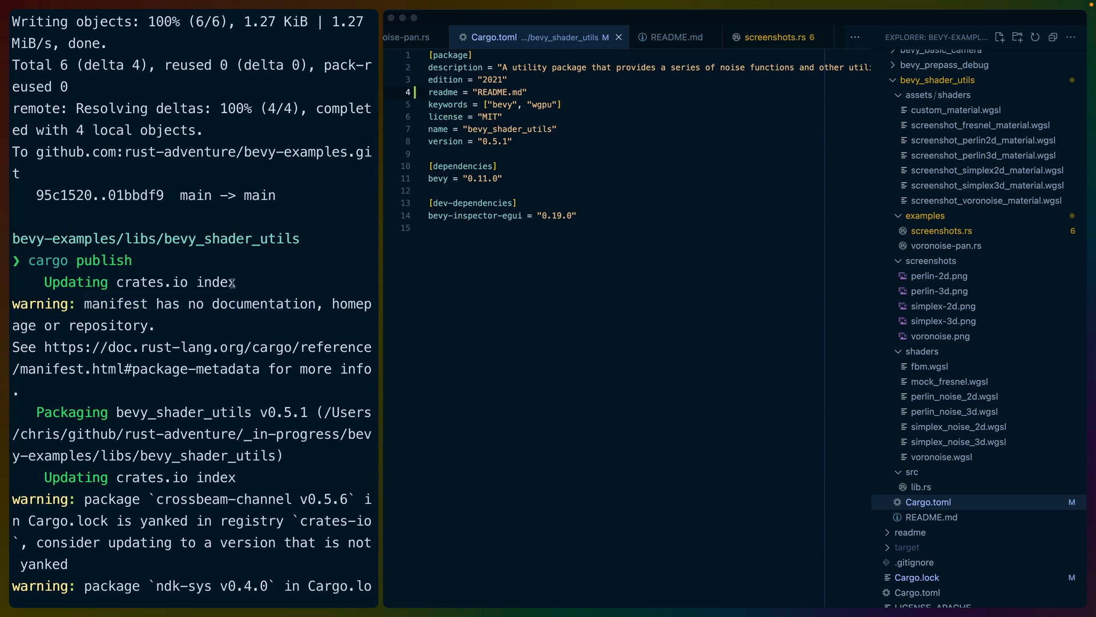
- Add readme, repository and homepage fields to Cargo.toml and bump the version to 0.5.2
text(repository = "https://github.com/rust-adventure/bevy-examples")
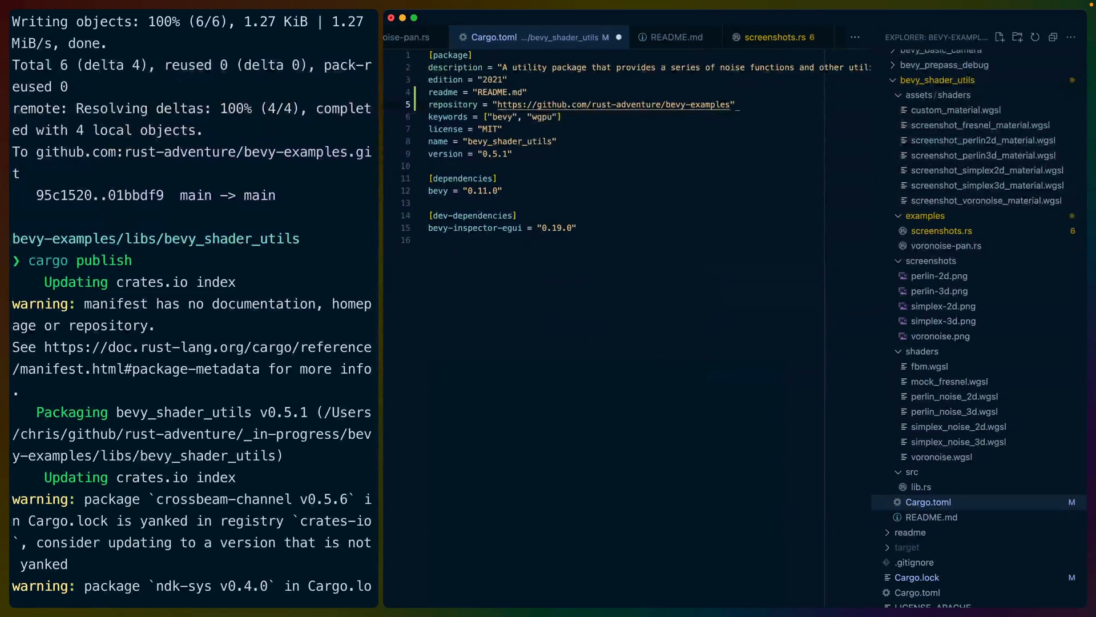
text(homepage = "https://serde.rs/")
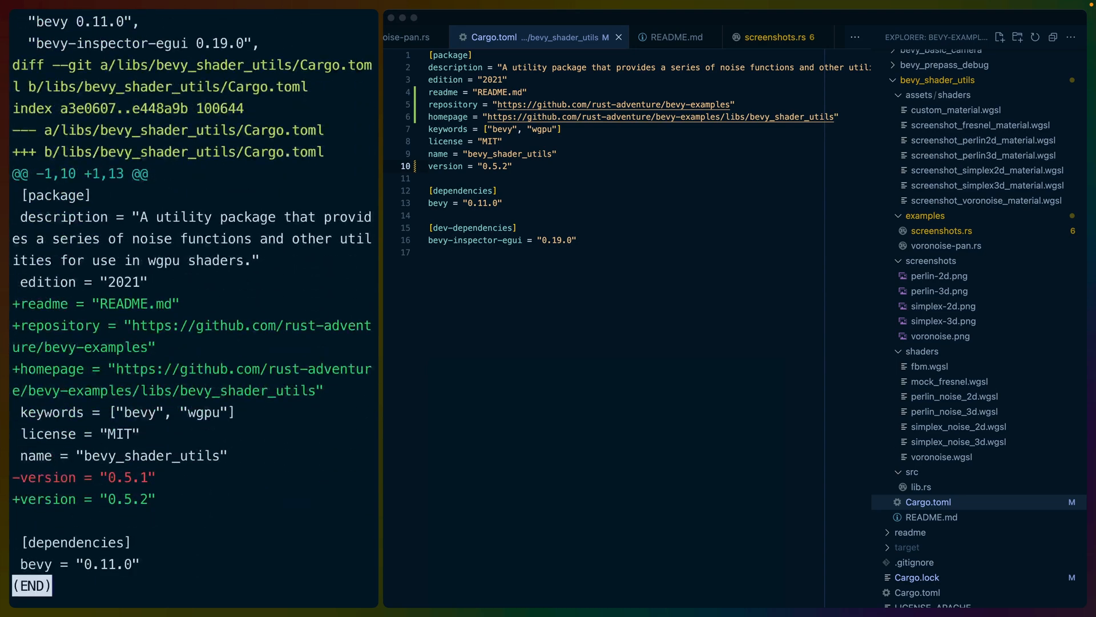
click(772, 37)
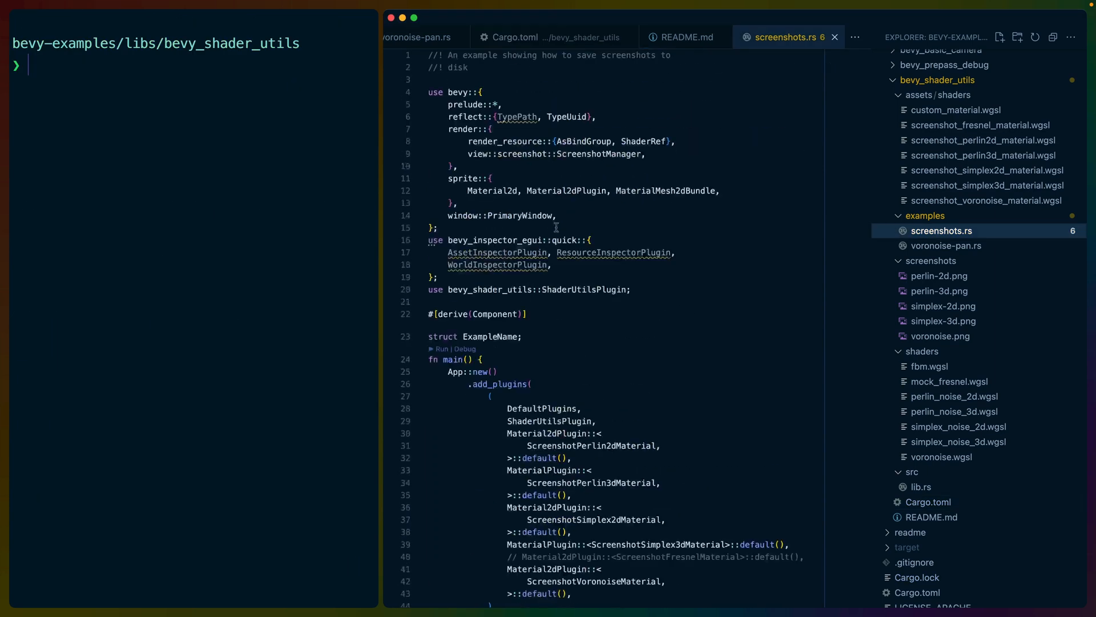
scroll(down, 3)
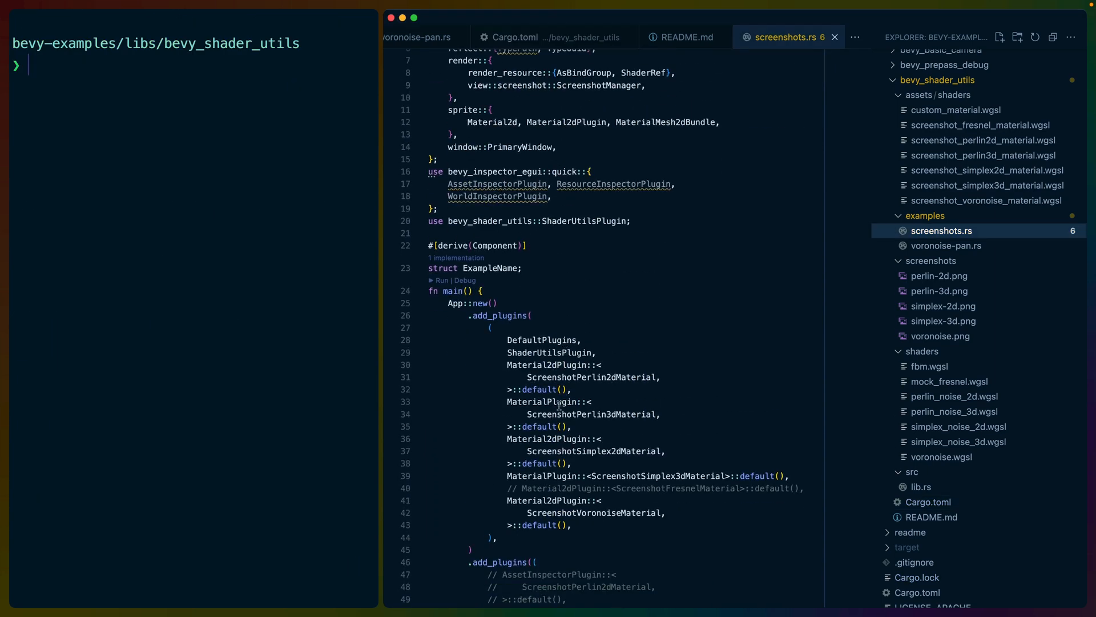
double_click(541, 341)
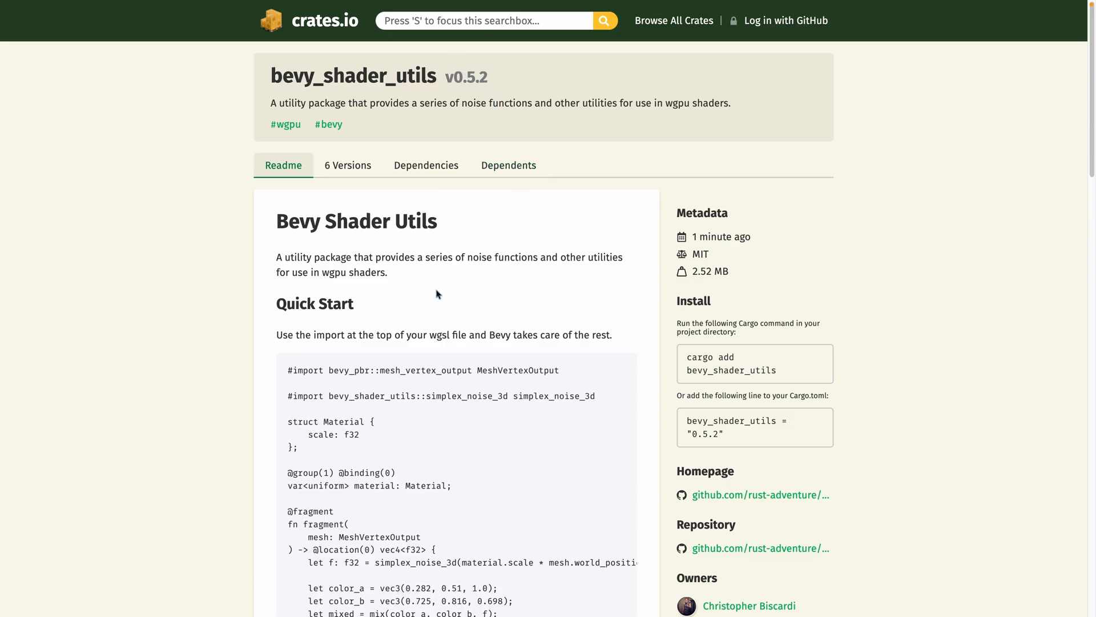
- Scroll the crates.io README for bevy_shader_utils v0.5.2 down to the Voronoise section
scroll(down, 3)
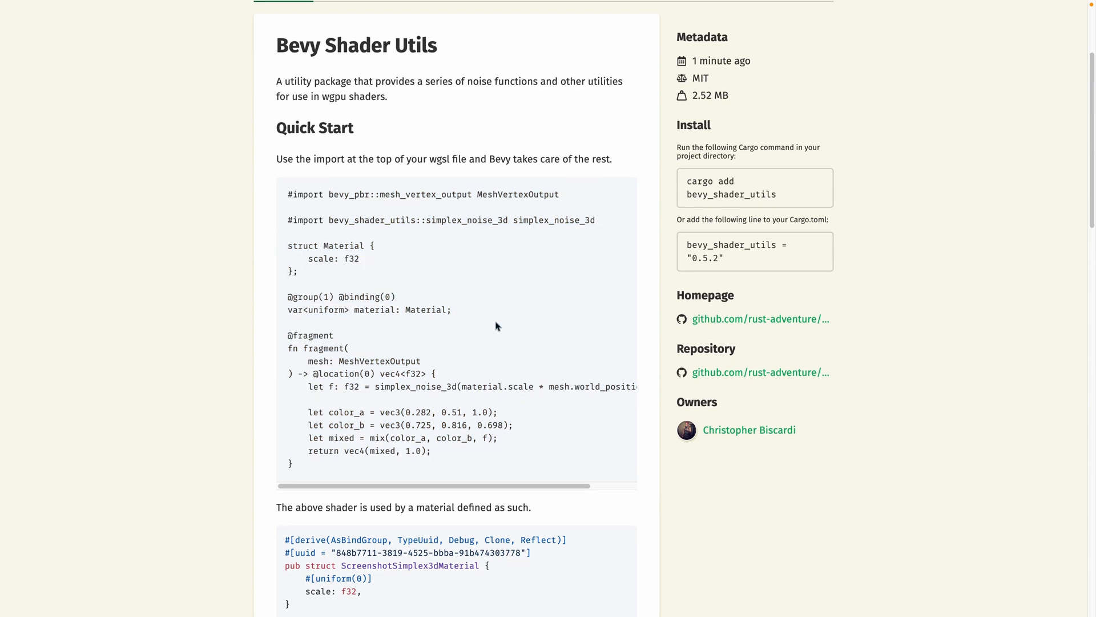
scroll(down, 3)
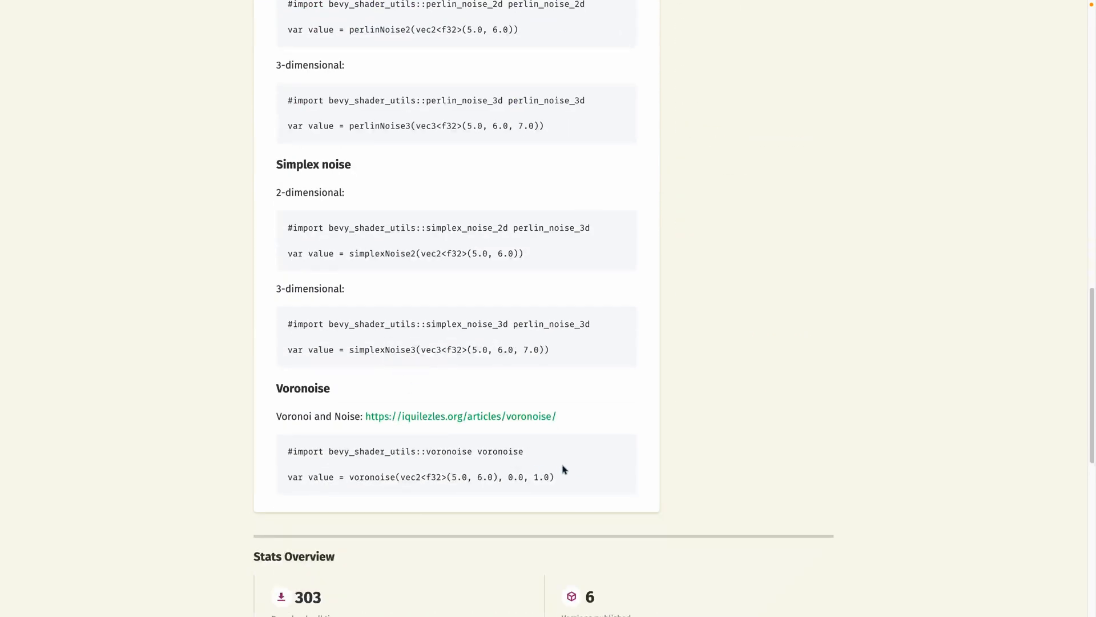
mouse_move(489, 422)
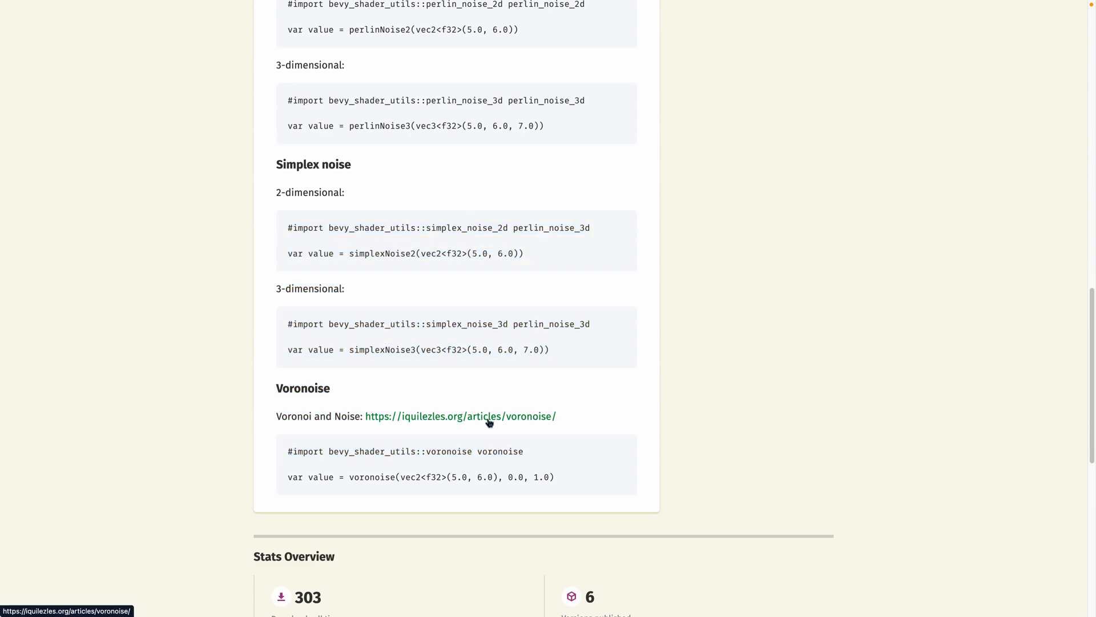
mouse_move(432, 425)
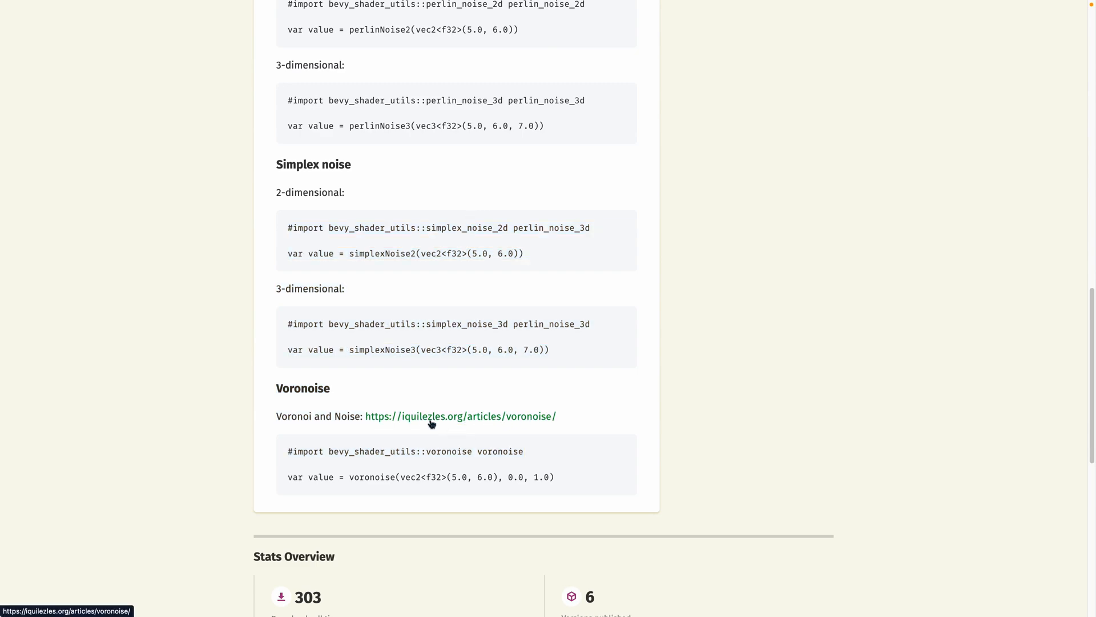